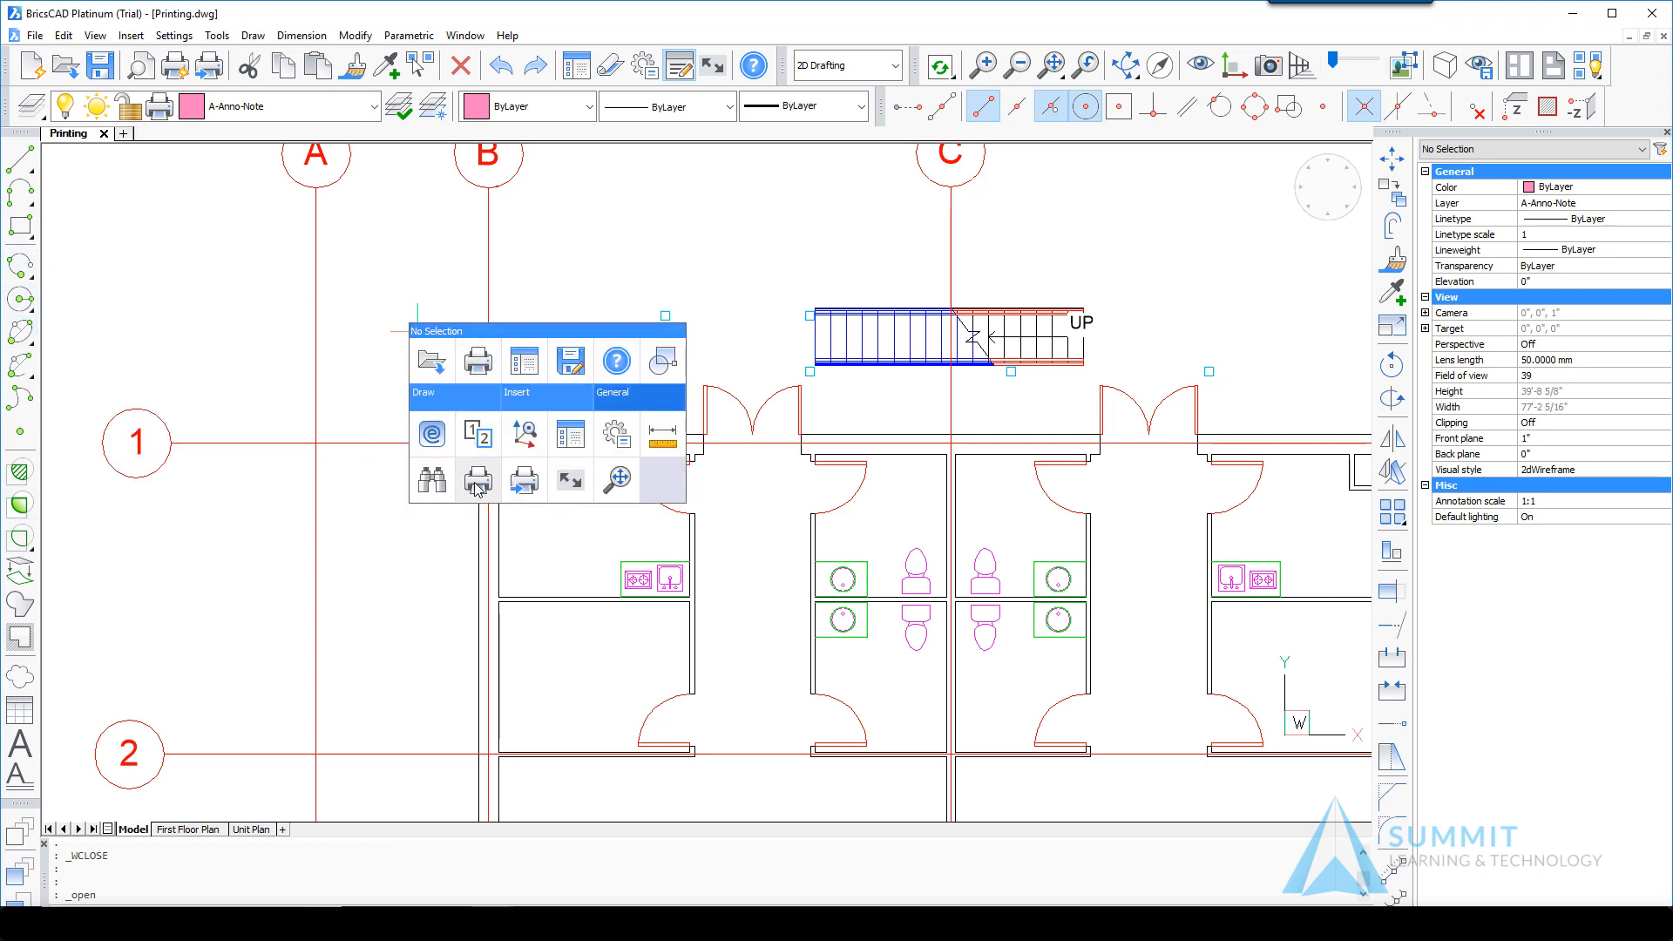
# Open the Print dialog for the Model layout from the quad menu.
pyautogui.click(477, 479)
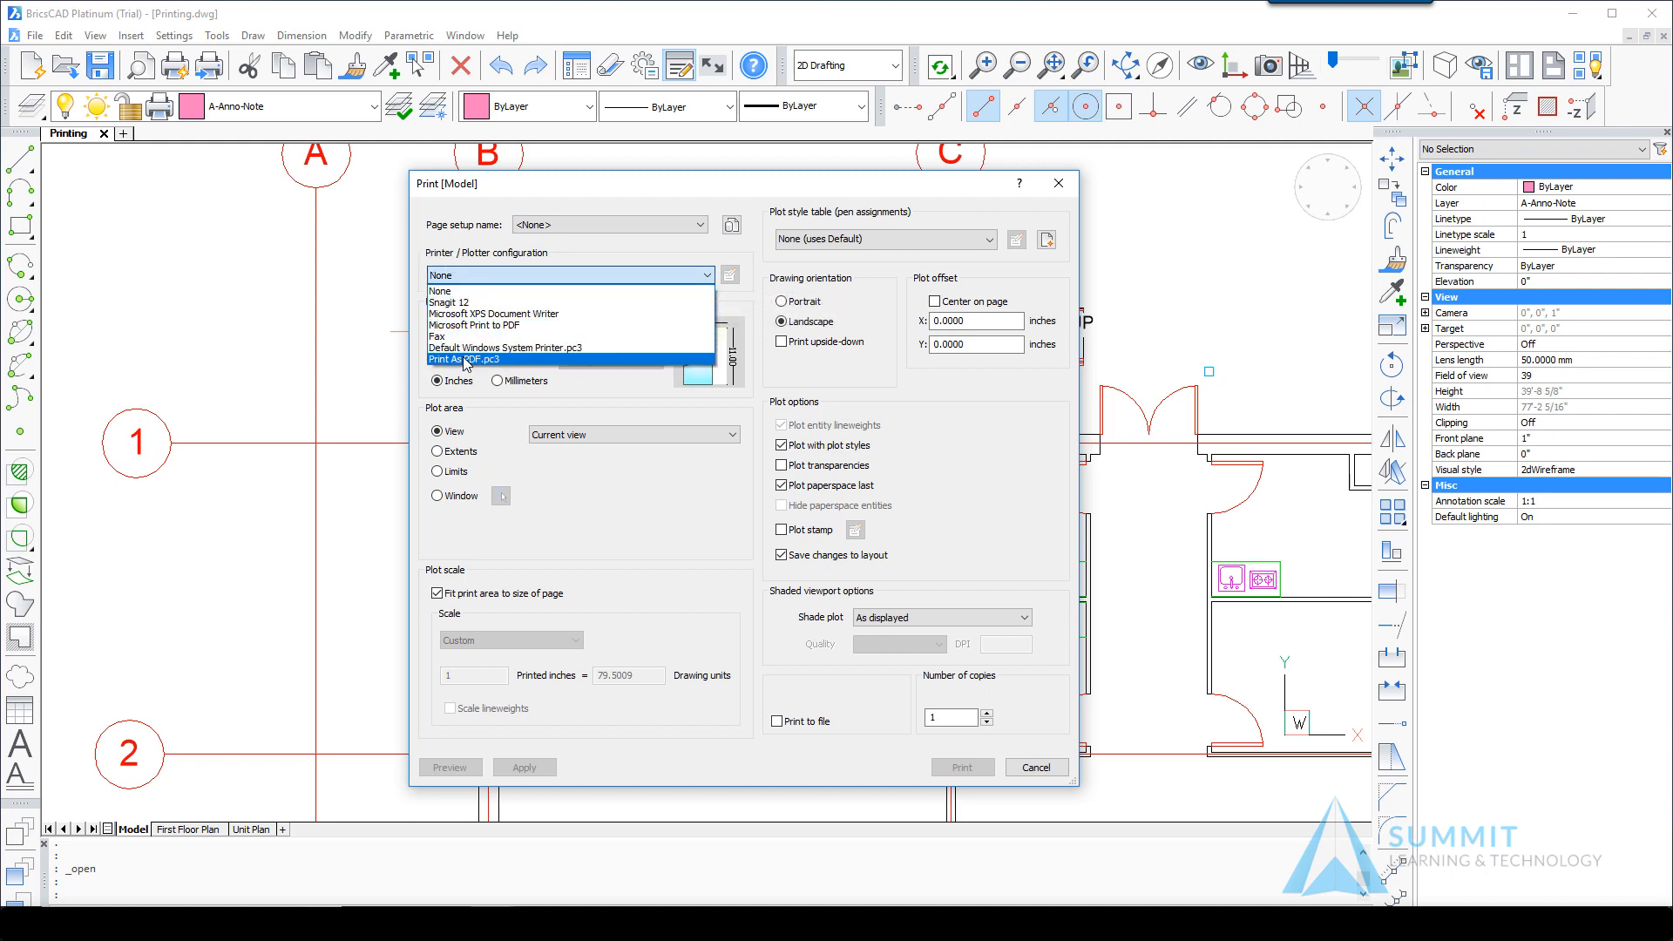
# Set Print As PDF.pc3 on Arch D paper, centred on page, and apply.
pyautogui.click(463, 358)
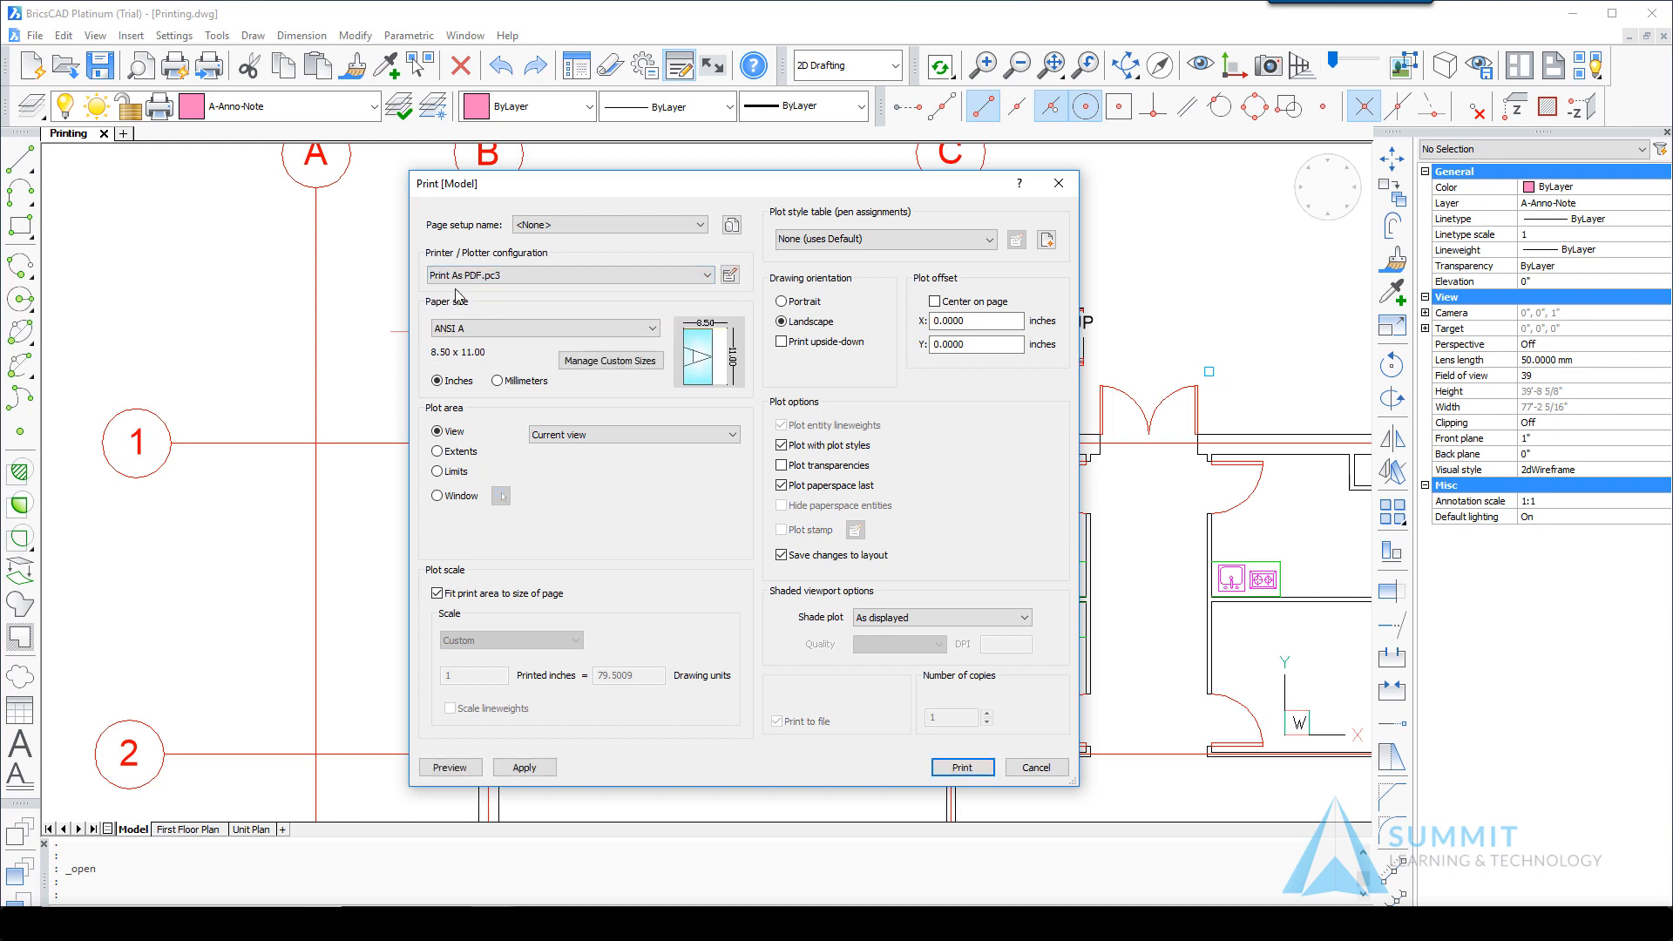
pyautogui.moveTo(476, 300)
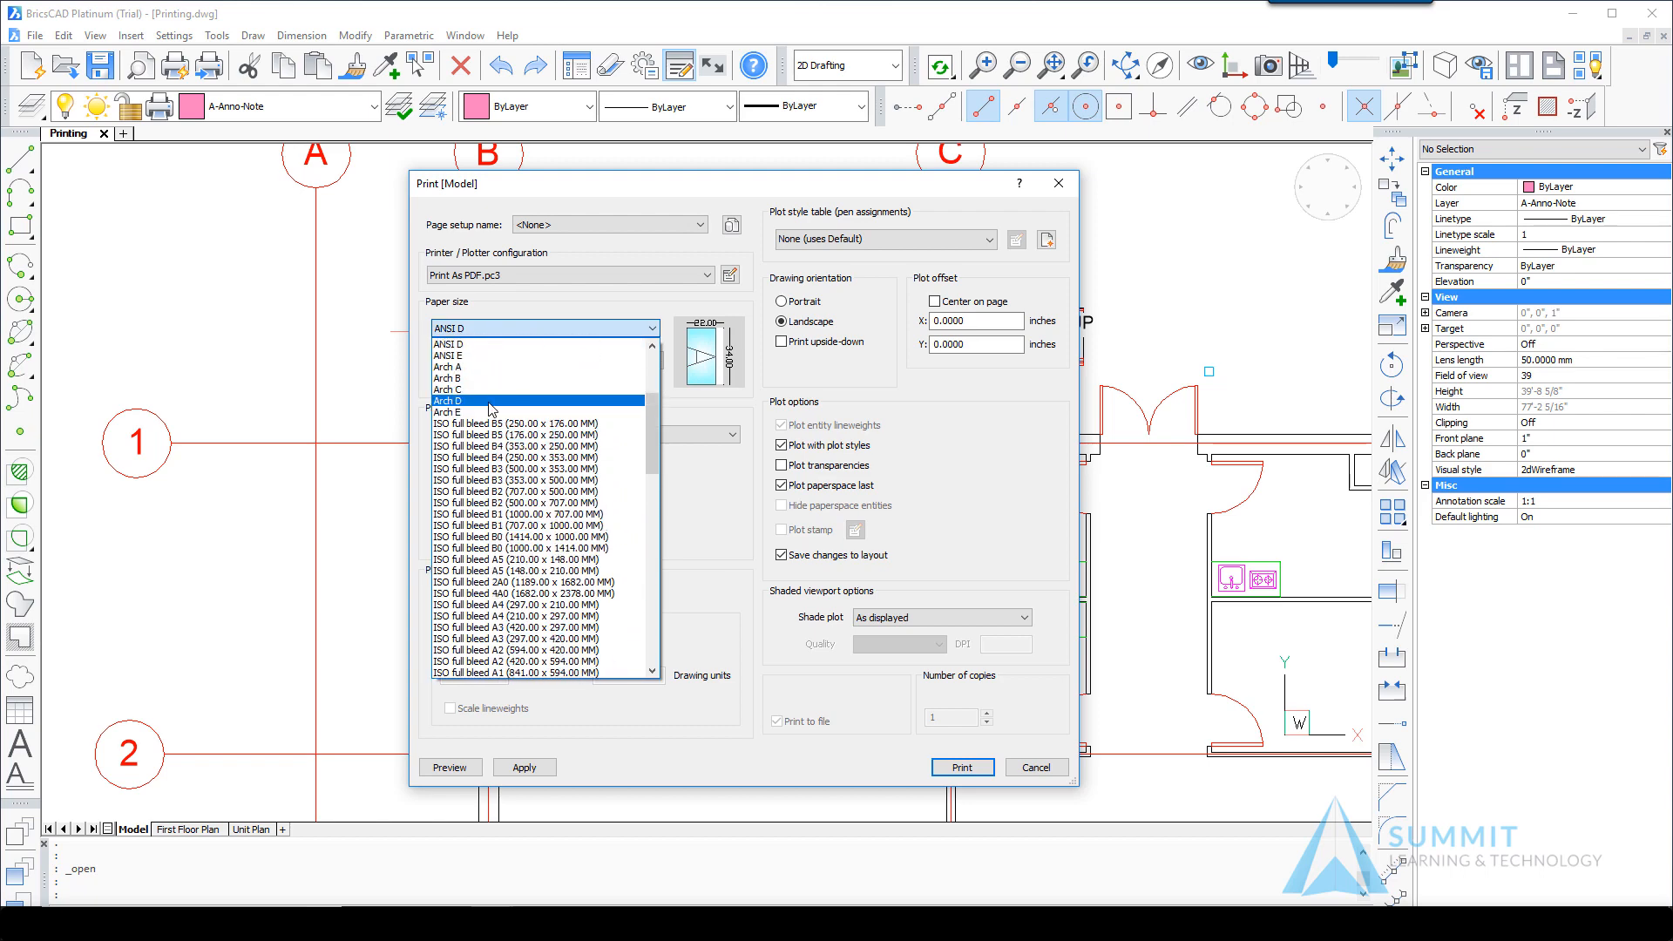
pyautogui.click(487, 400)
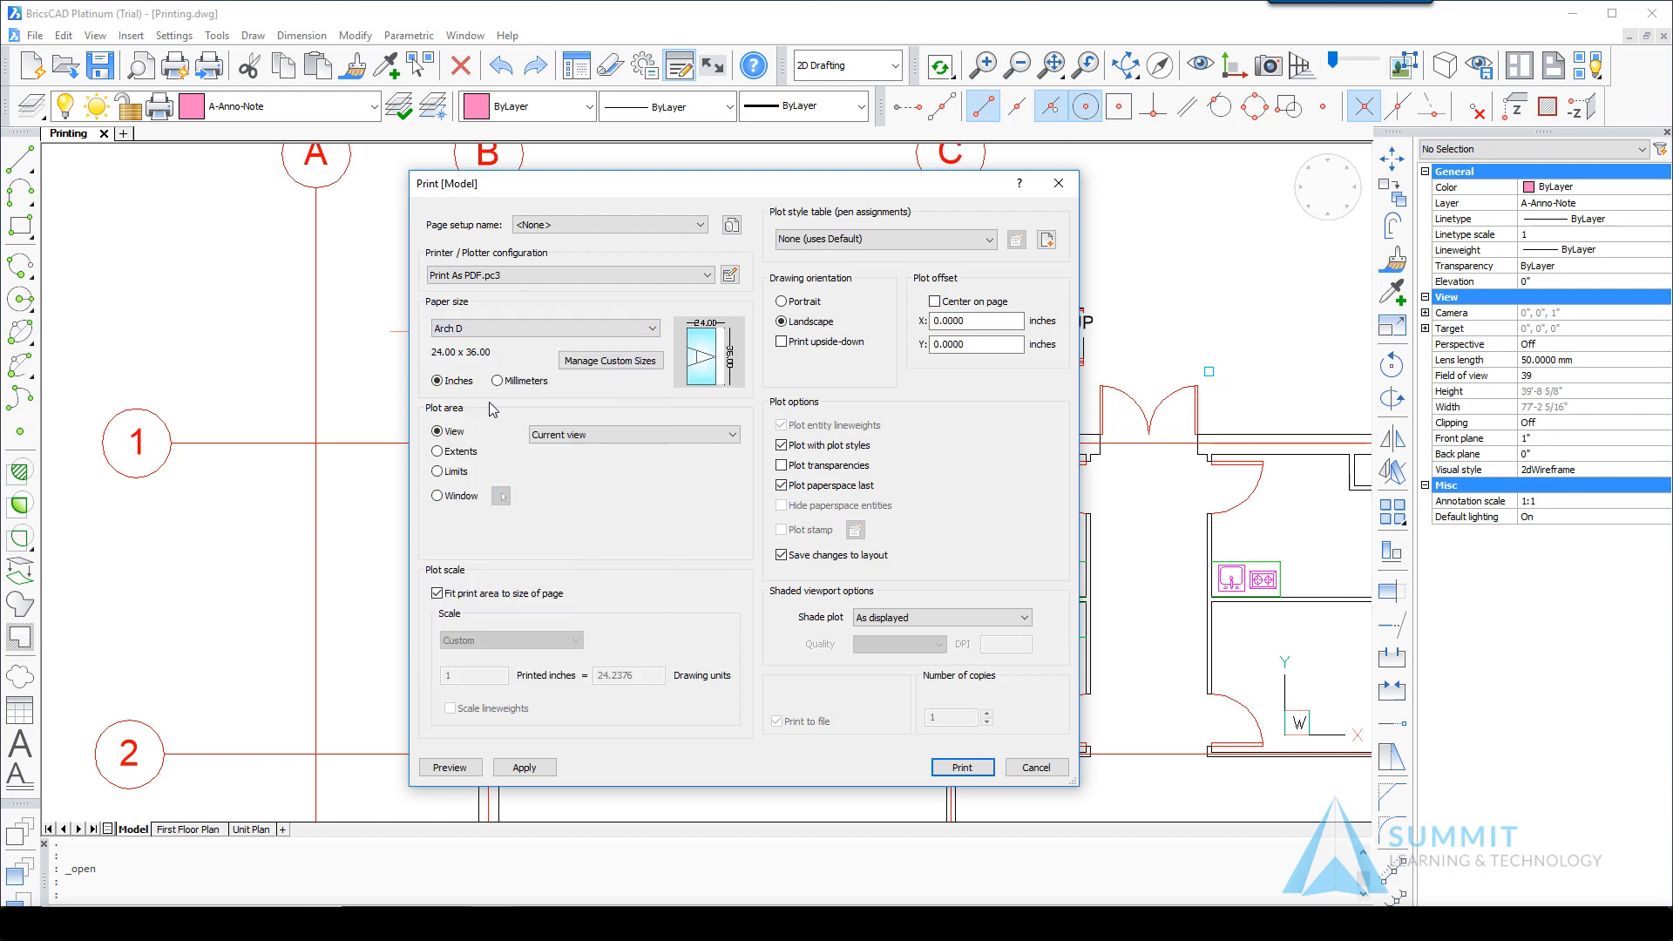
pyautogui.moveTo(490, 419)
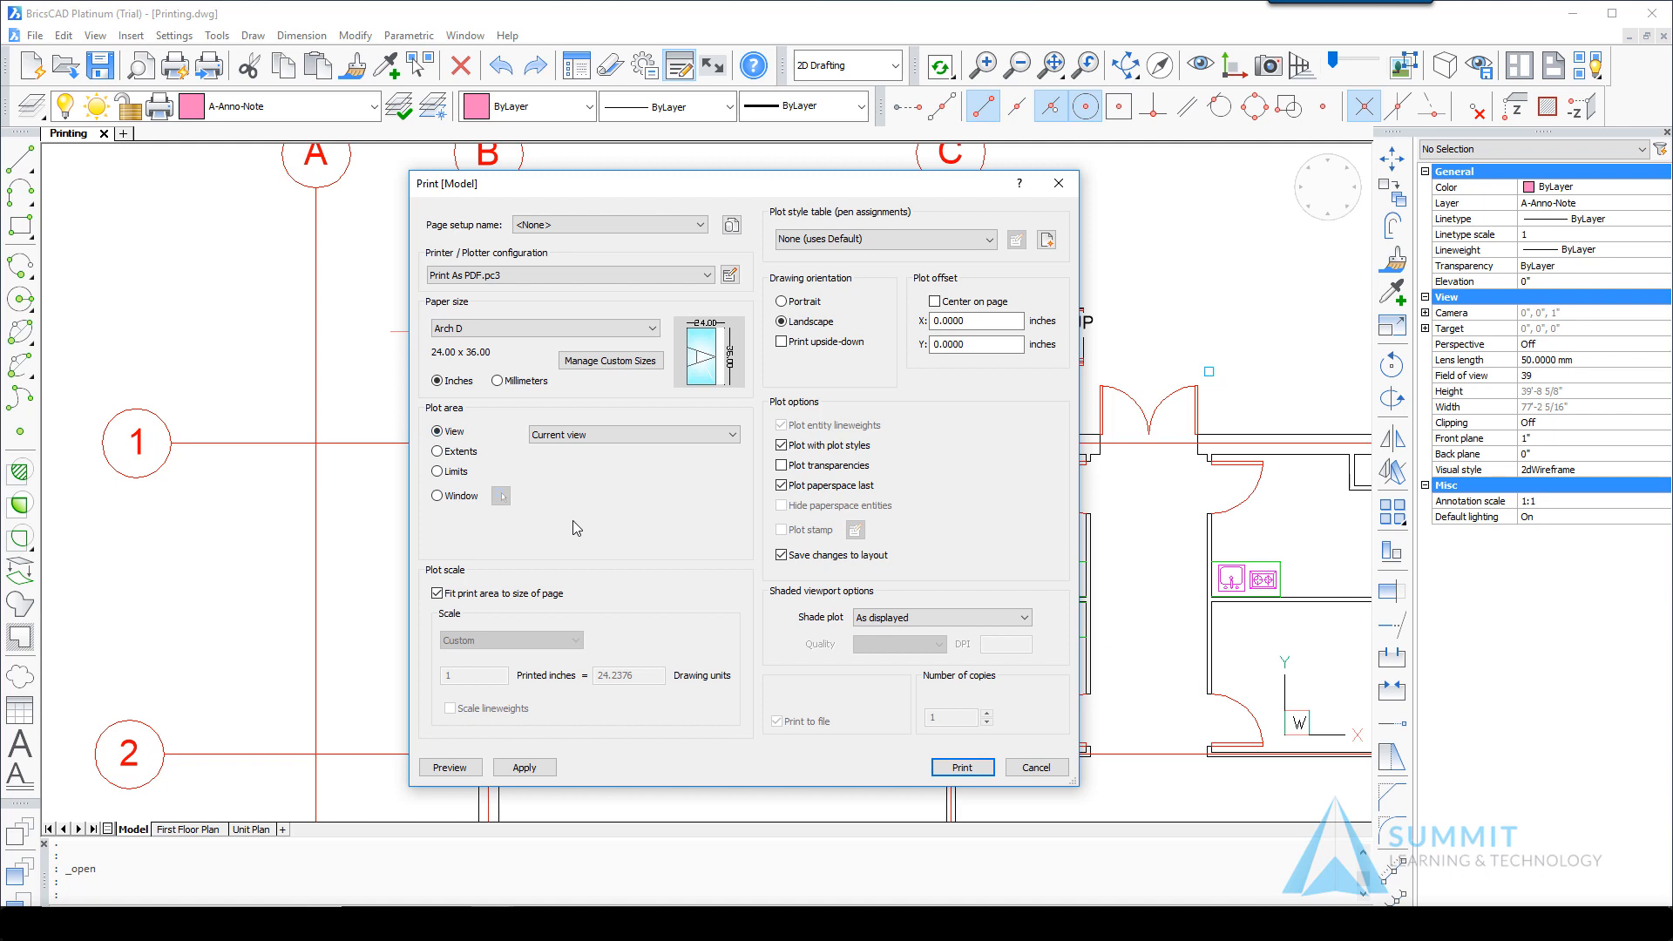
pyautogui.moveTo(902, 330)
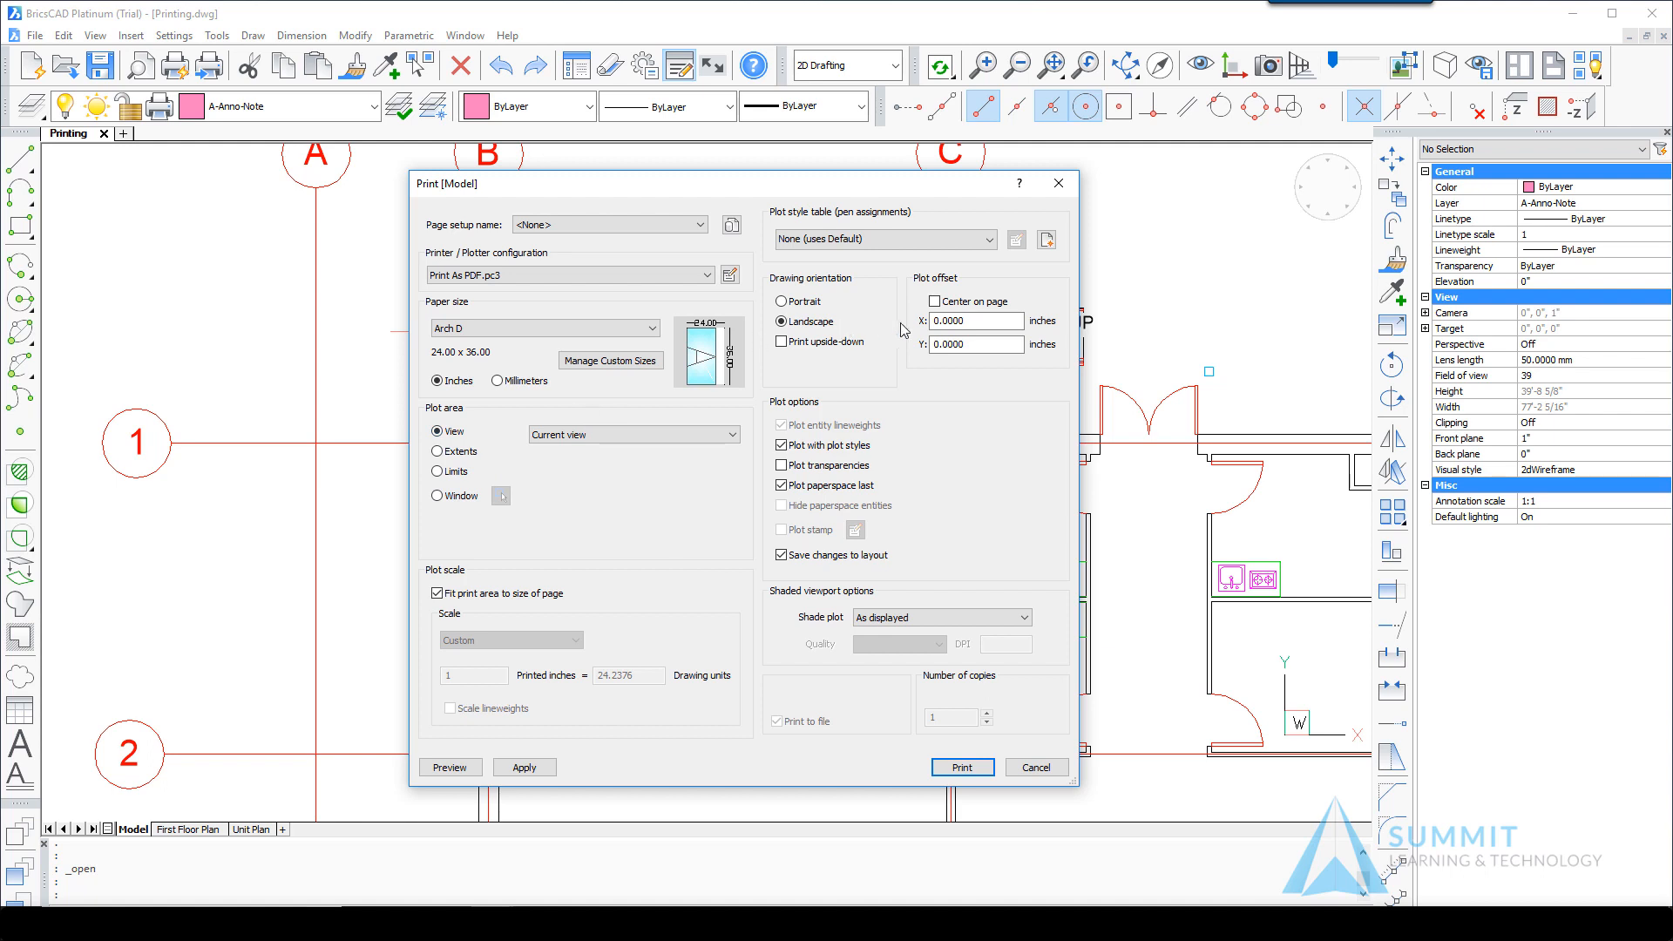
pyautogui.click(934, 301)
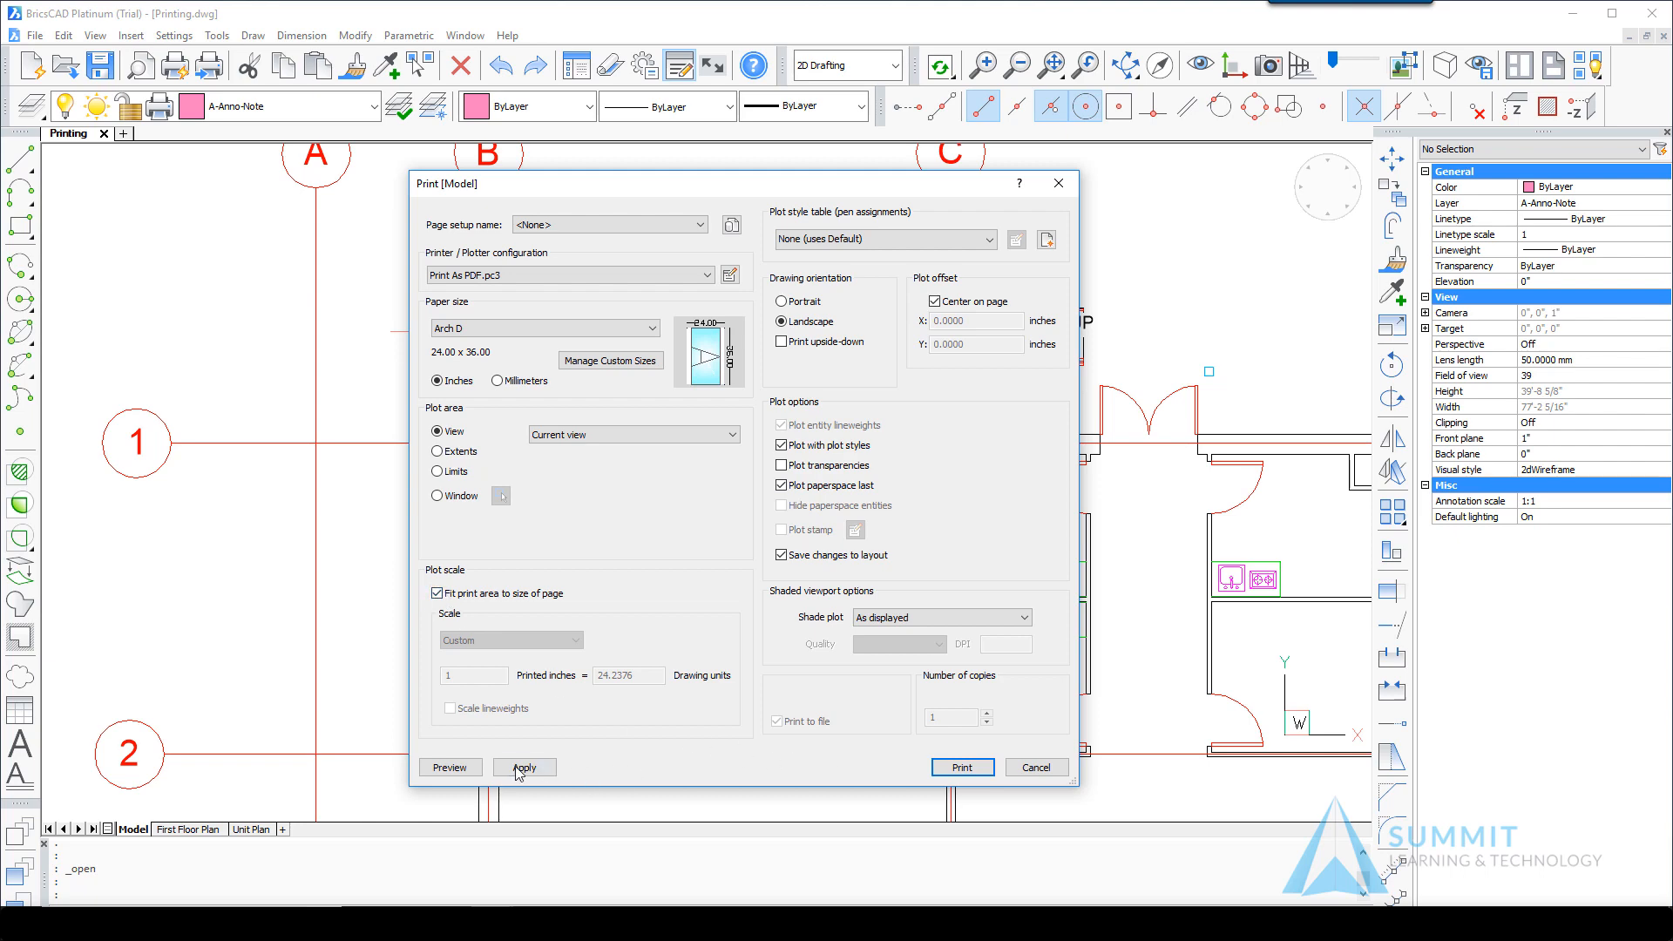
pyautogui.click(525, 766)
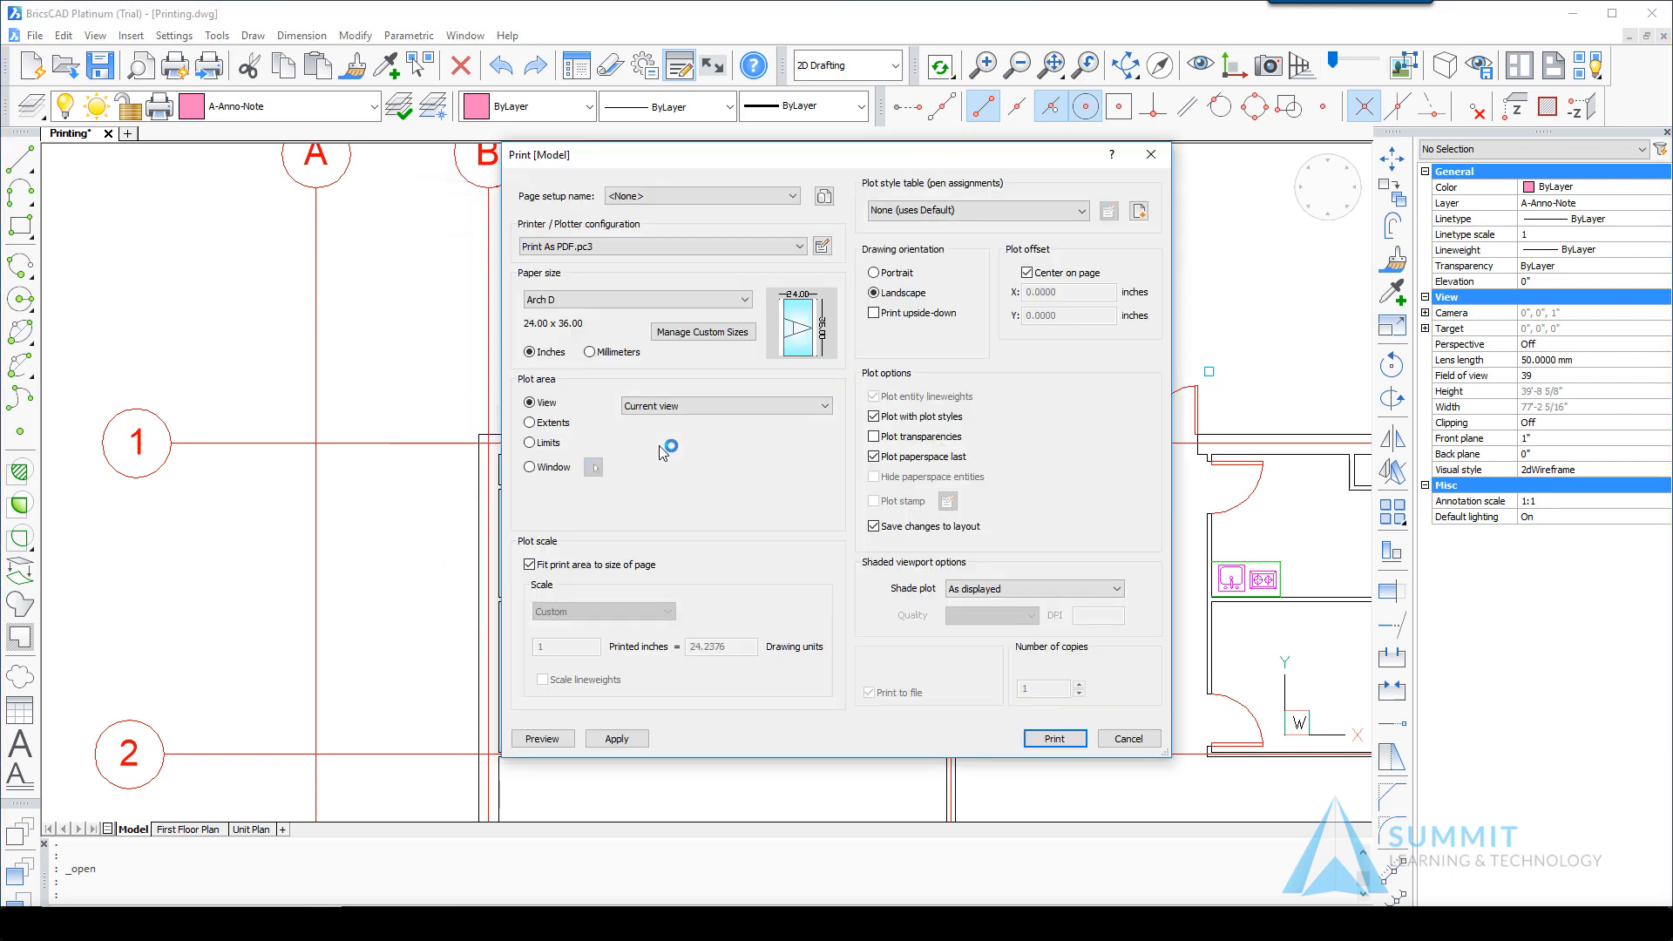
# Print the current view to Printing-Model (7).pdf, review it, and return to BricsCAD.
pyautogui.click(1054, 738)
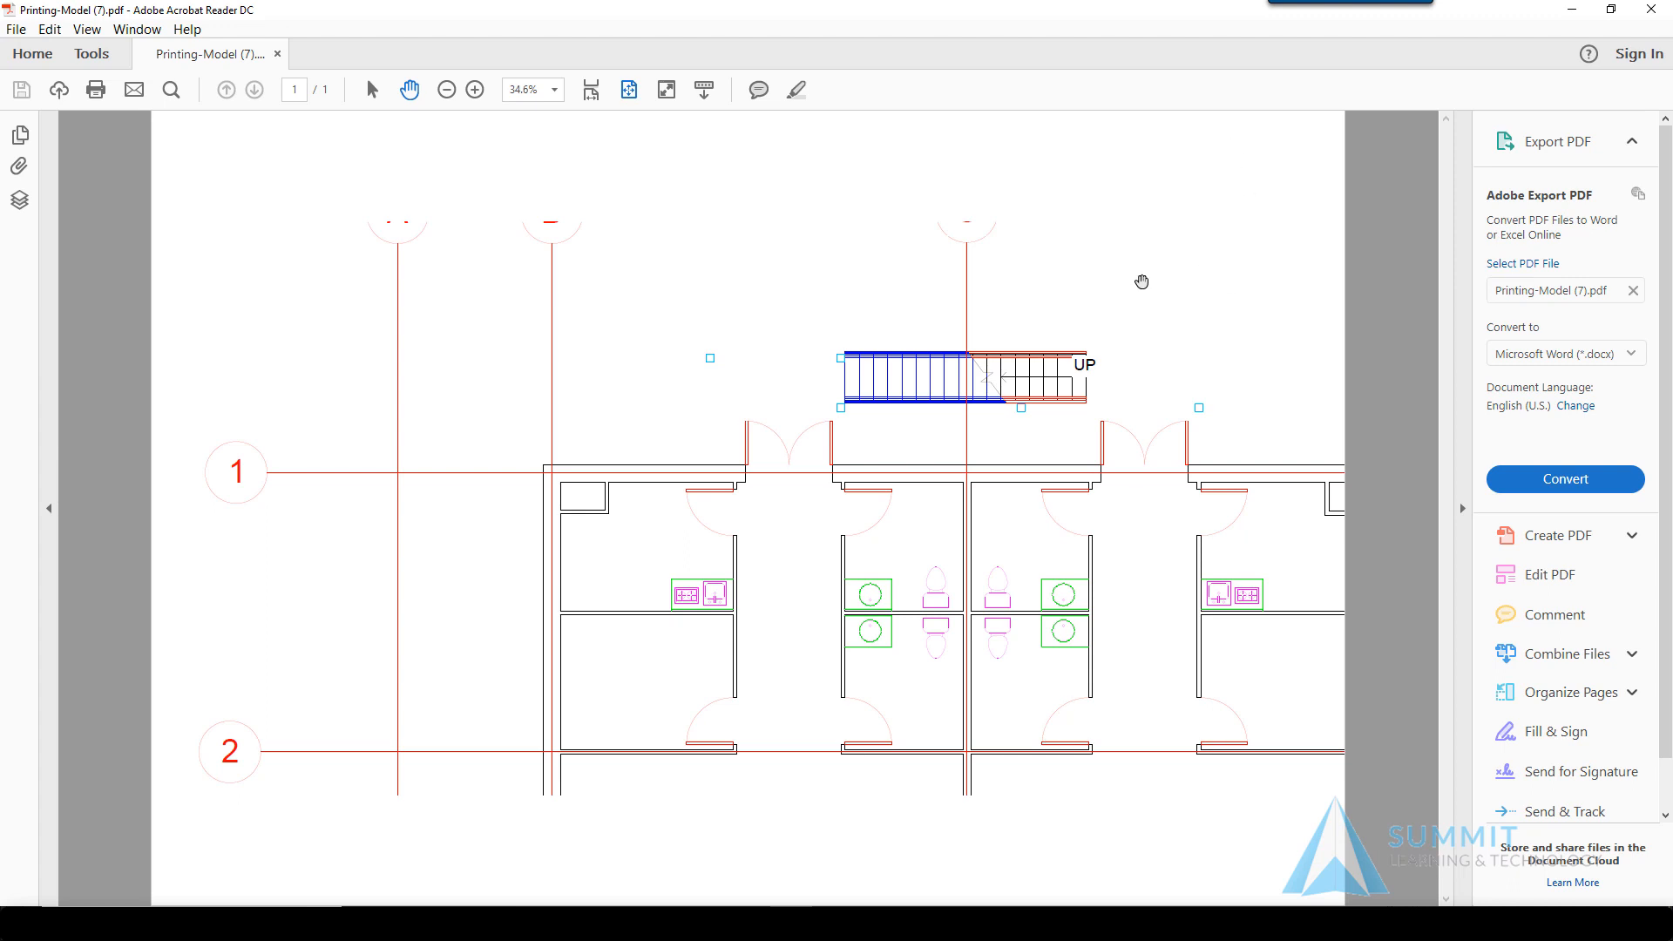
pyautogui.moveTo(1121, 365)
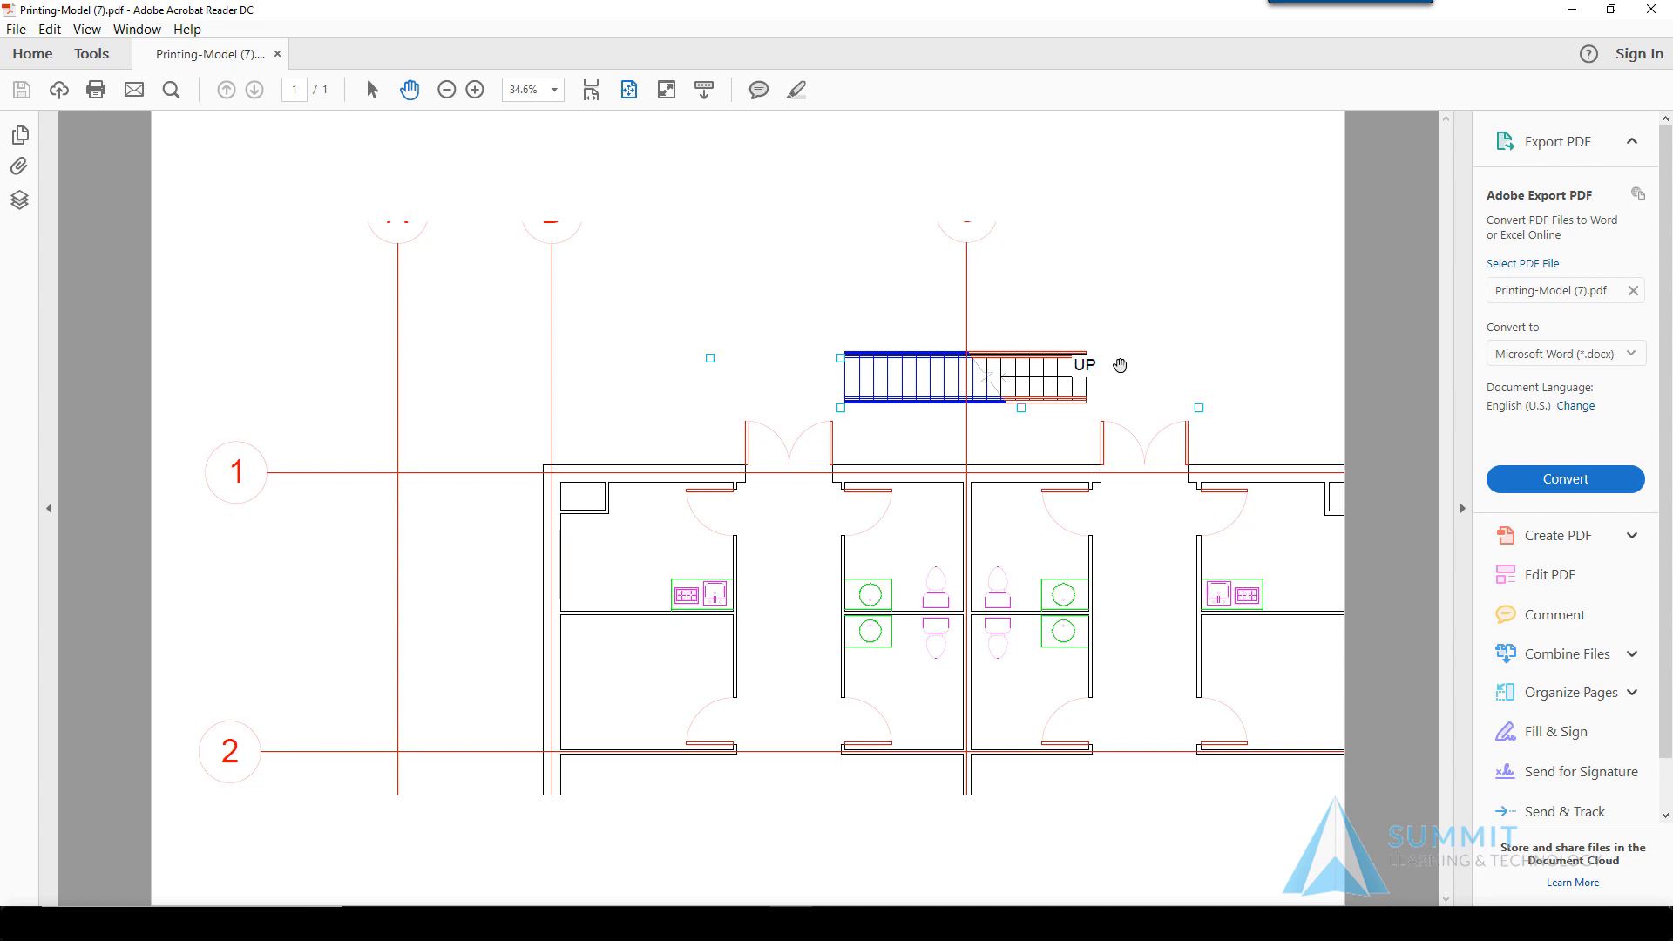
pyautogui.moveTo(892, 367)
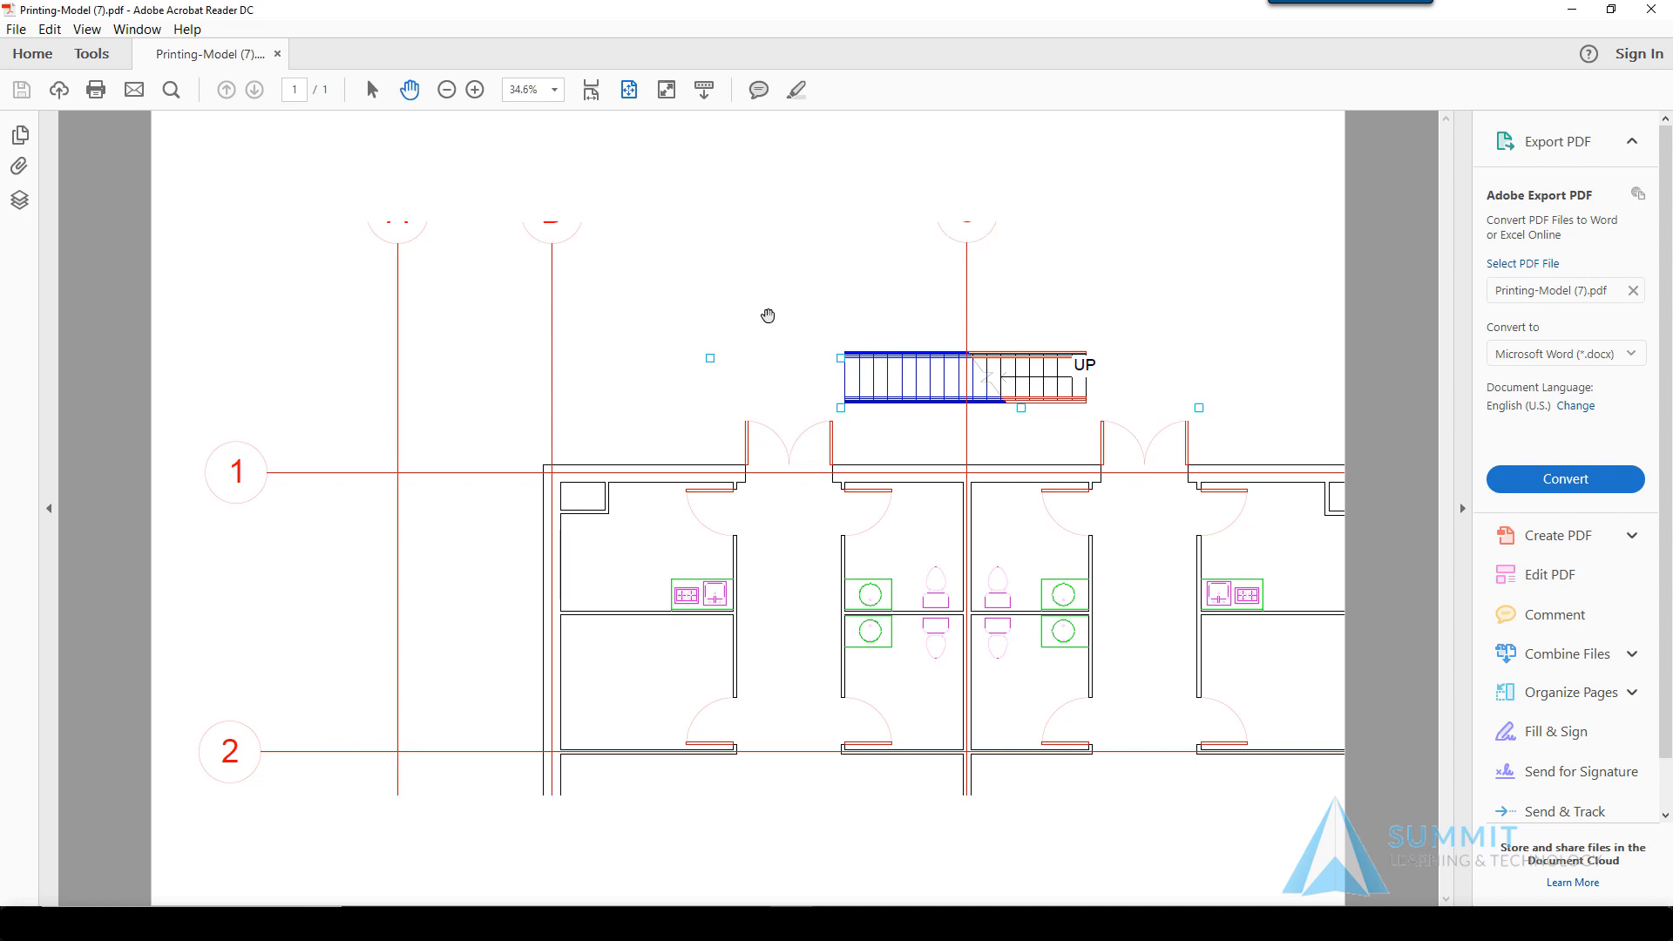
pyautogui.moveTo(1025, 674)
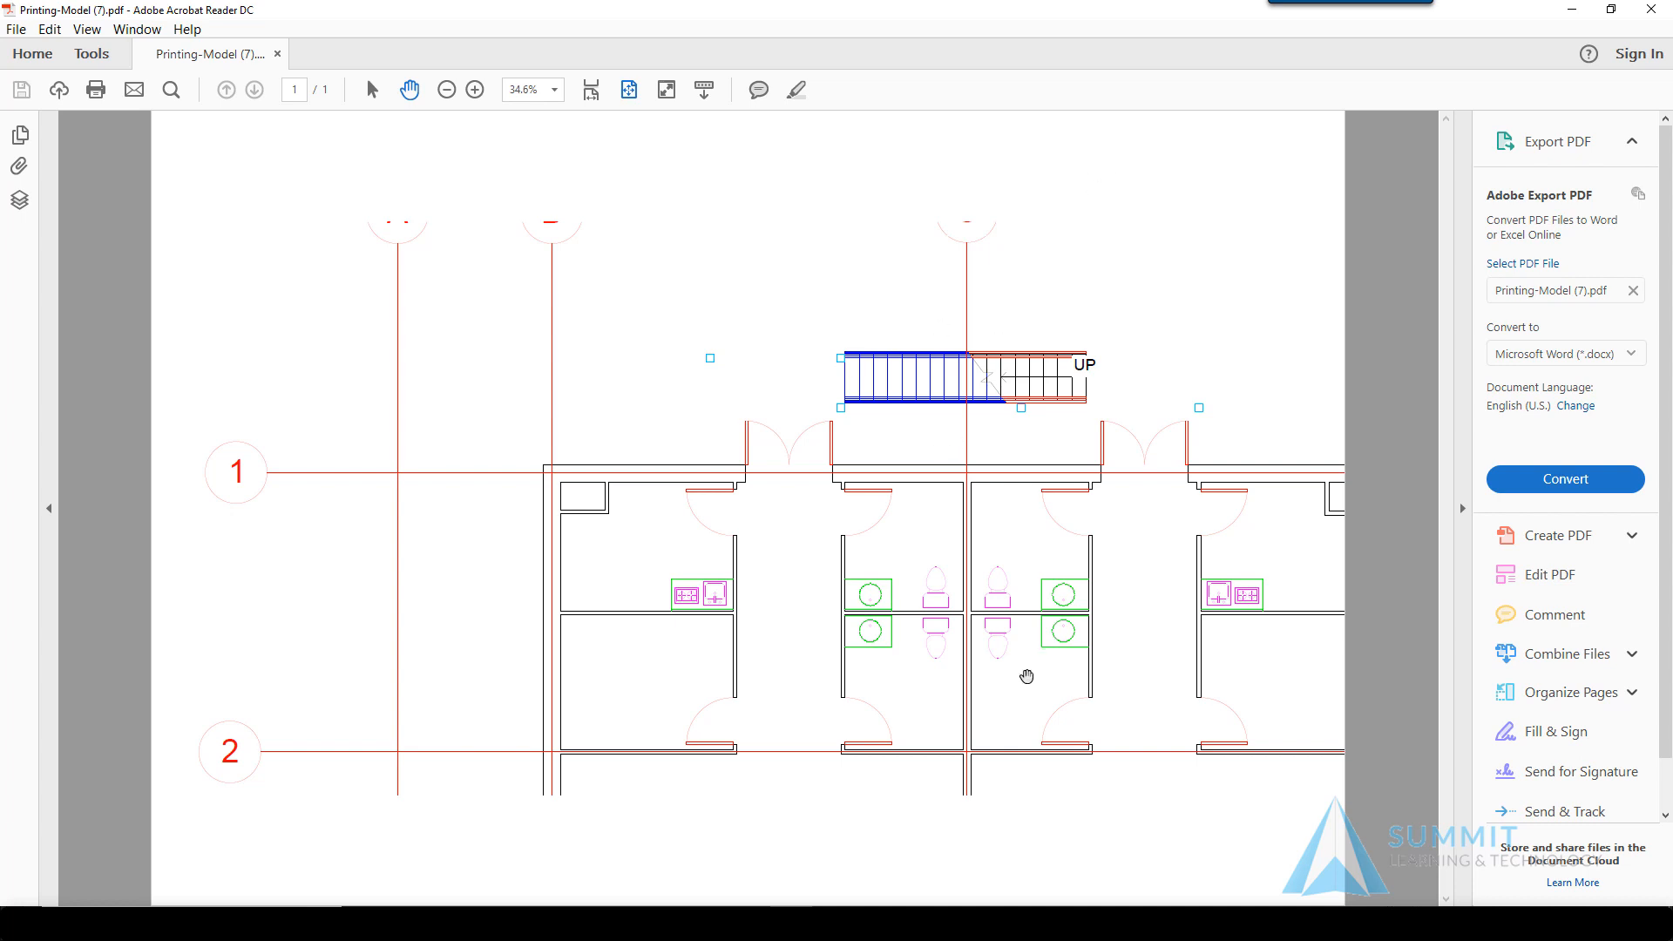
pyautogui.click(445, 89)
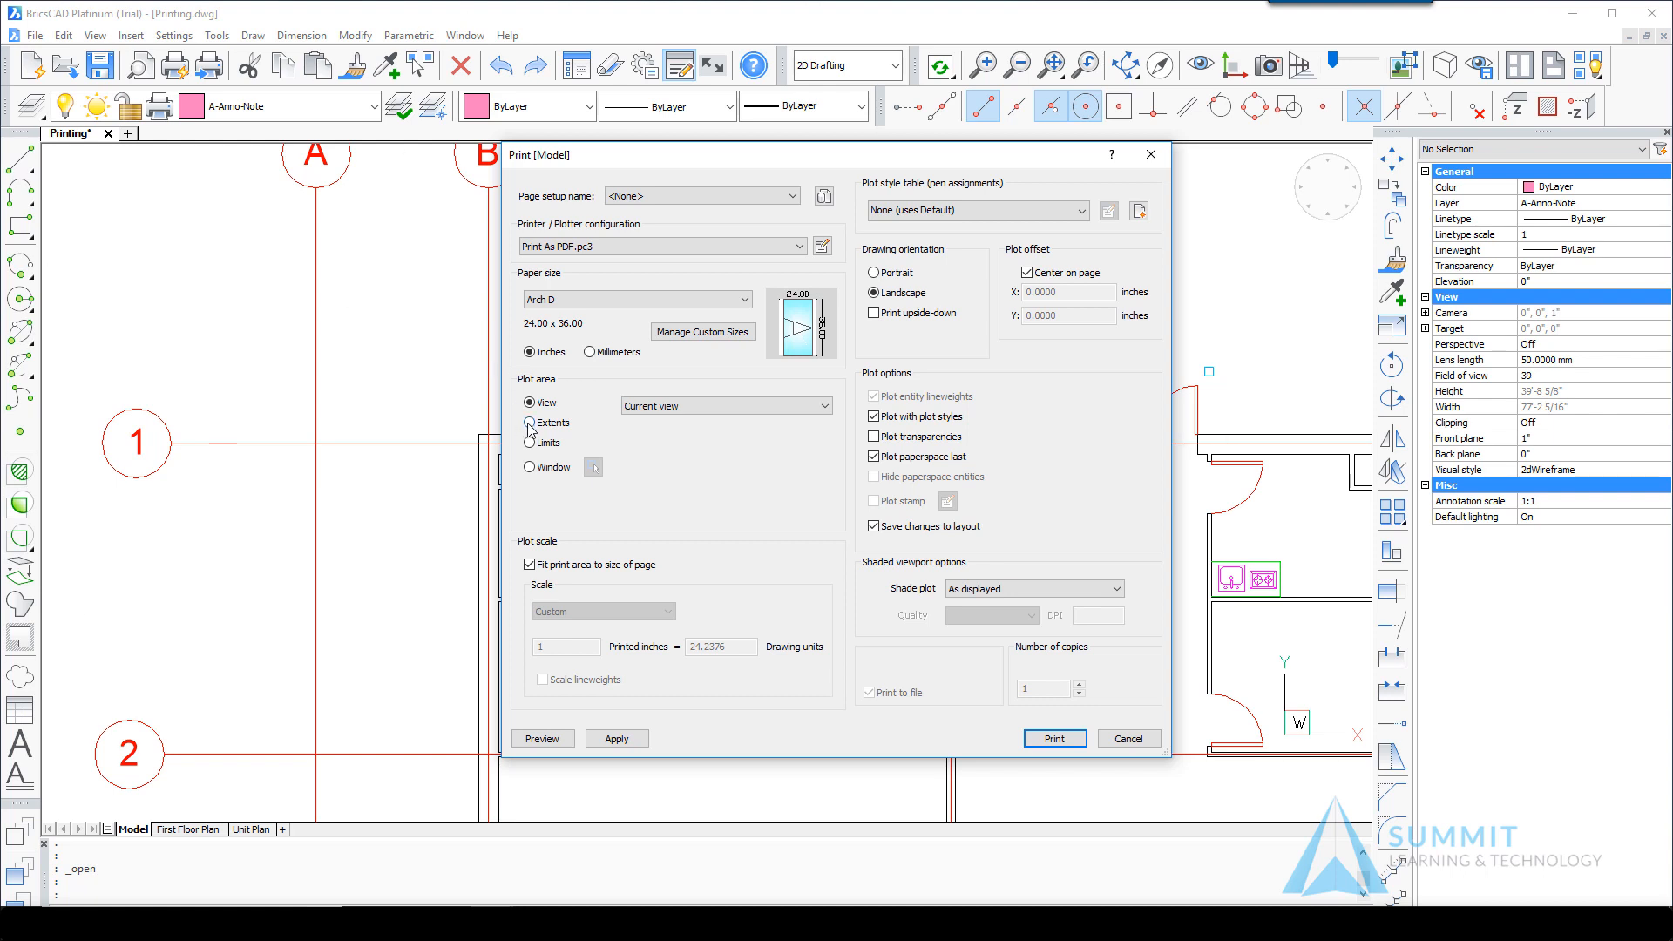
# Switch the plot area to Extents and print the whole floor plan.
pyautogui.click(529, 423)
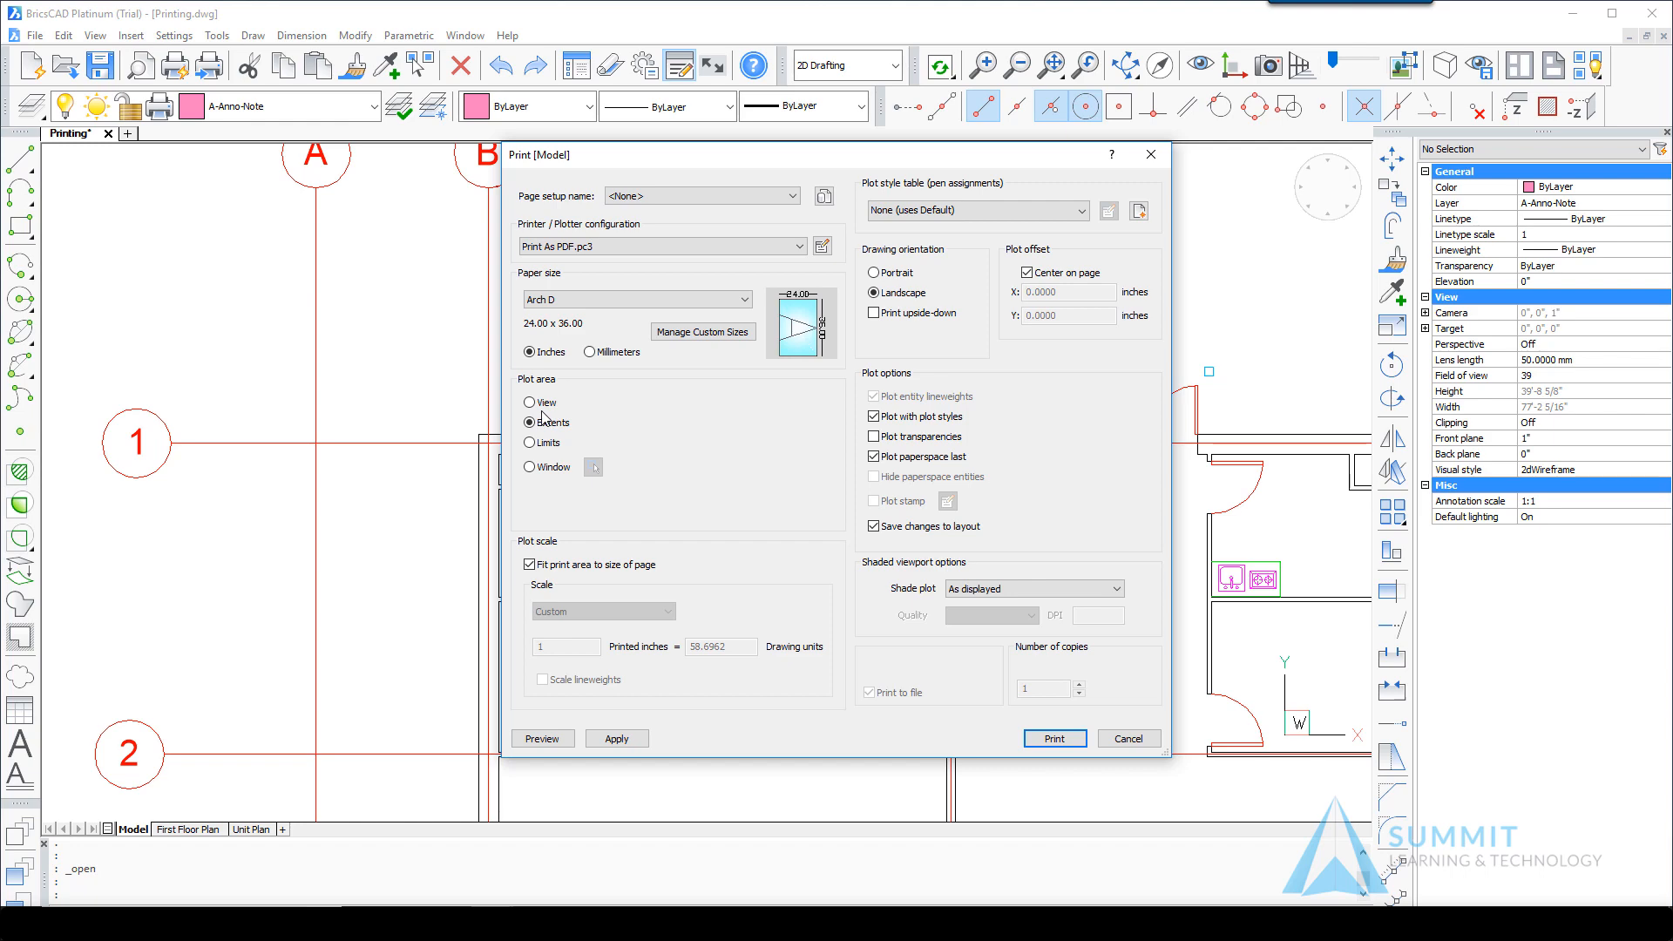
pyautogui.click(1128, 738)
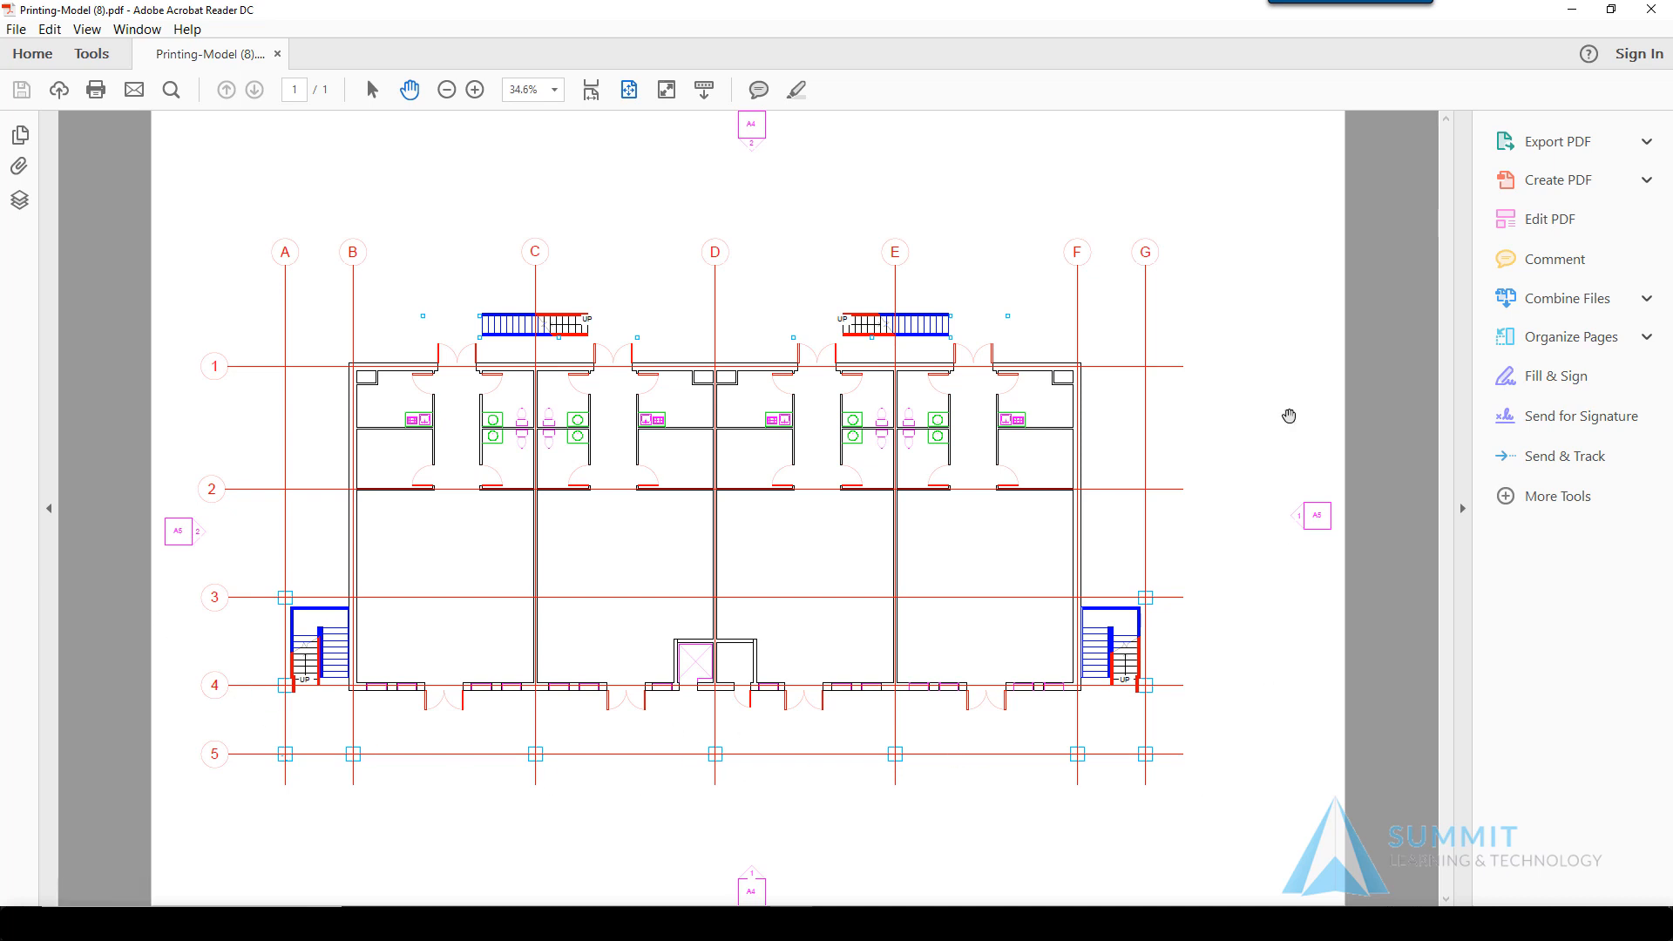
# Close Printing-Model (8).pdf and return to the BricsCAD Print dialog.
pyautogui.click(1557, 142)
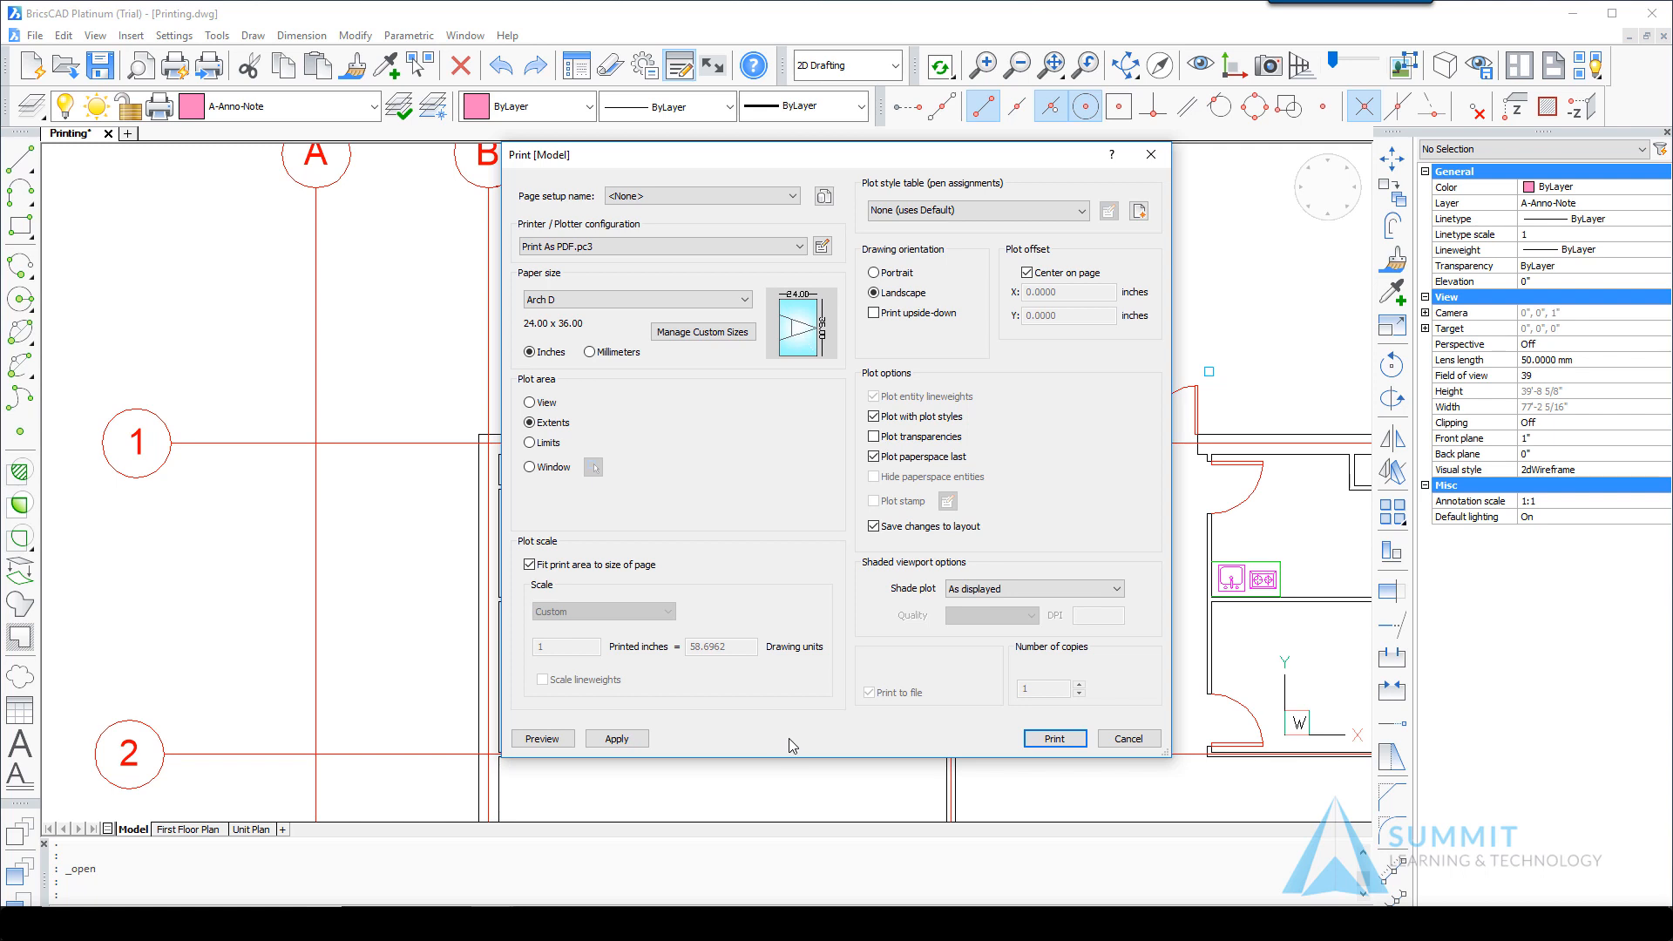
pyautogui.moveTo(608, 494)
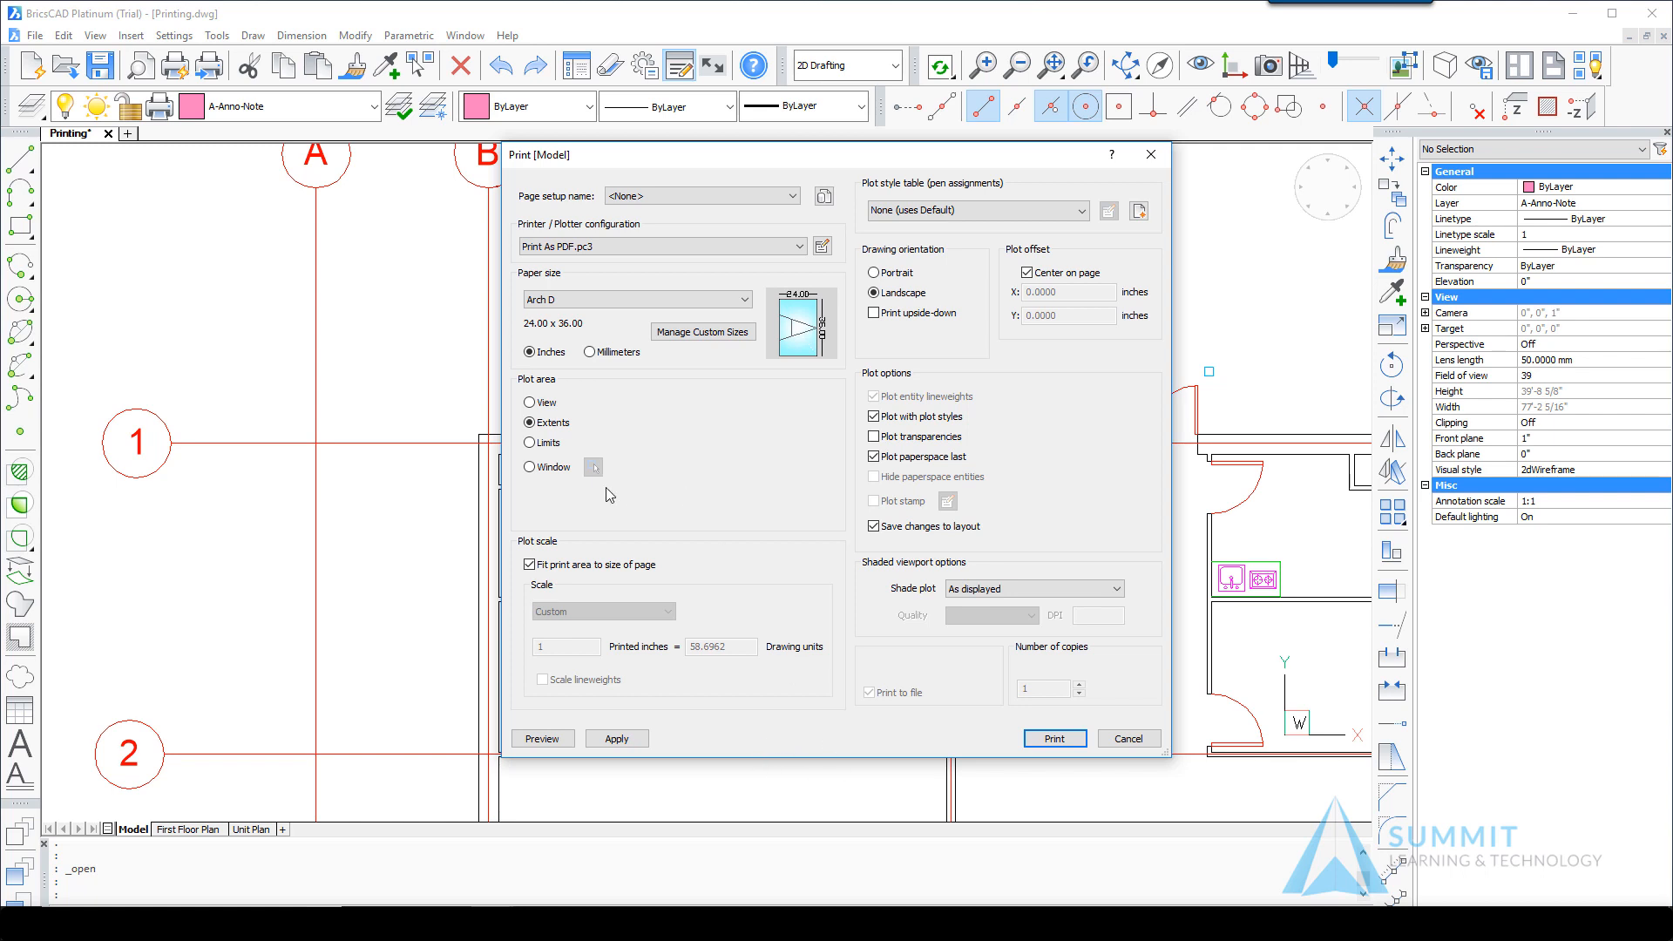
# Set the plot area to a picked window around a few rooms and print it.
pyautogui.click(528, 467)
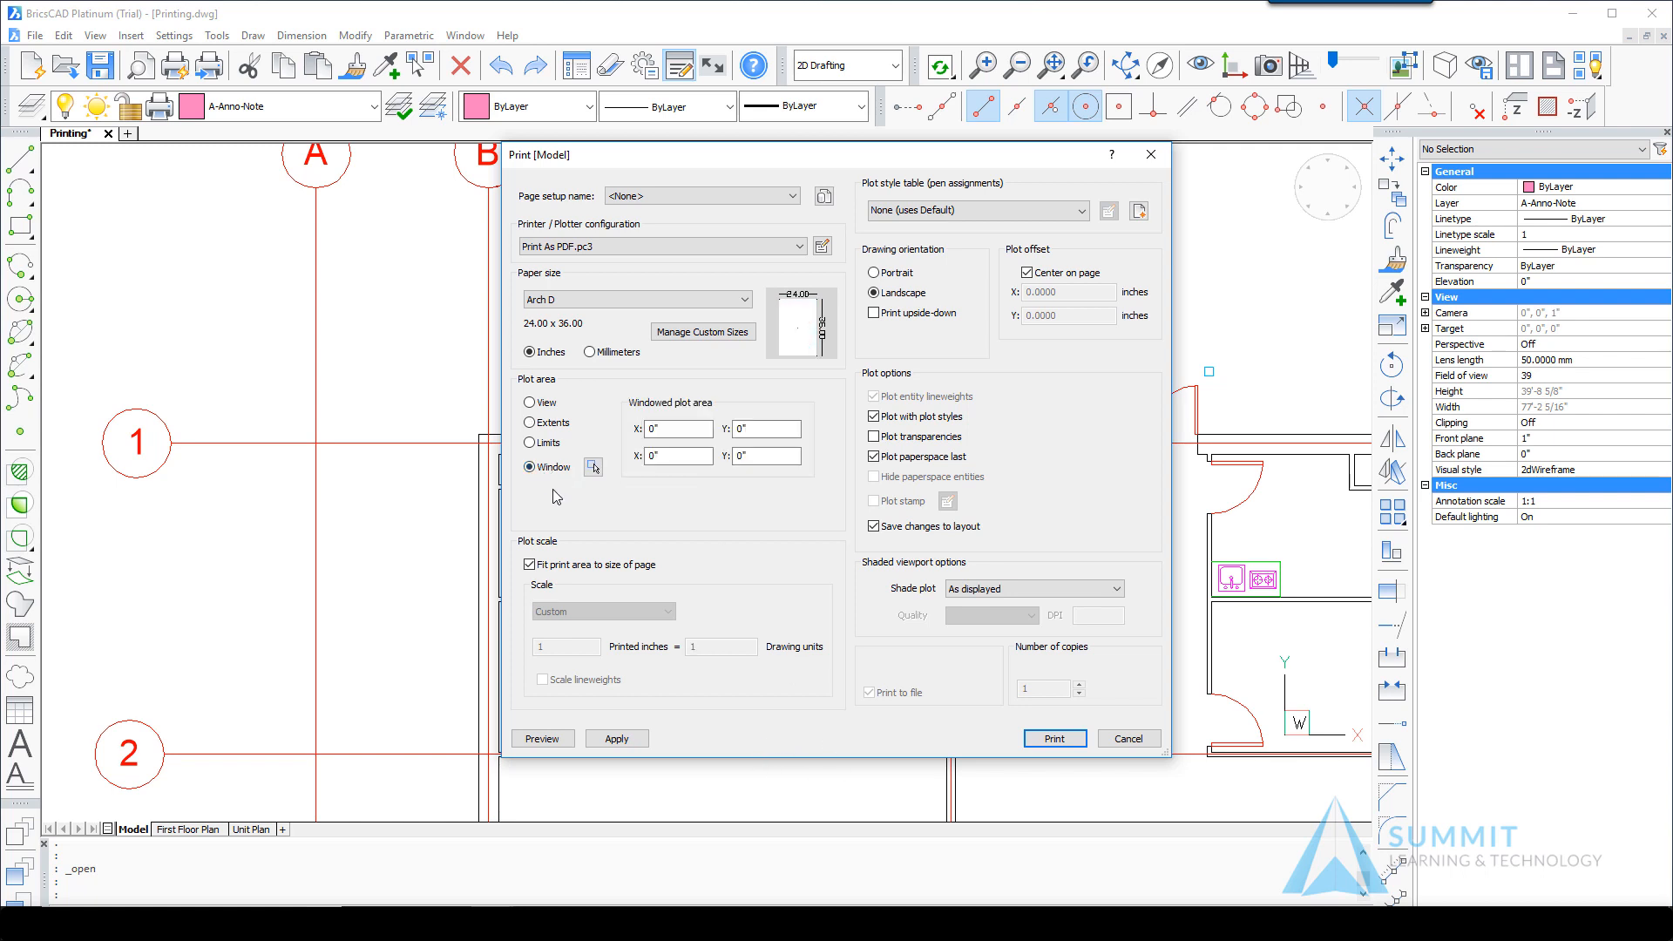
pyautogui.moveTo(594, 467)
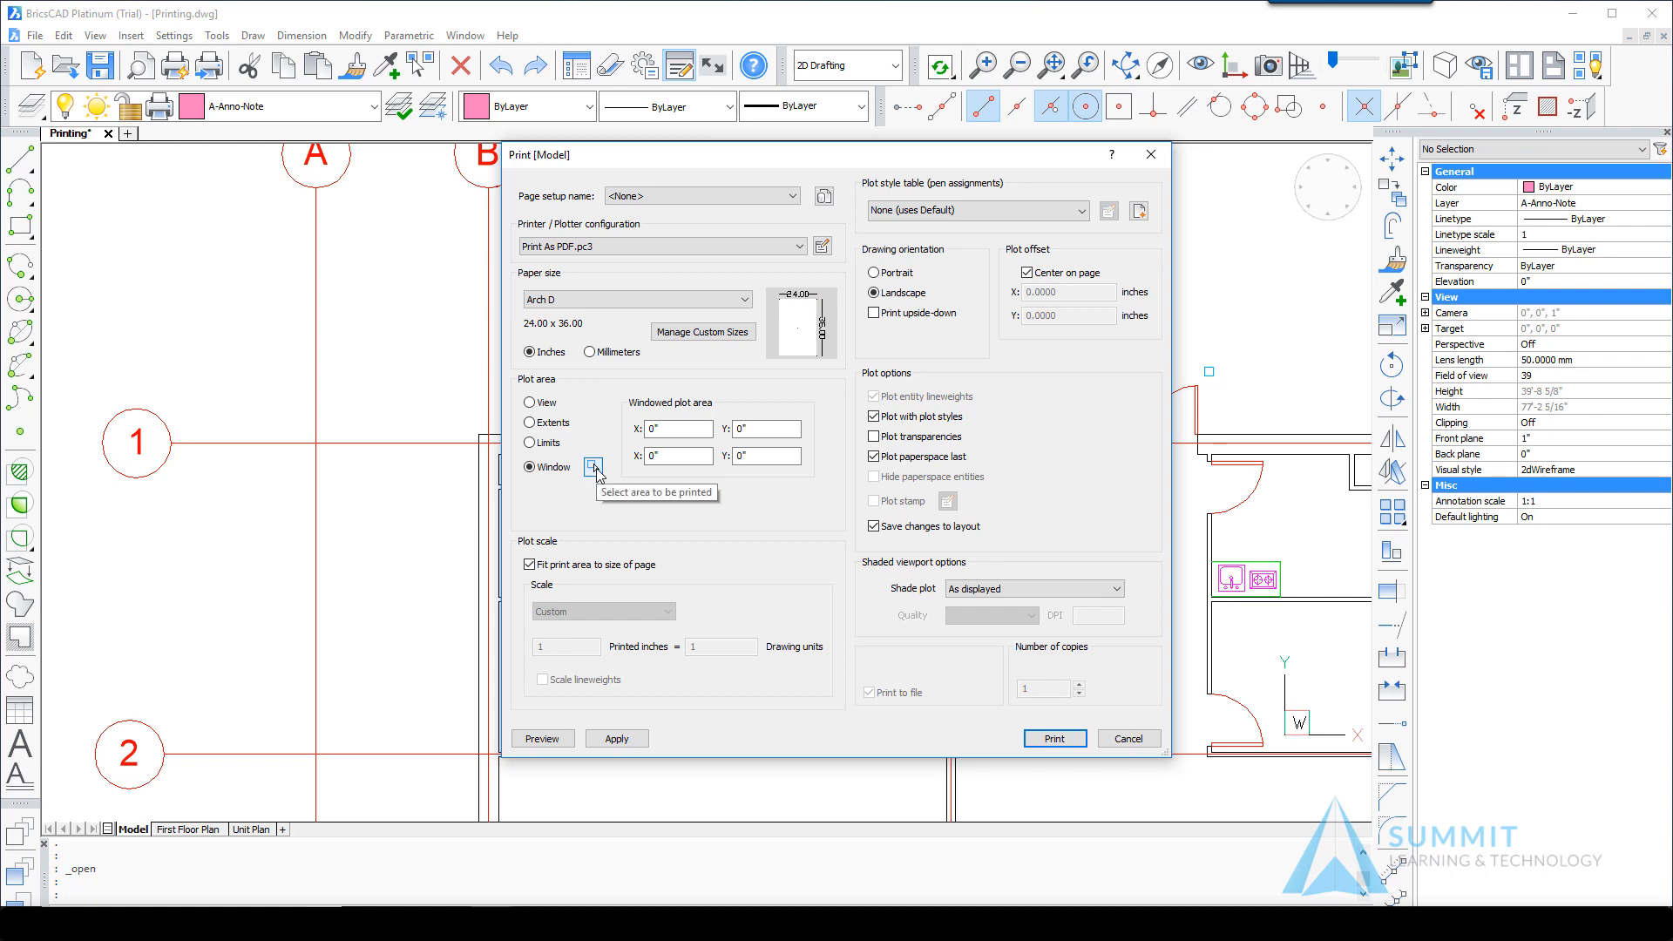
pyautogui.click(593, 467)
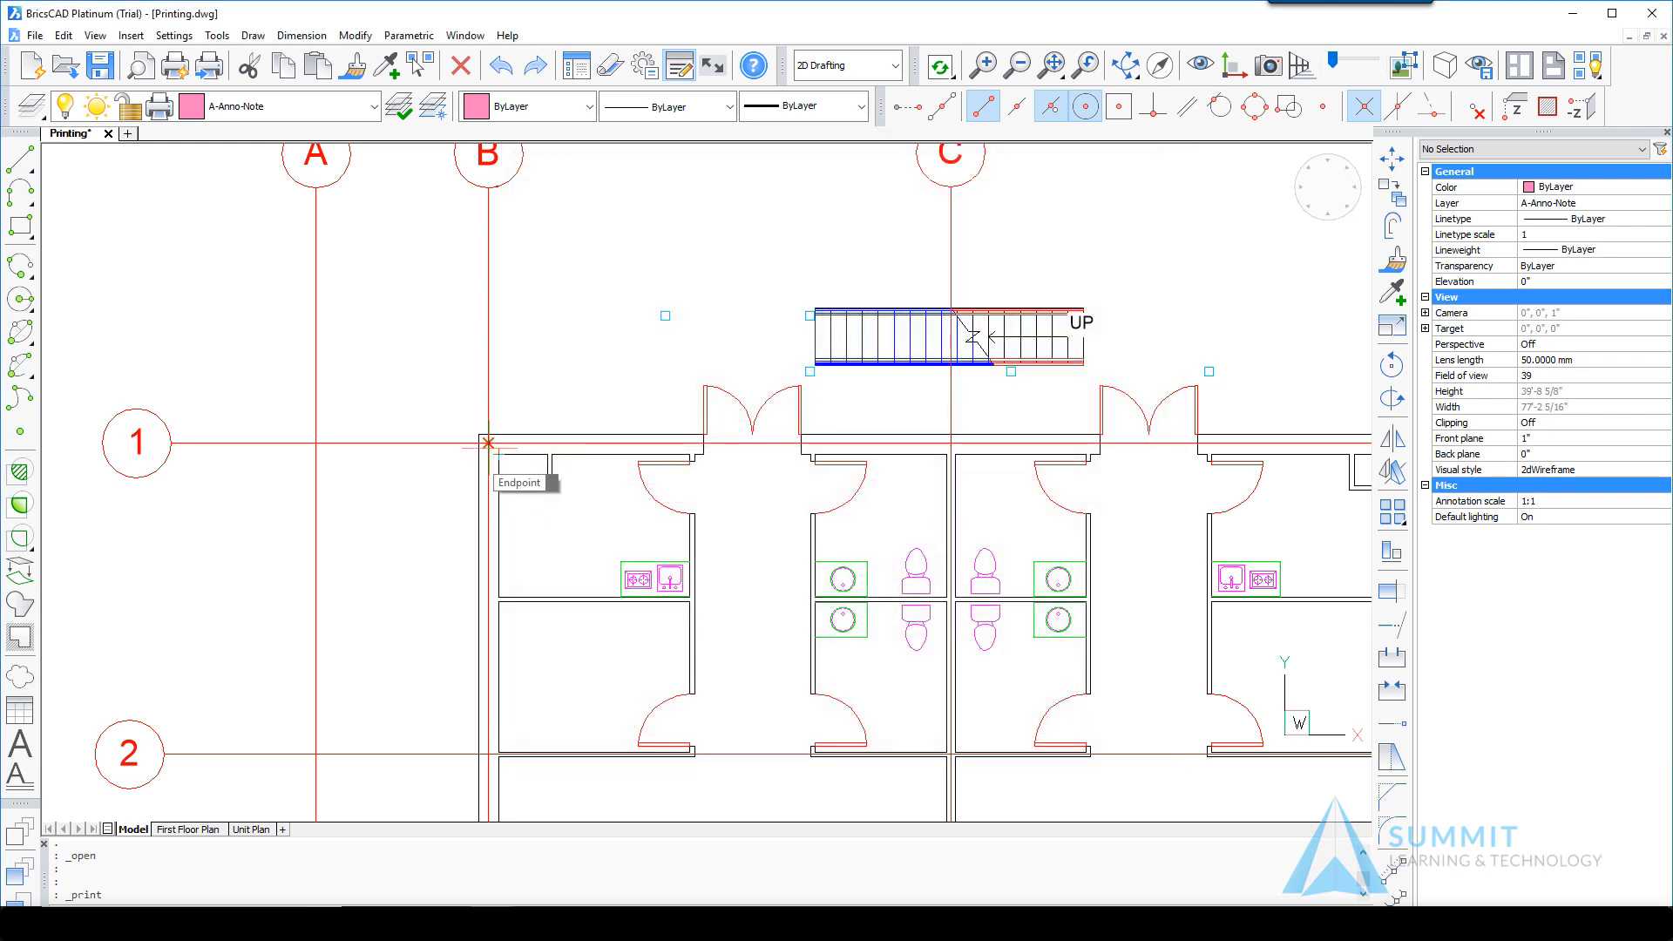
pyautogui.click(488, 441)
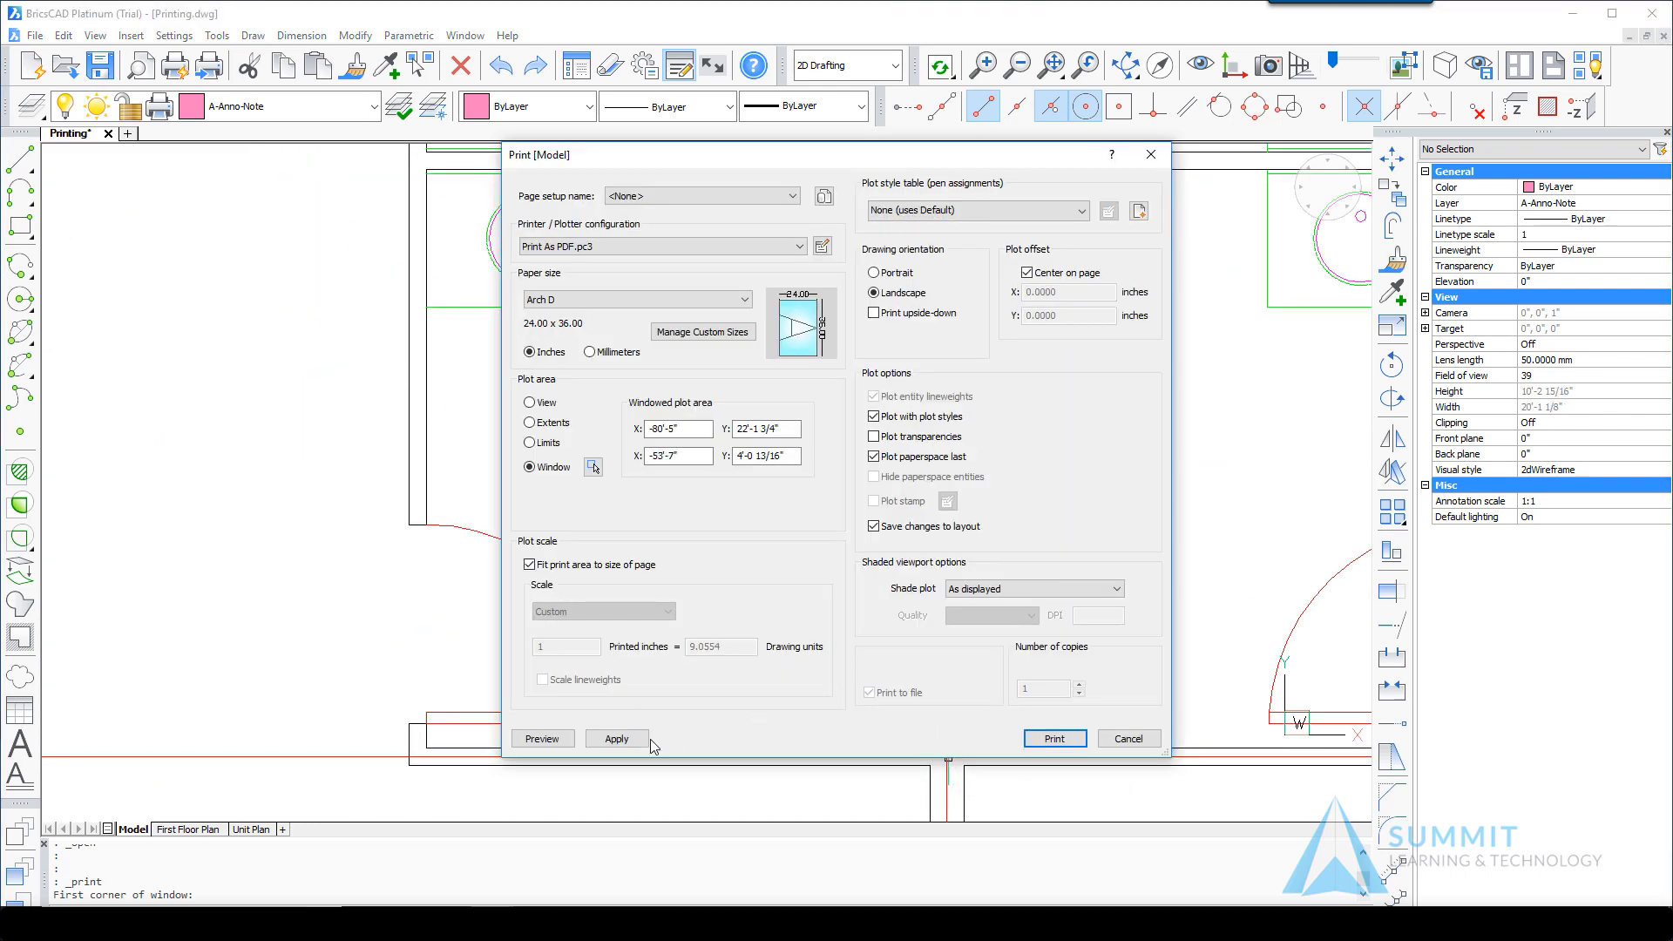
pyautogui.click(1054, 737)
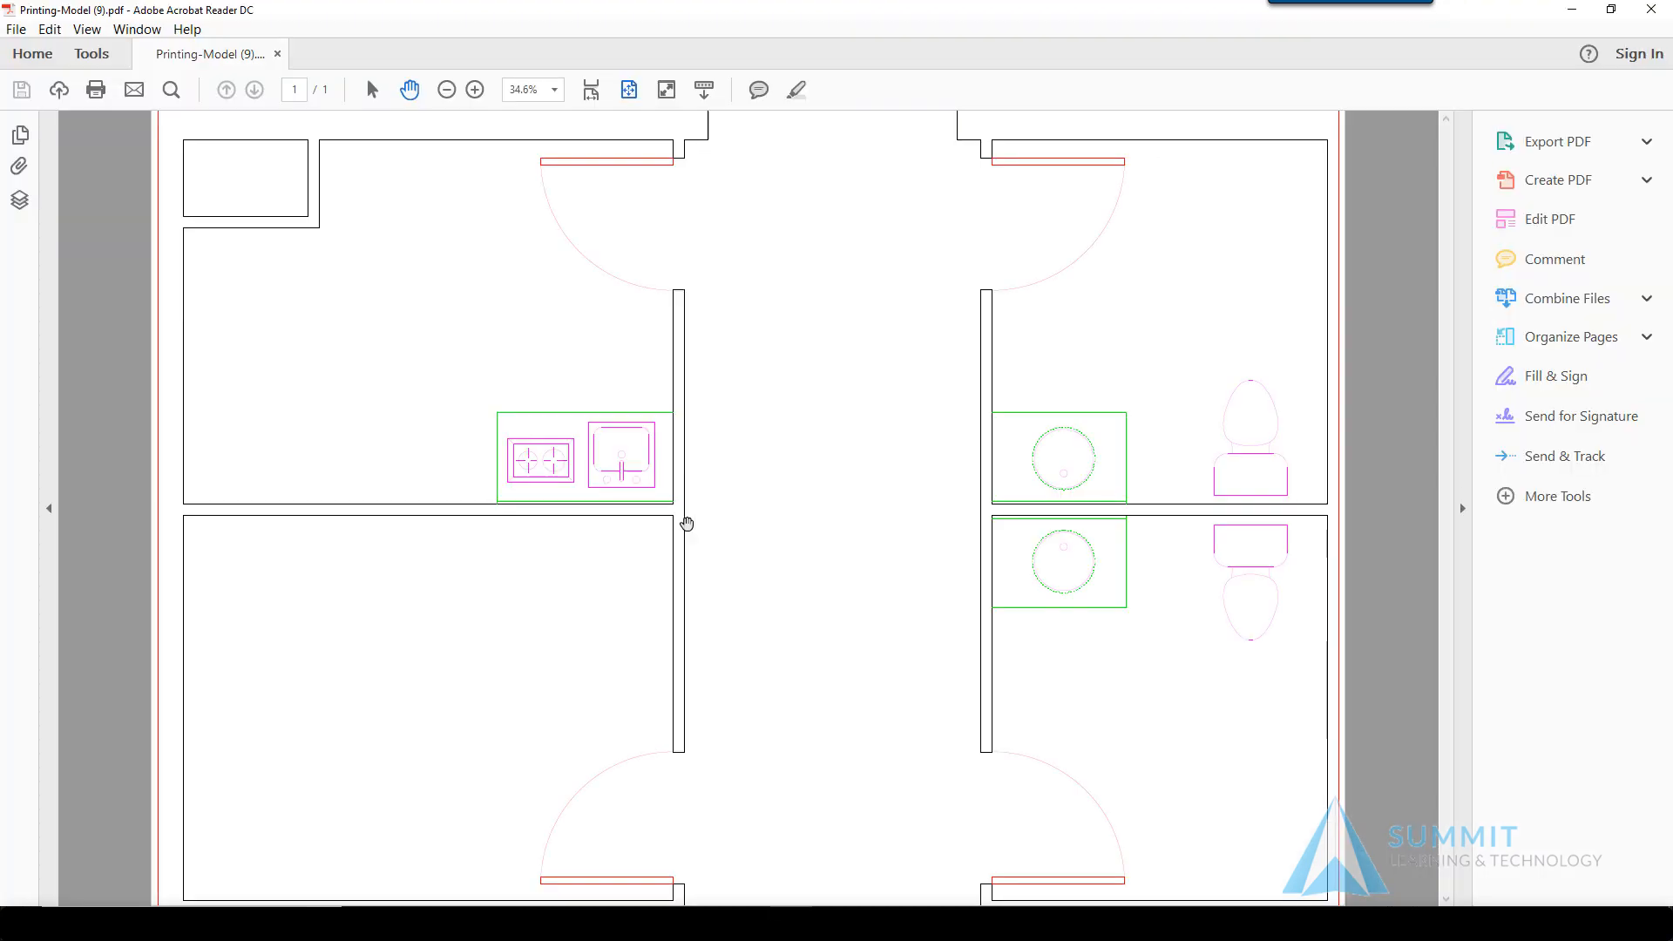
pyautogui.moveTo(812, 581)
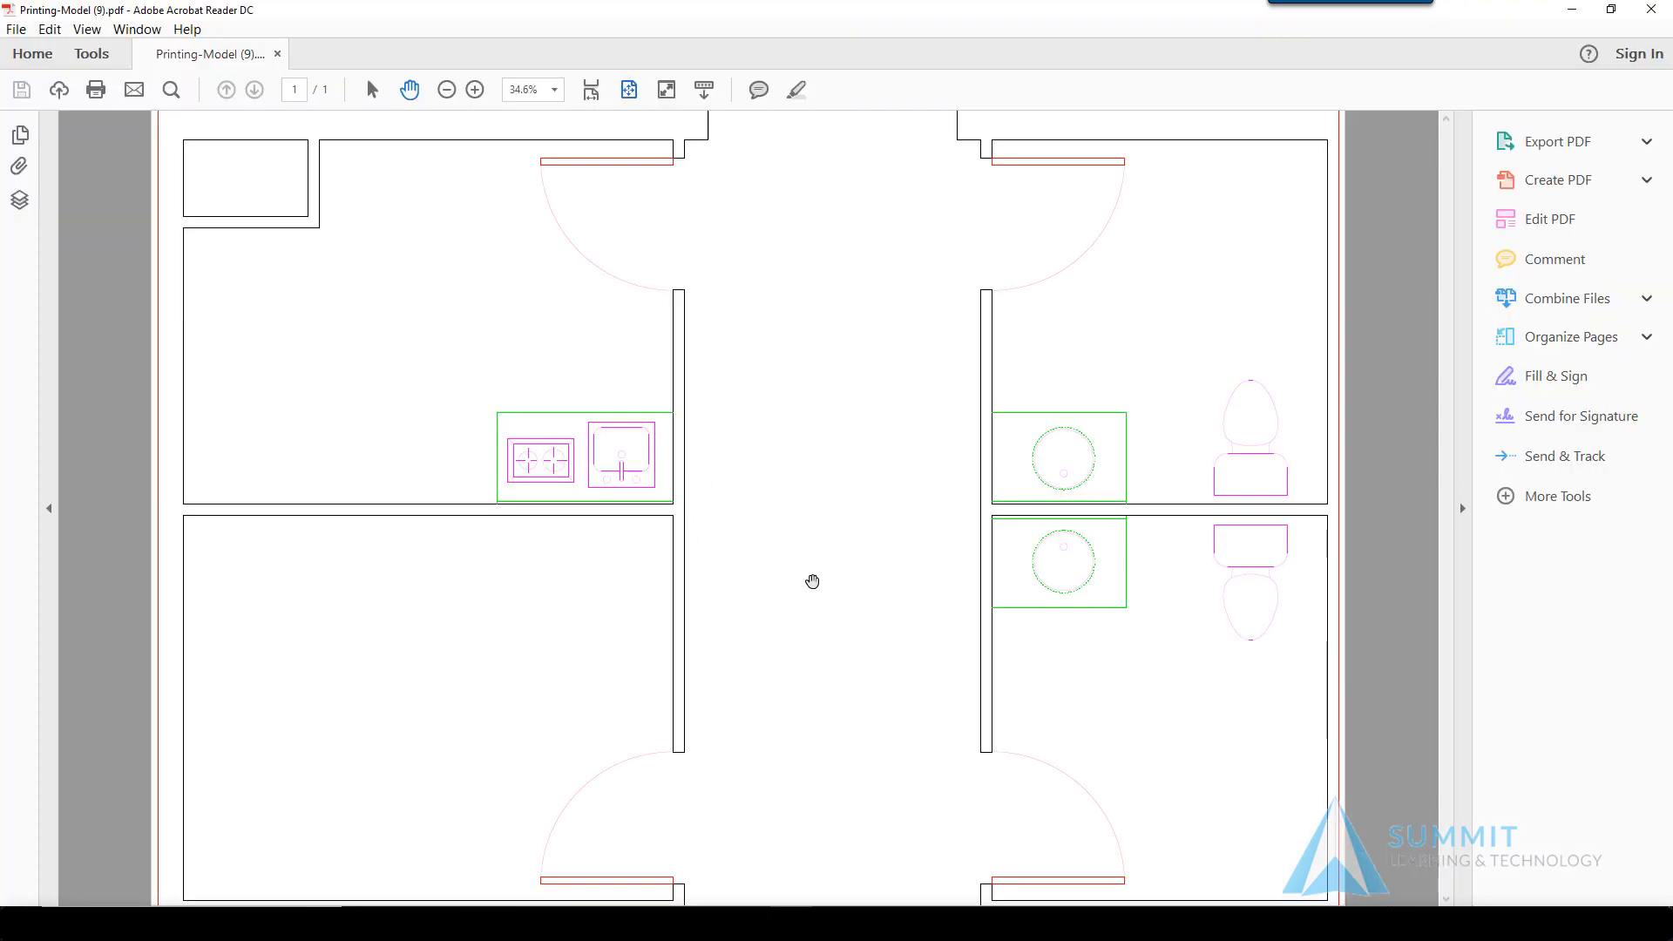
# Close Printing-Model (9).pdf and return to the Print [Model] dialog.
pyautogui.click(1557, 141)
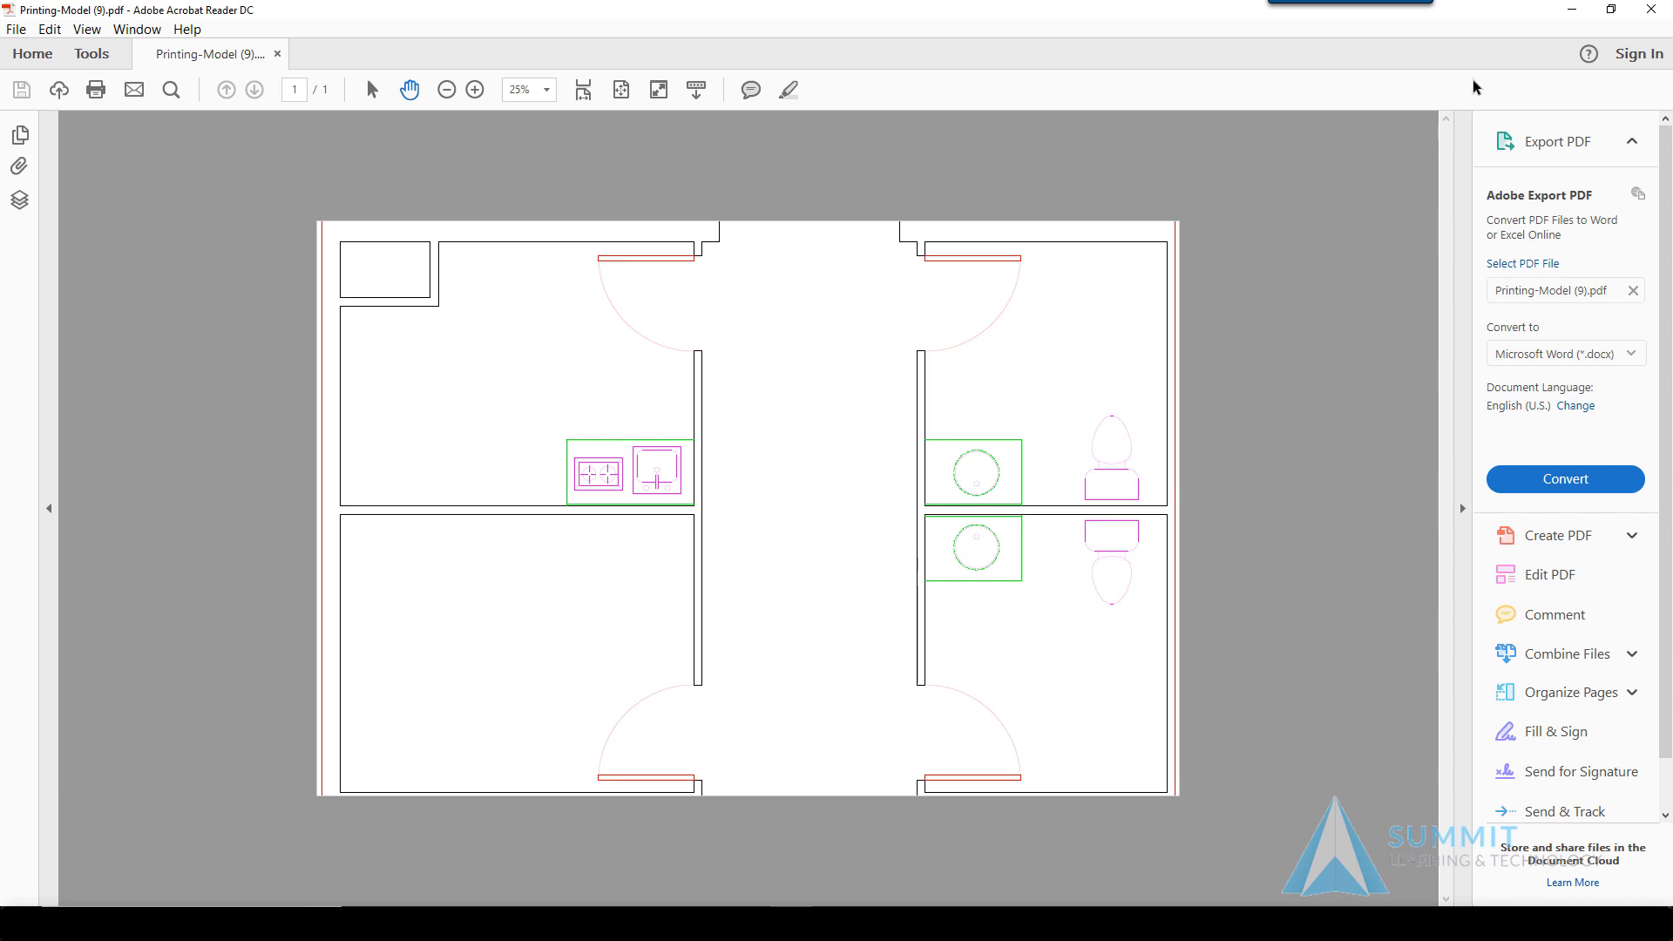
pyautogui.moveTo(285, 55)
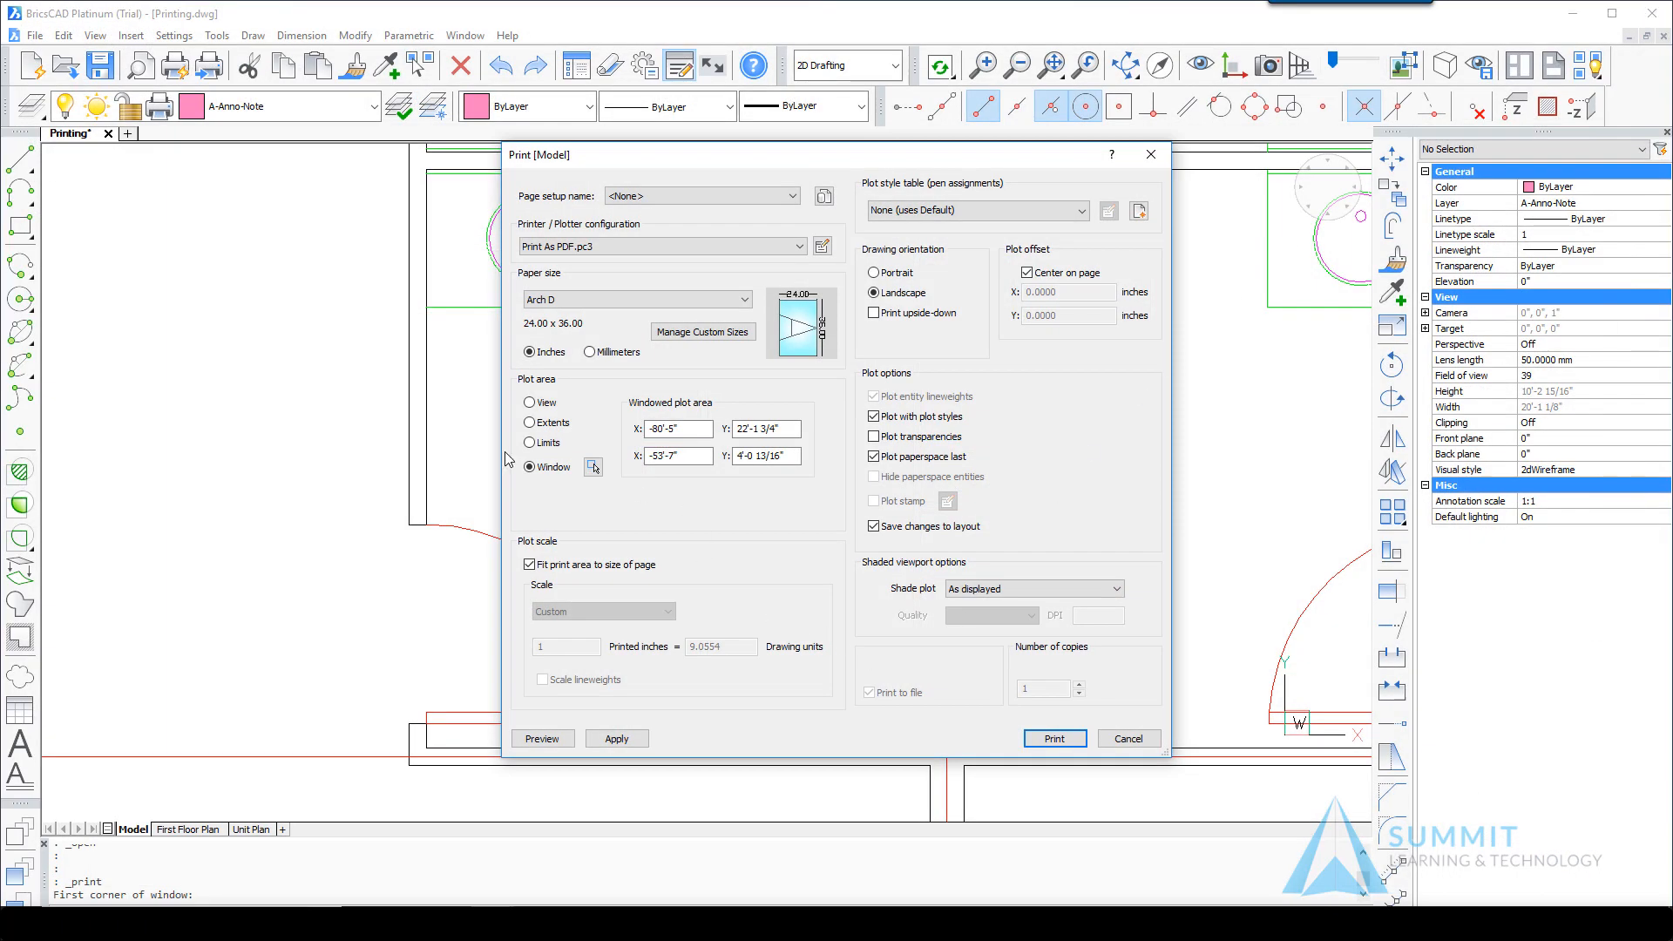
# Turn off fit-to-page, set scale 1/2" = 1'-0", and print the window.
pyautogui.click(529, 565)
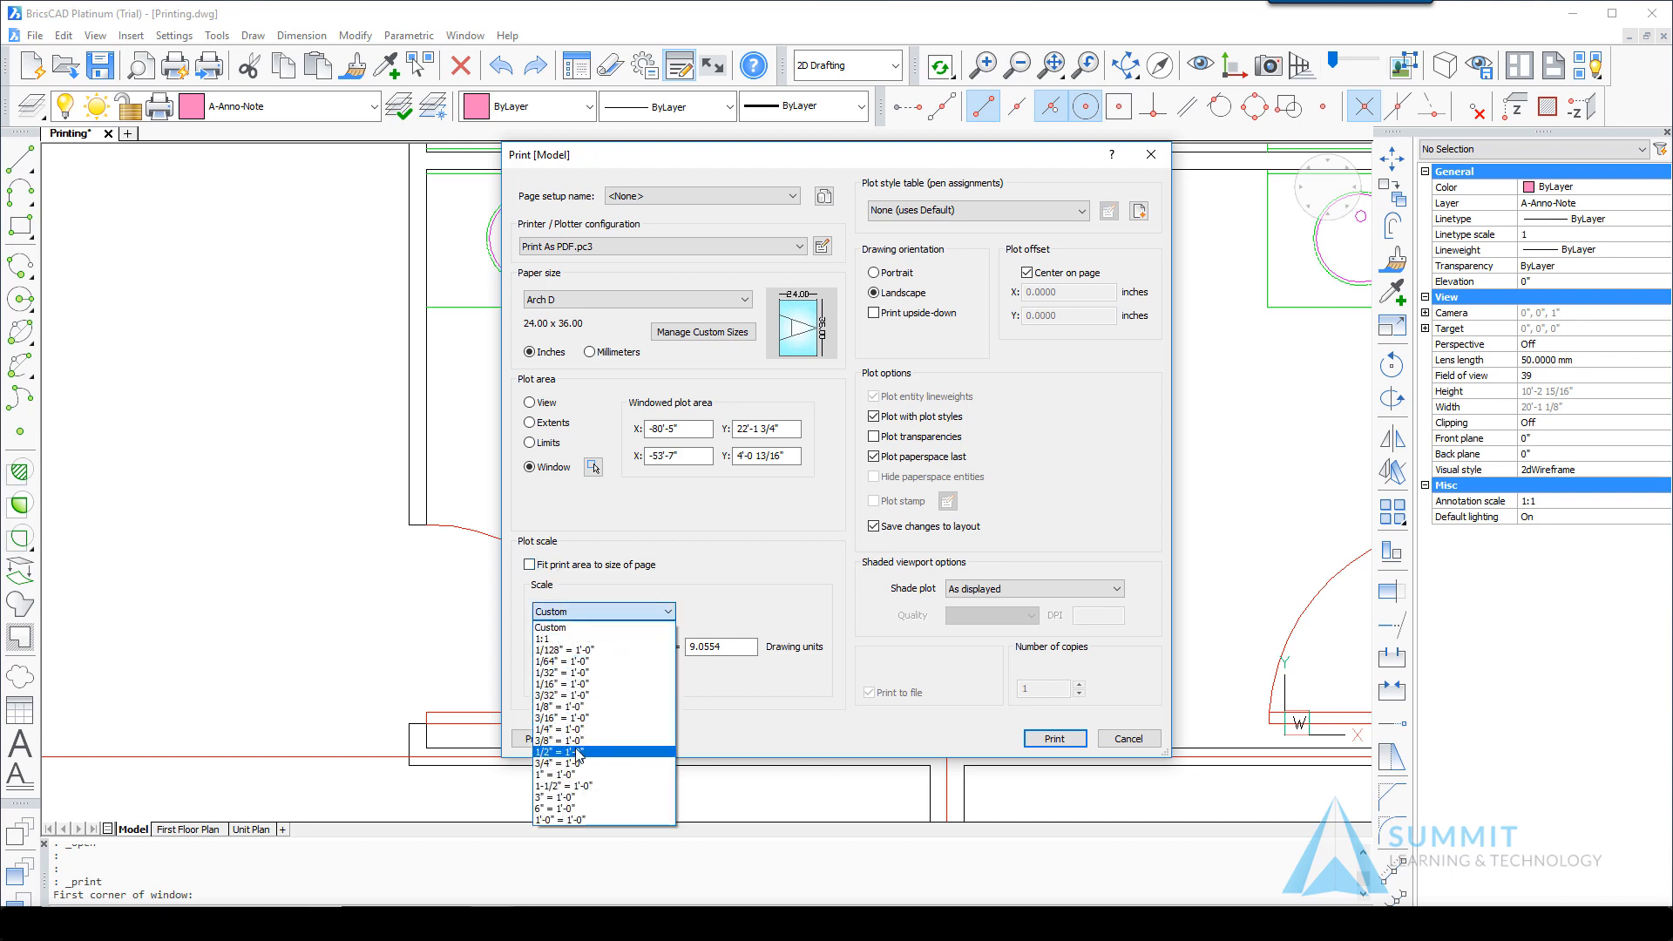
pyautogui.click(562, 751)
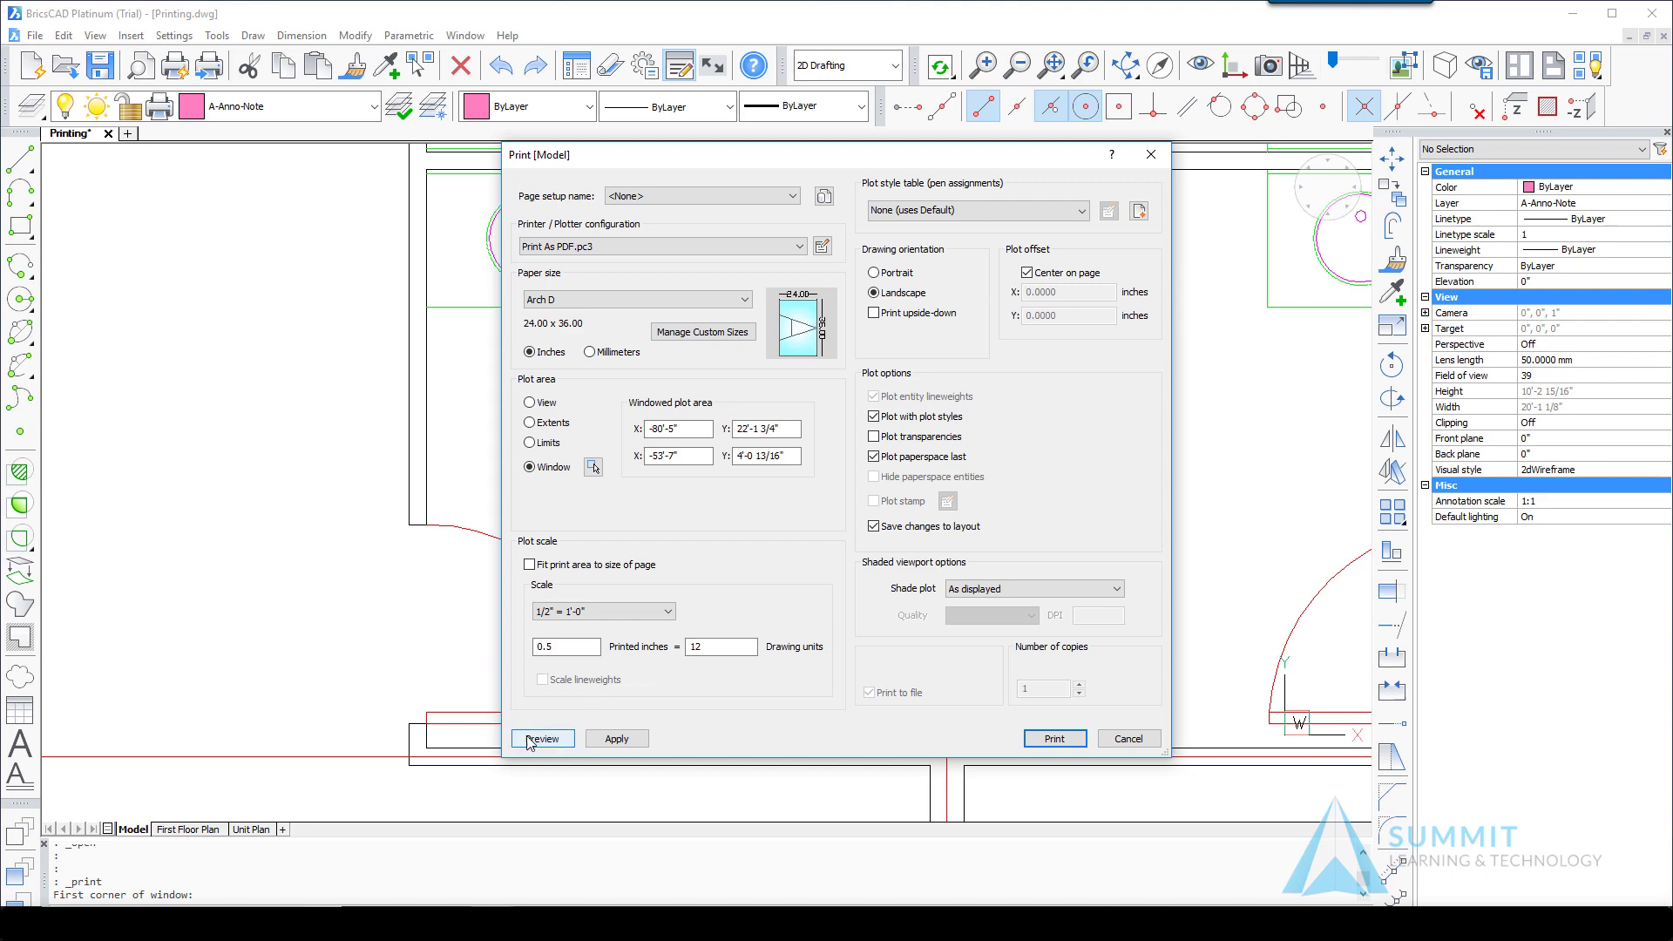
pyautogui.click(1054, 738)
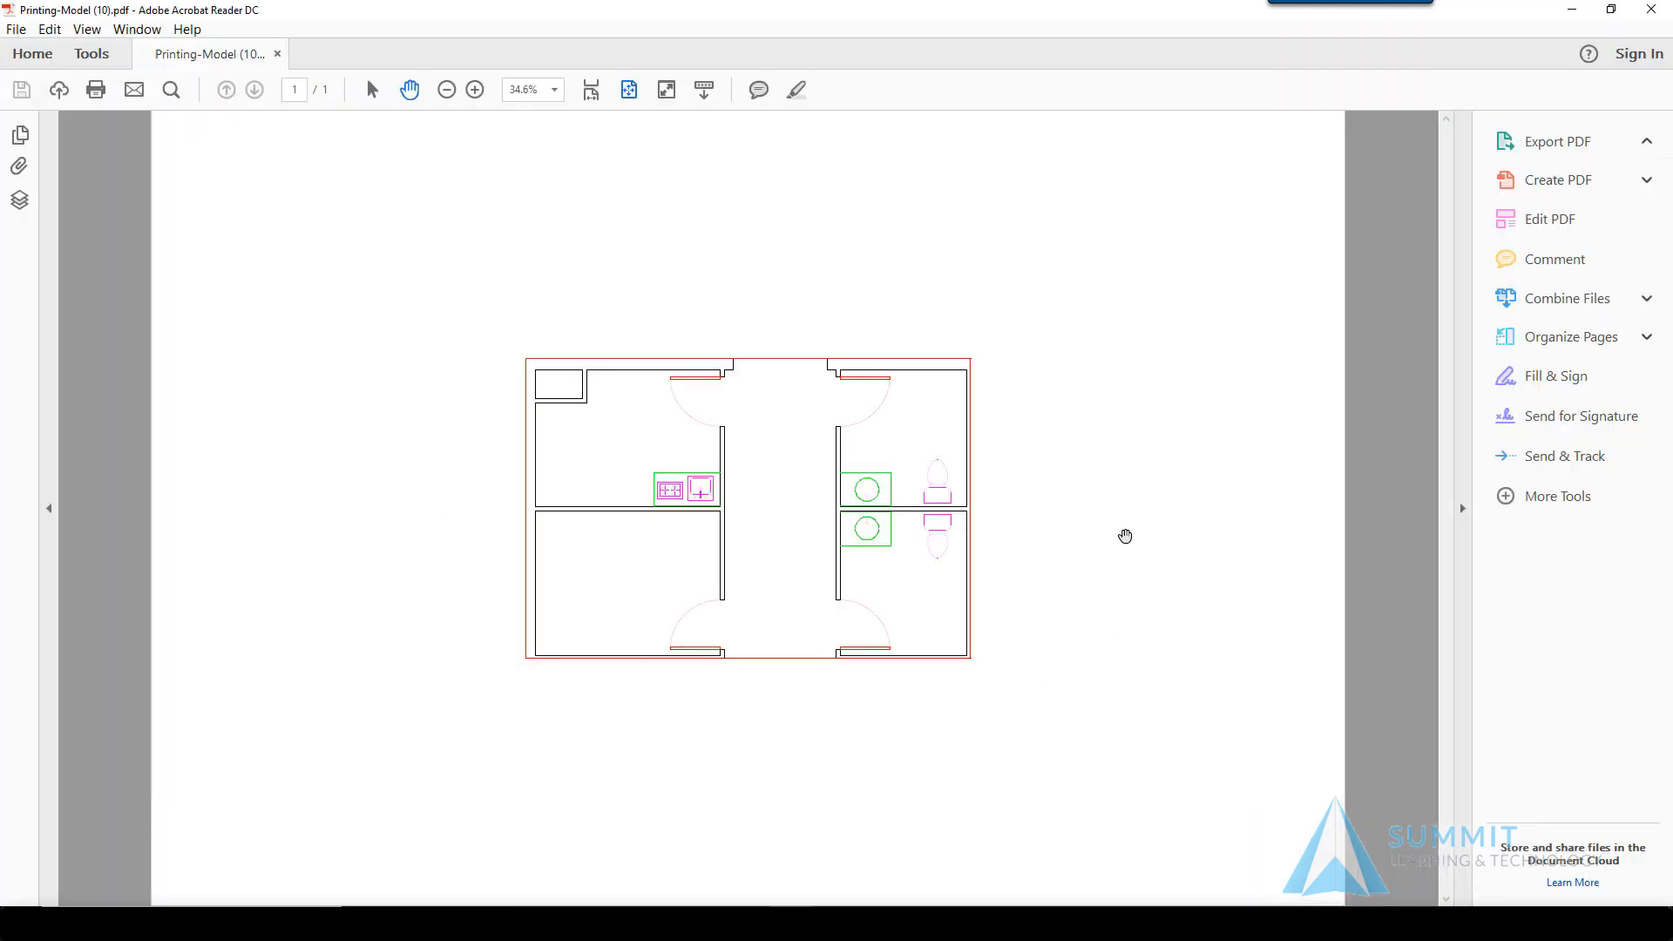
# Close Printing-Model (10).pdf and return to BricsCAD's Print dialog.
pyautogui.click(1556, 141)
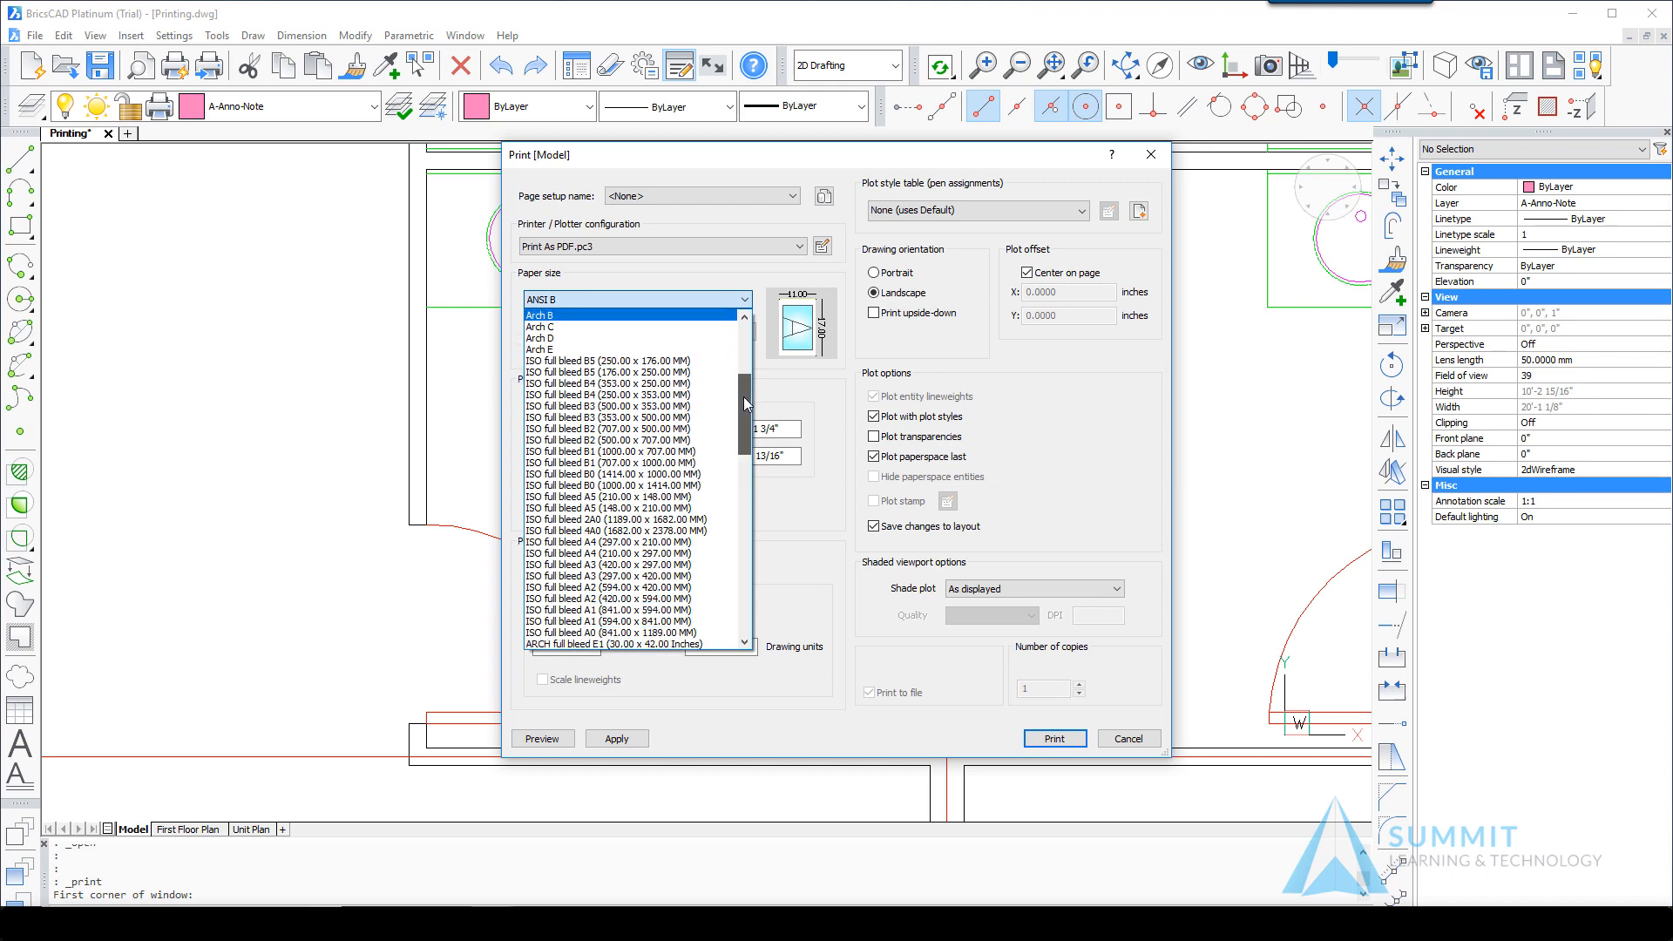
# Print on ANSI B (11x17) paper and save the PDF as Printing-Model-B.
pyautogui.scroll(-3)
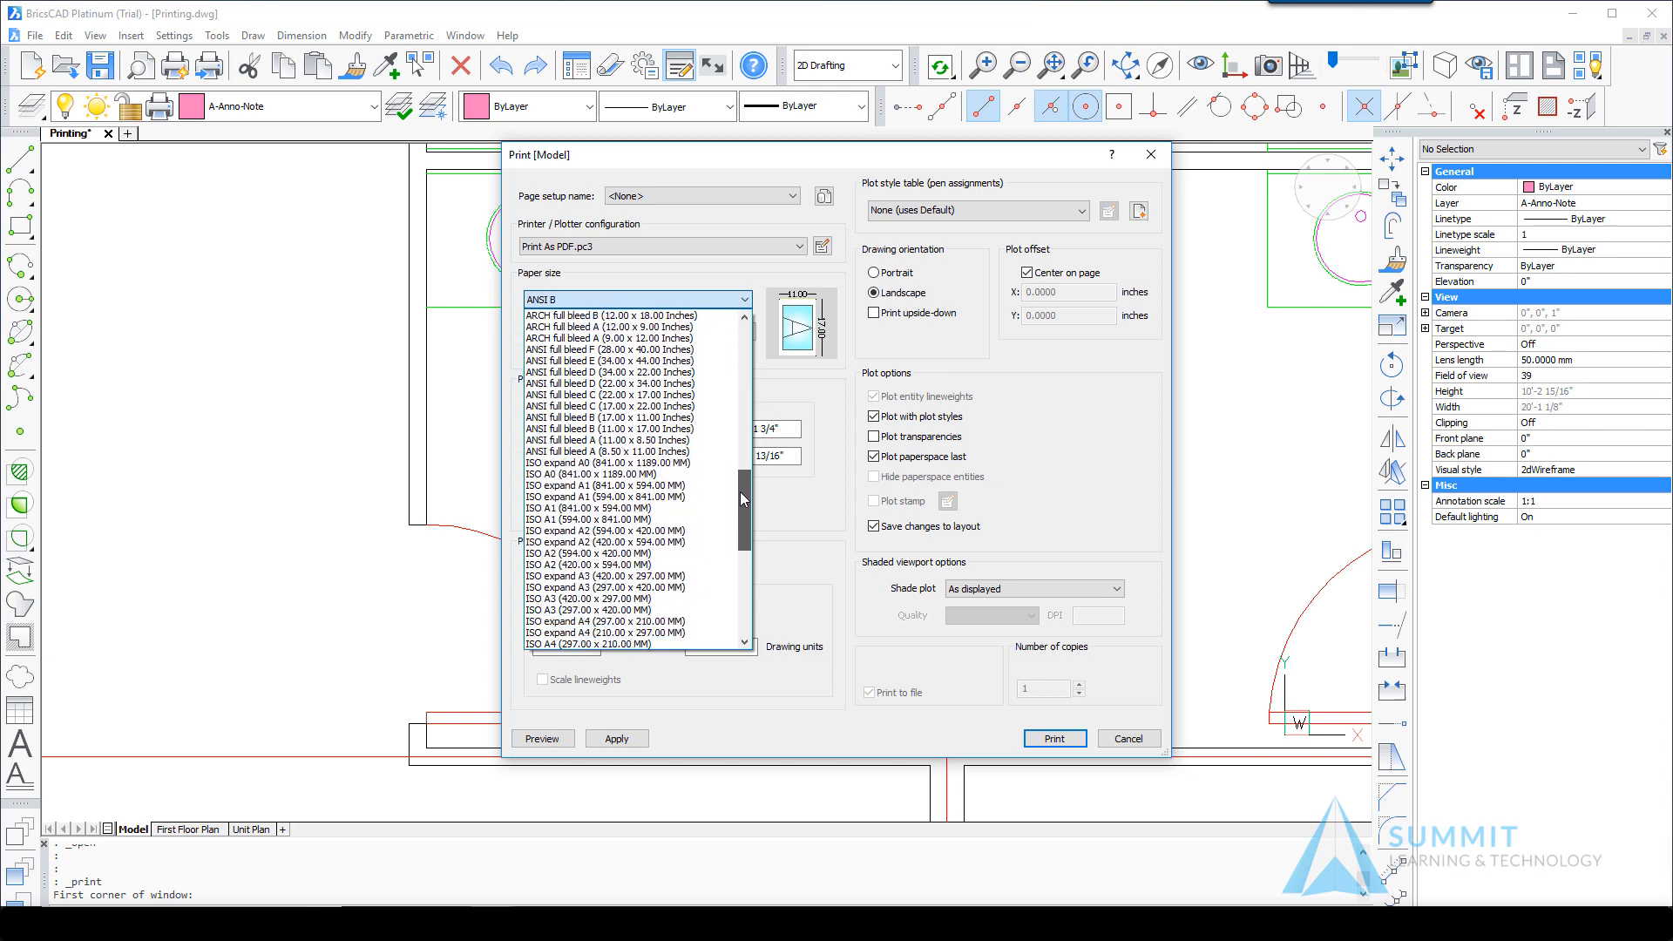
pyautogui.scroll(-3)
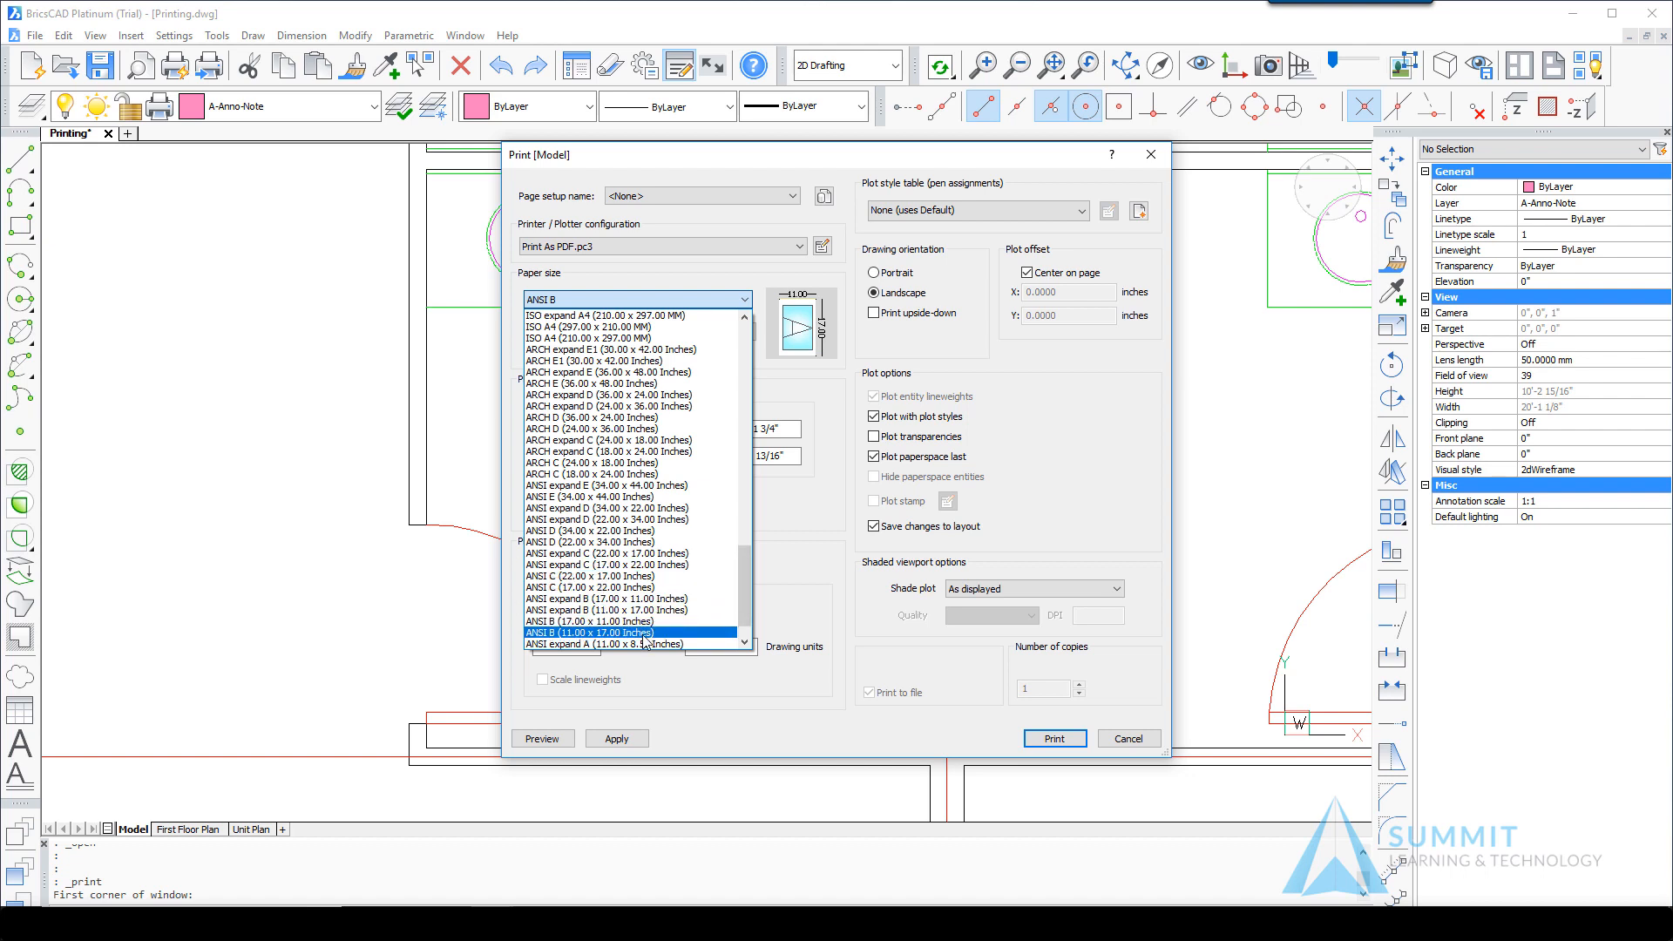
pyautogui.click(588, 632)
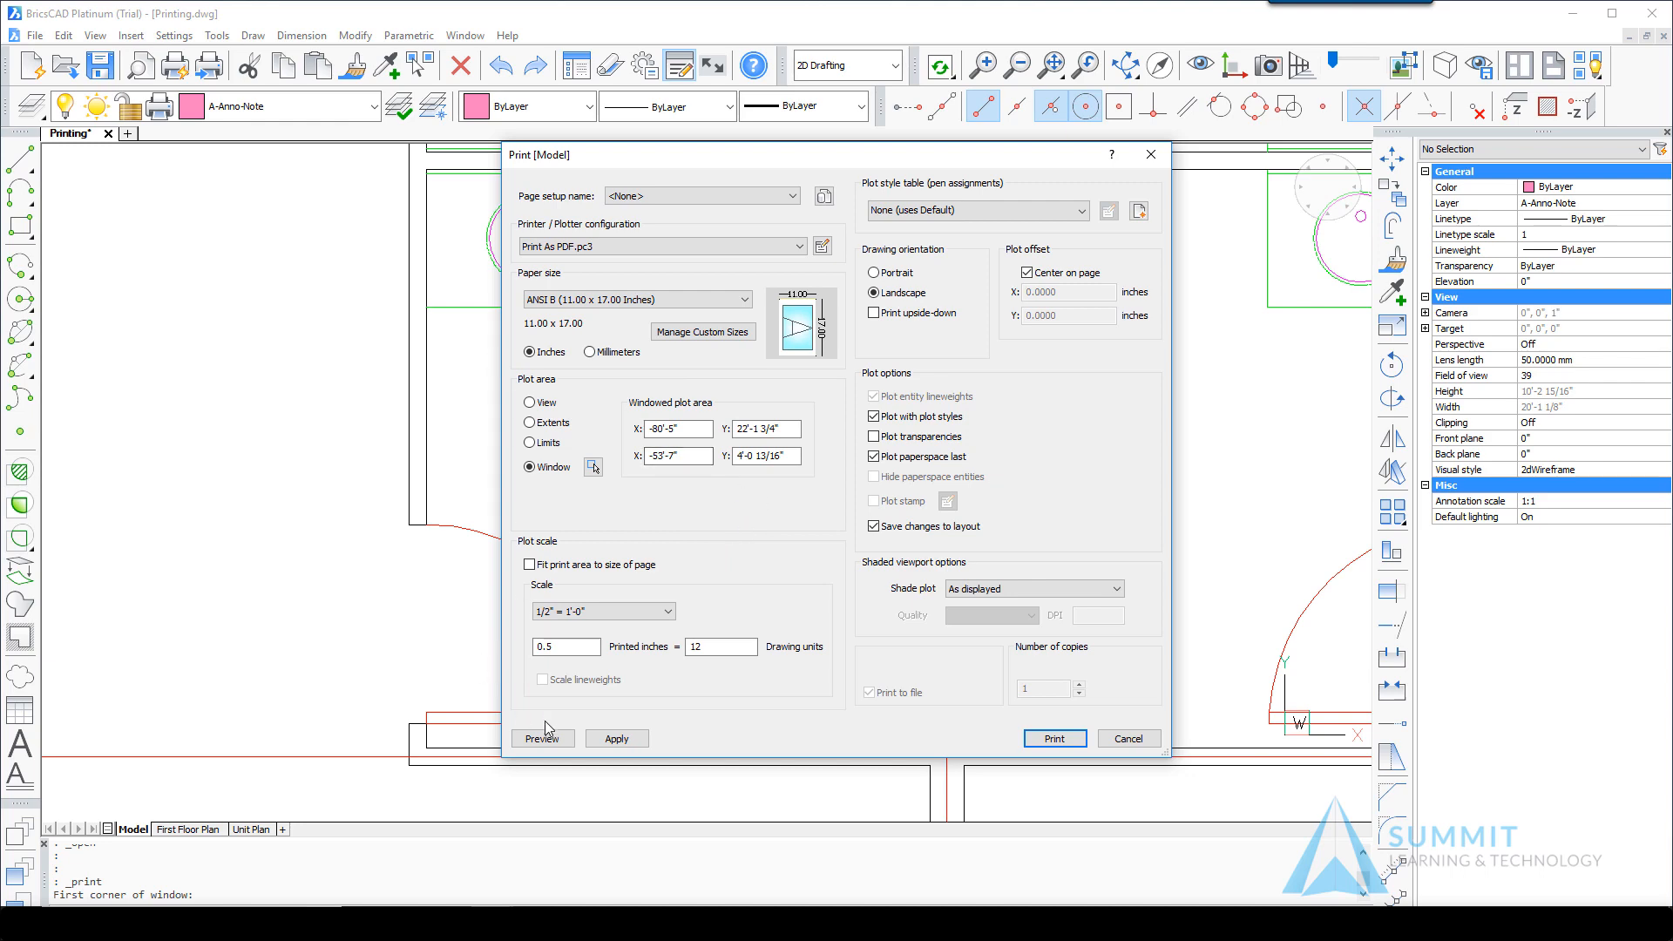
pyautogui.click(1054, 738)
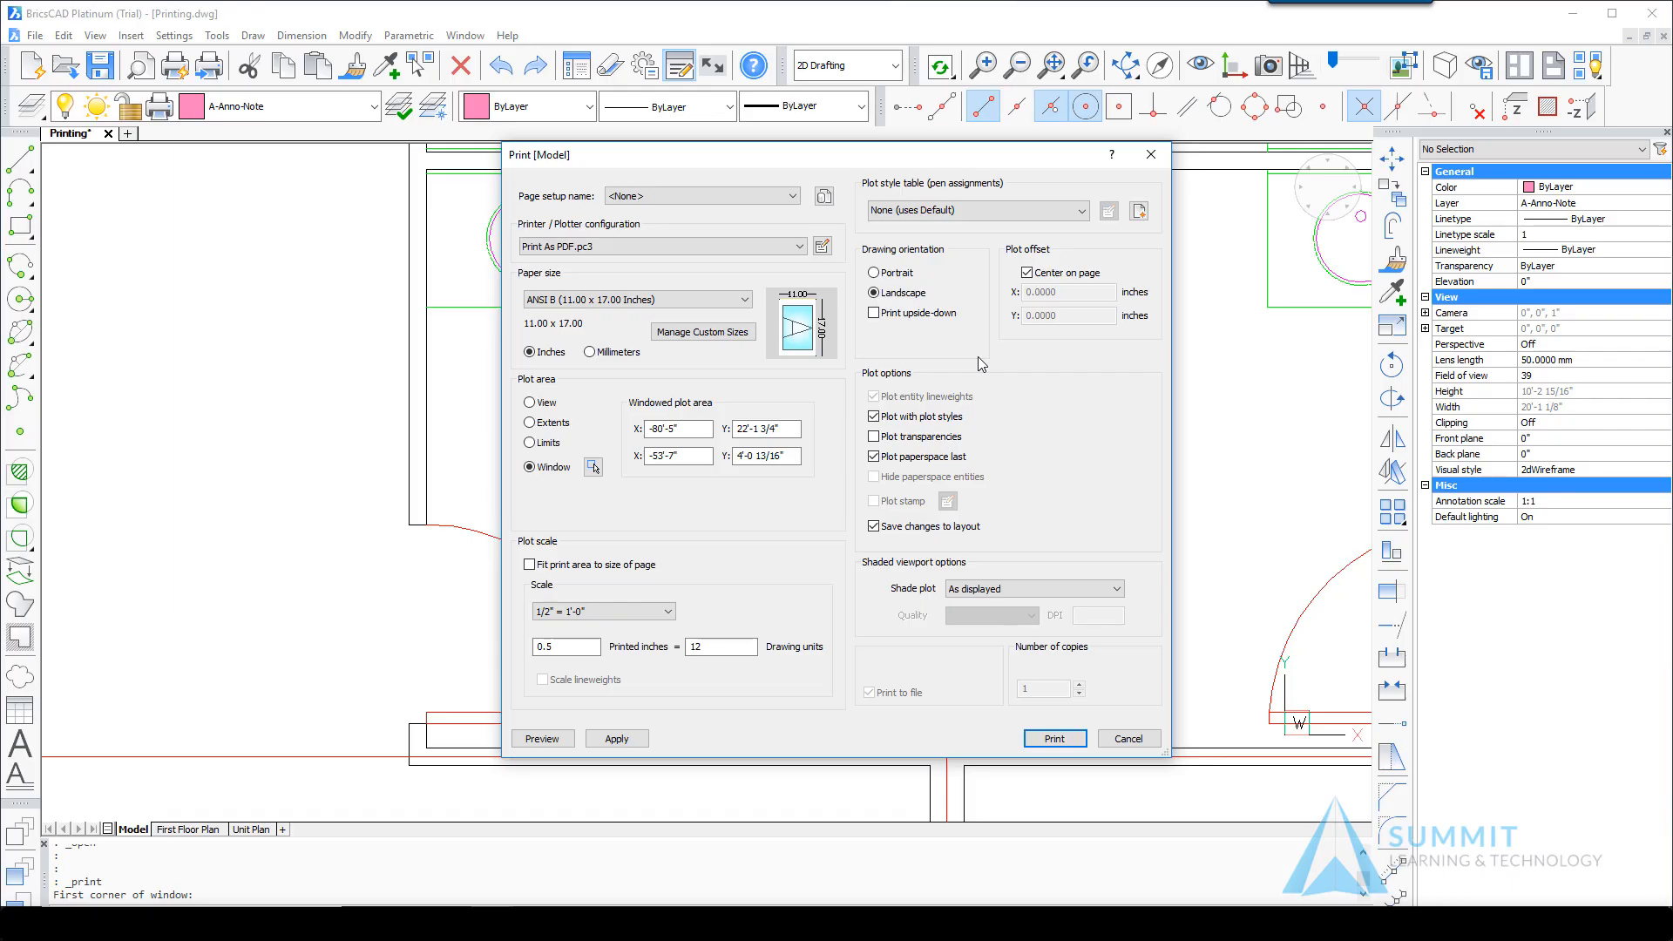
pyautogui.moveTo(1033, 435)
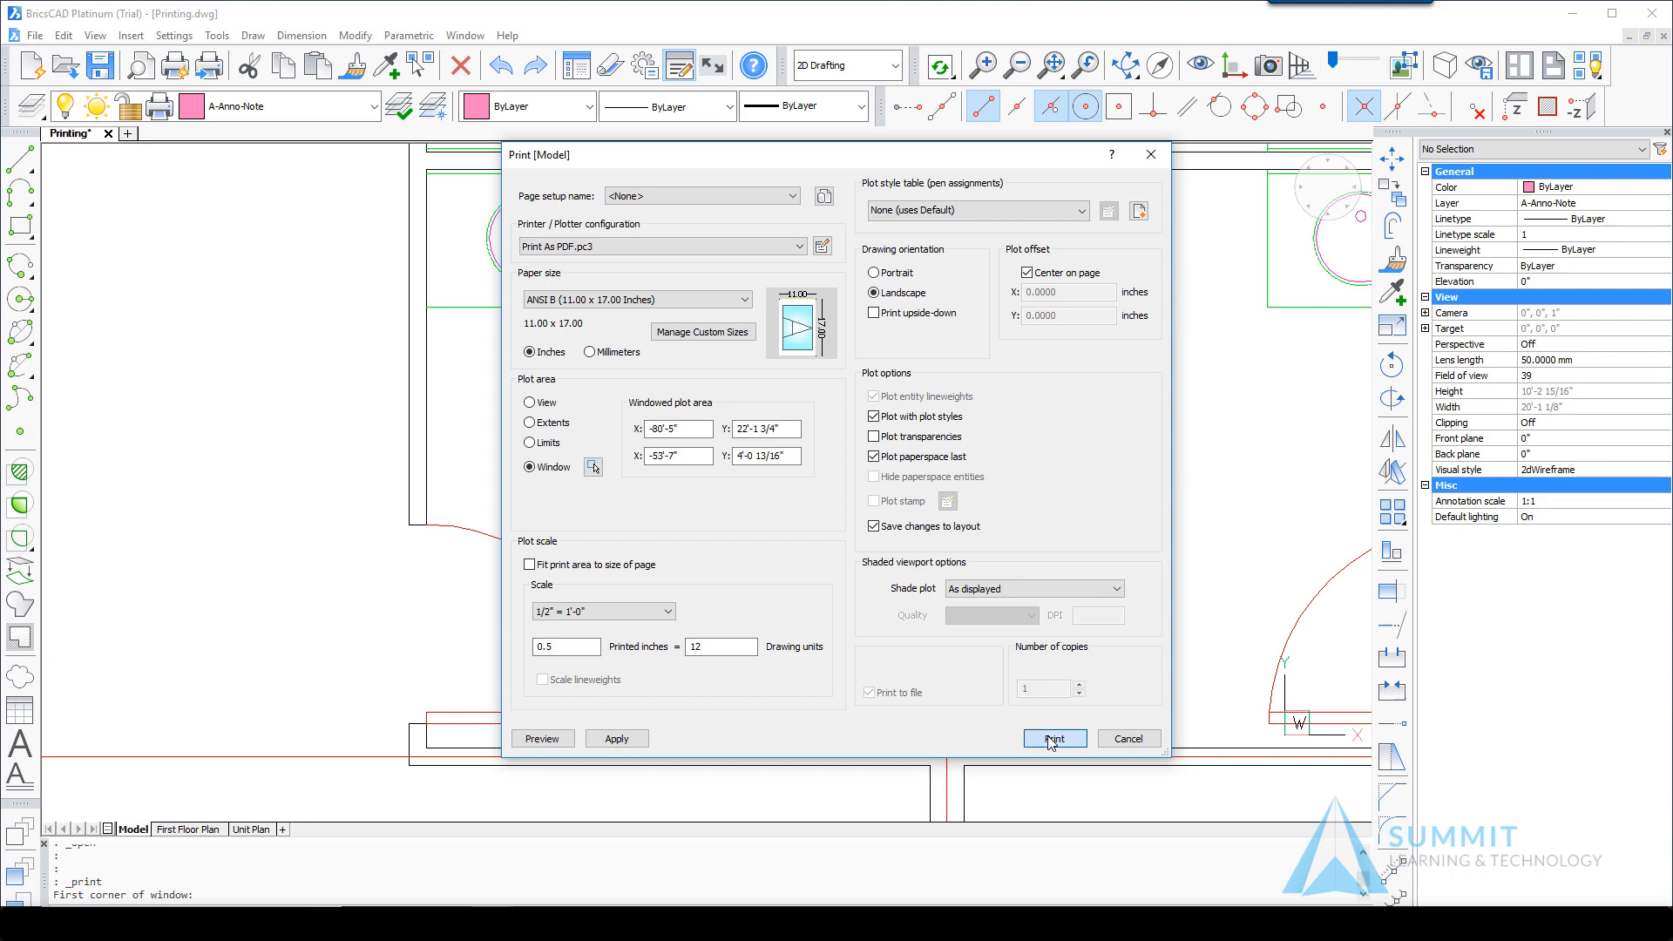
pyautogui.click(1054, 738)
pyautogui.write('Printing-Model-B')
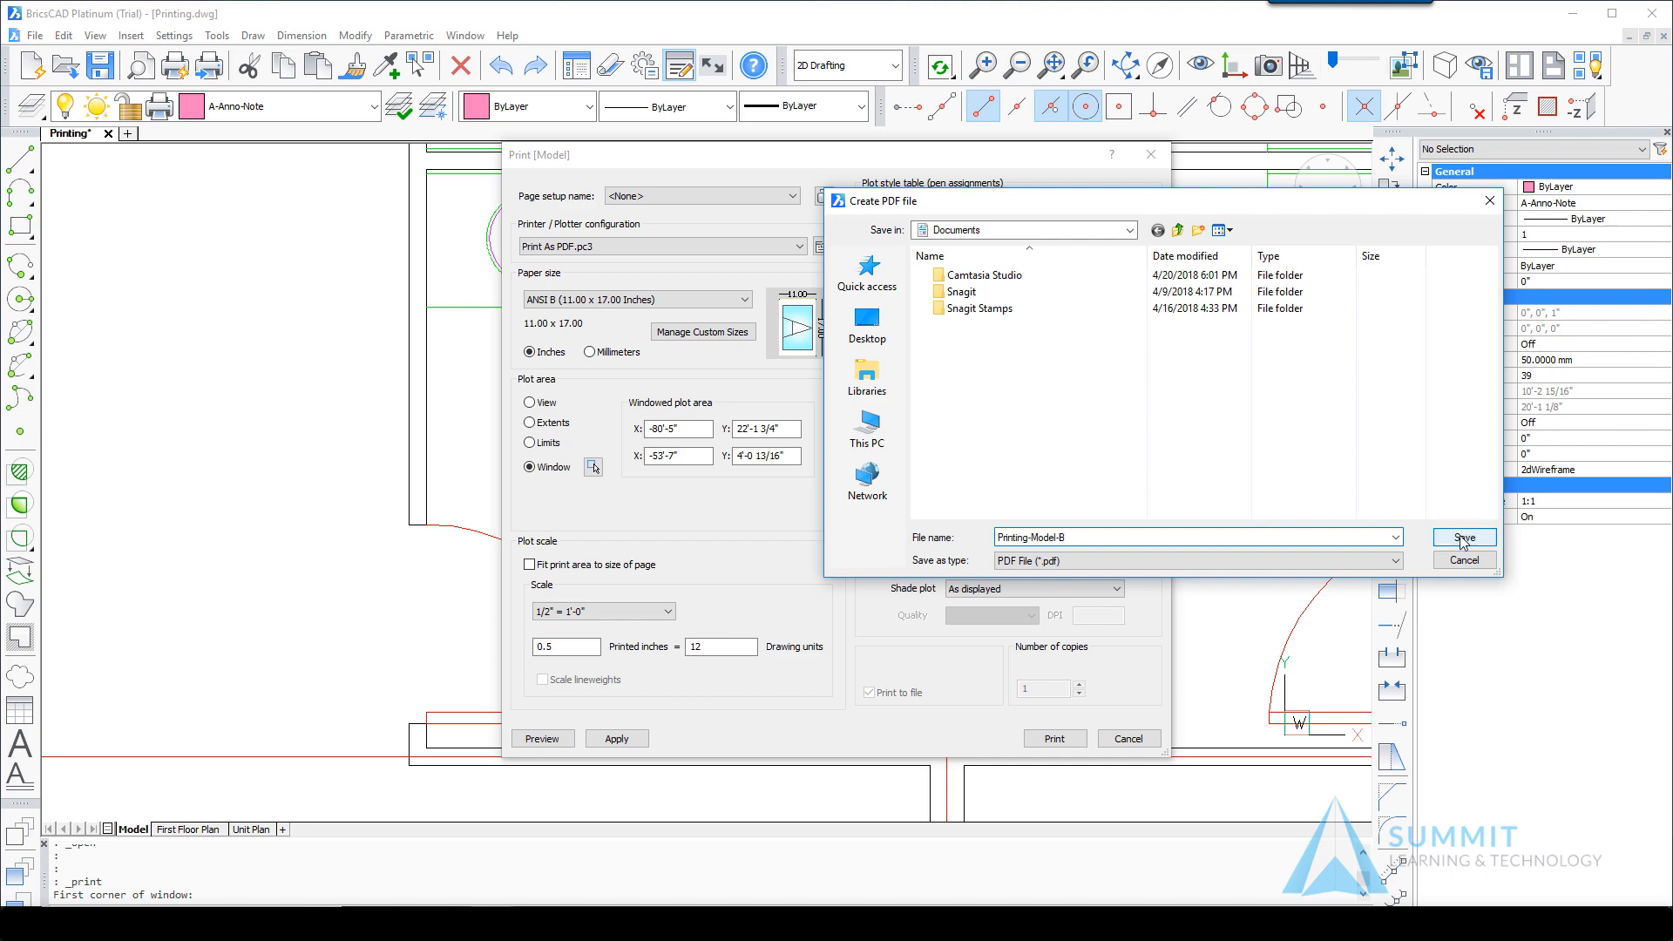
pyautogui.click(1463, 536)
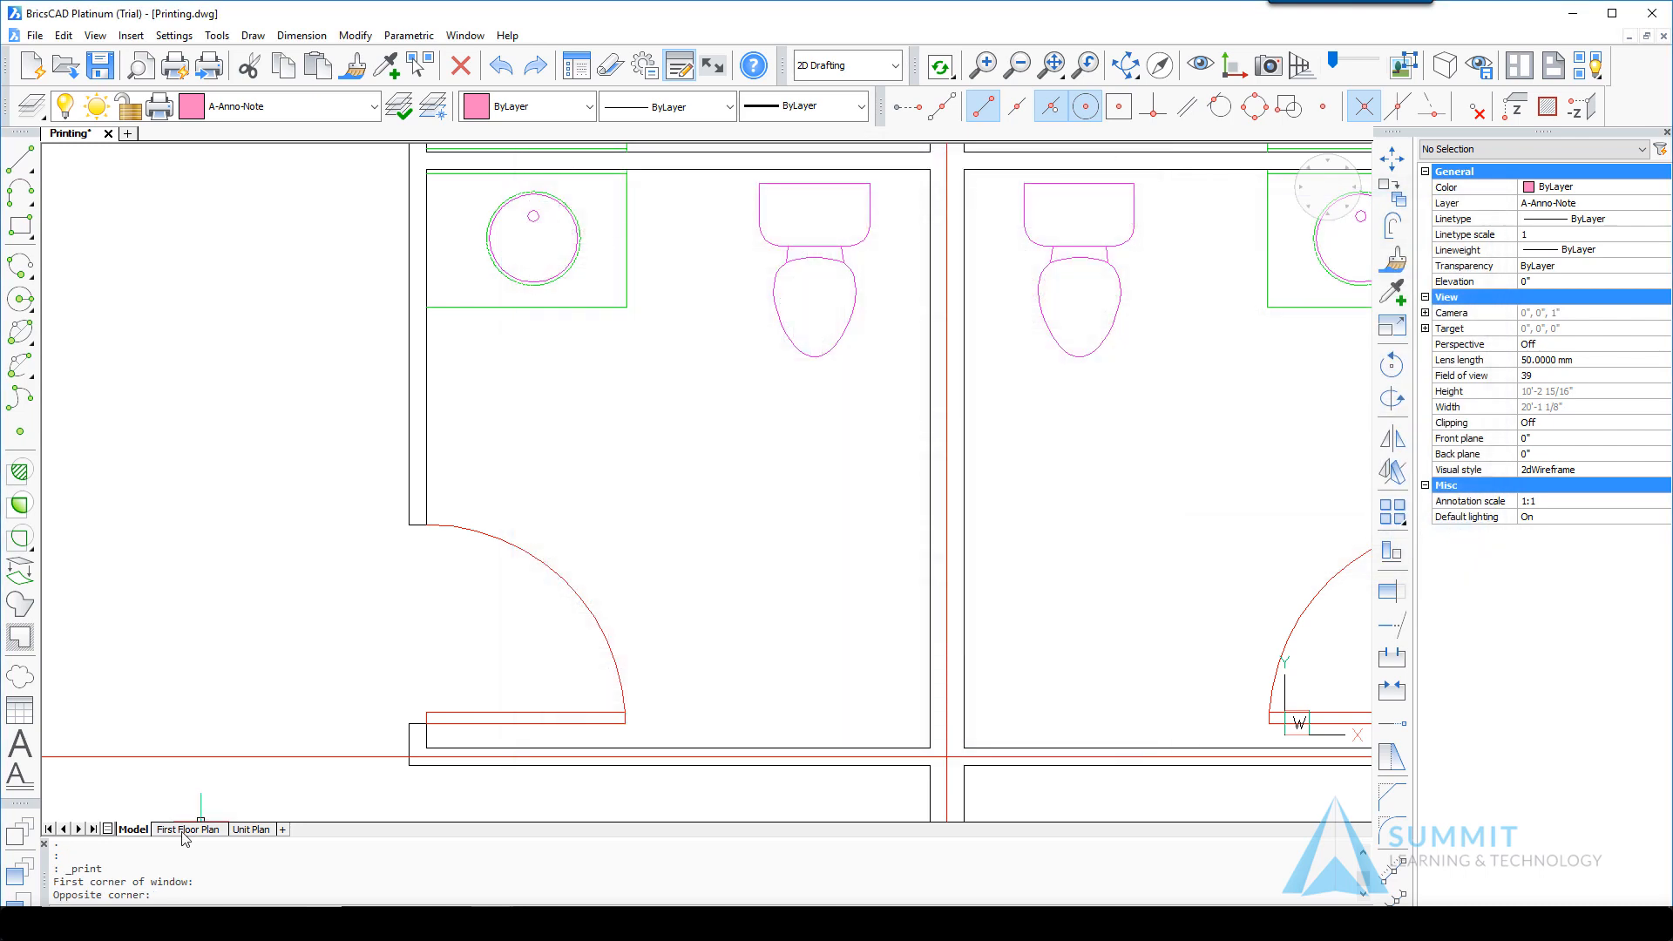
pyautogui.moveTo(231, 869)
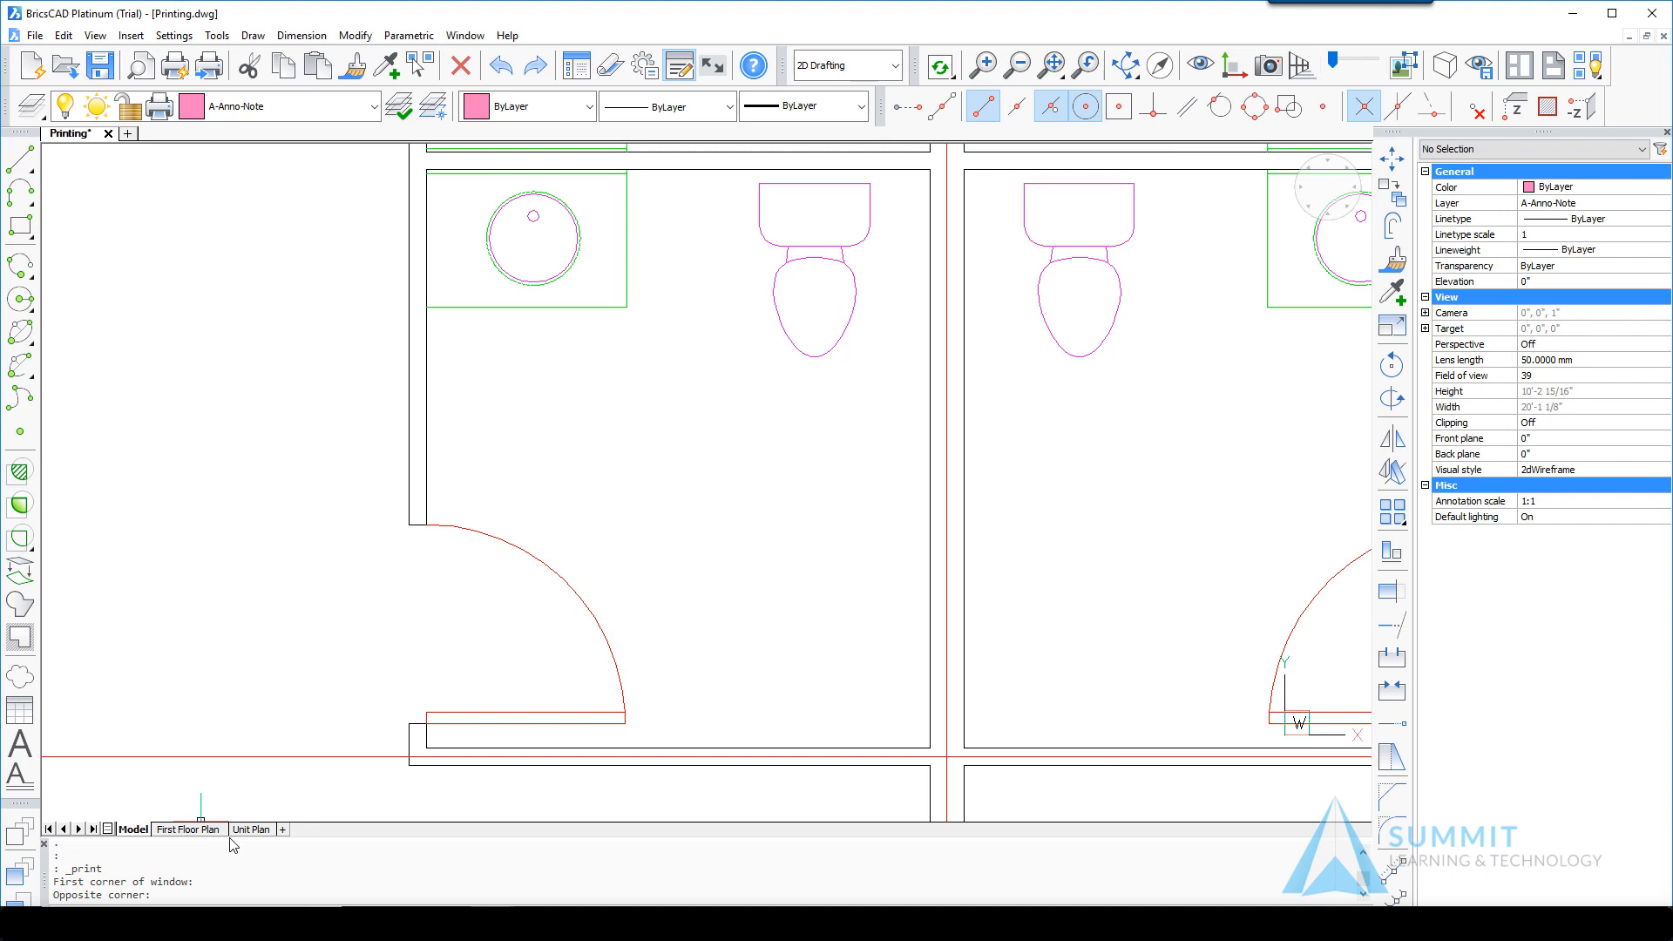
# Print the Unit Plan layout on ANSI expand B (17 x 11 inches) paper.
pyautogui.click(252, 829)
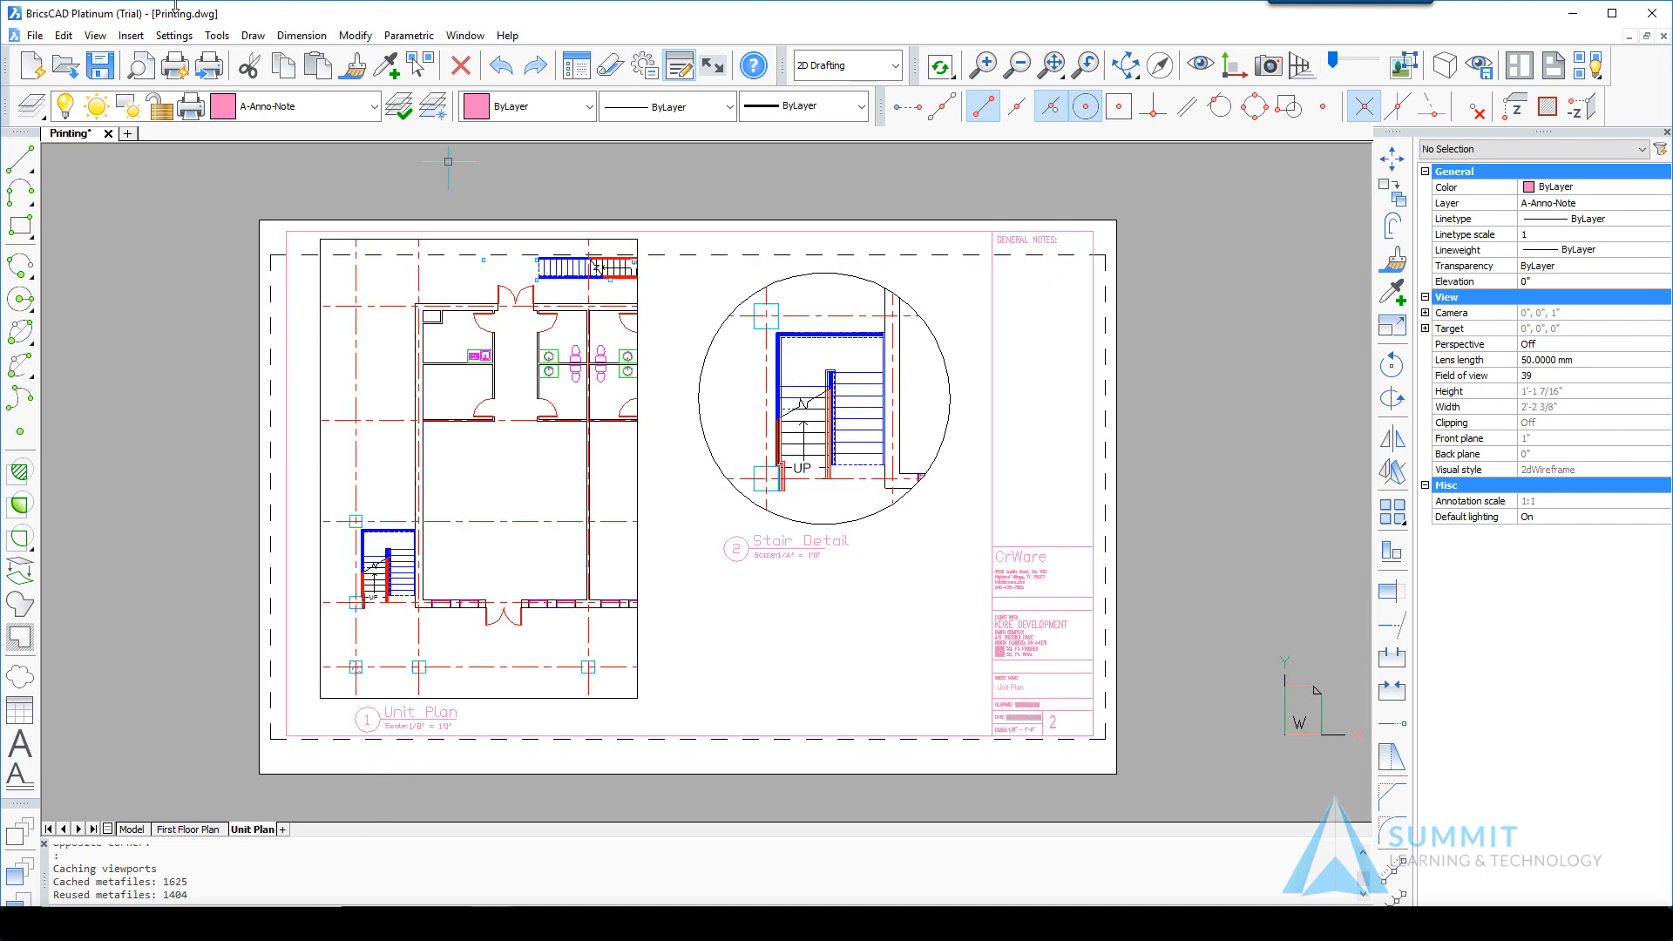
pyautogui.click(33, 37)
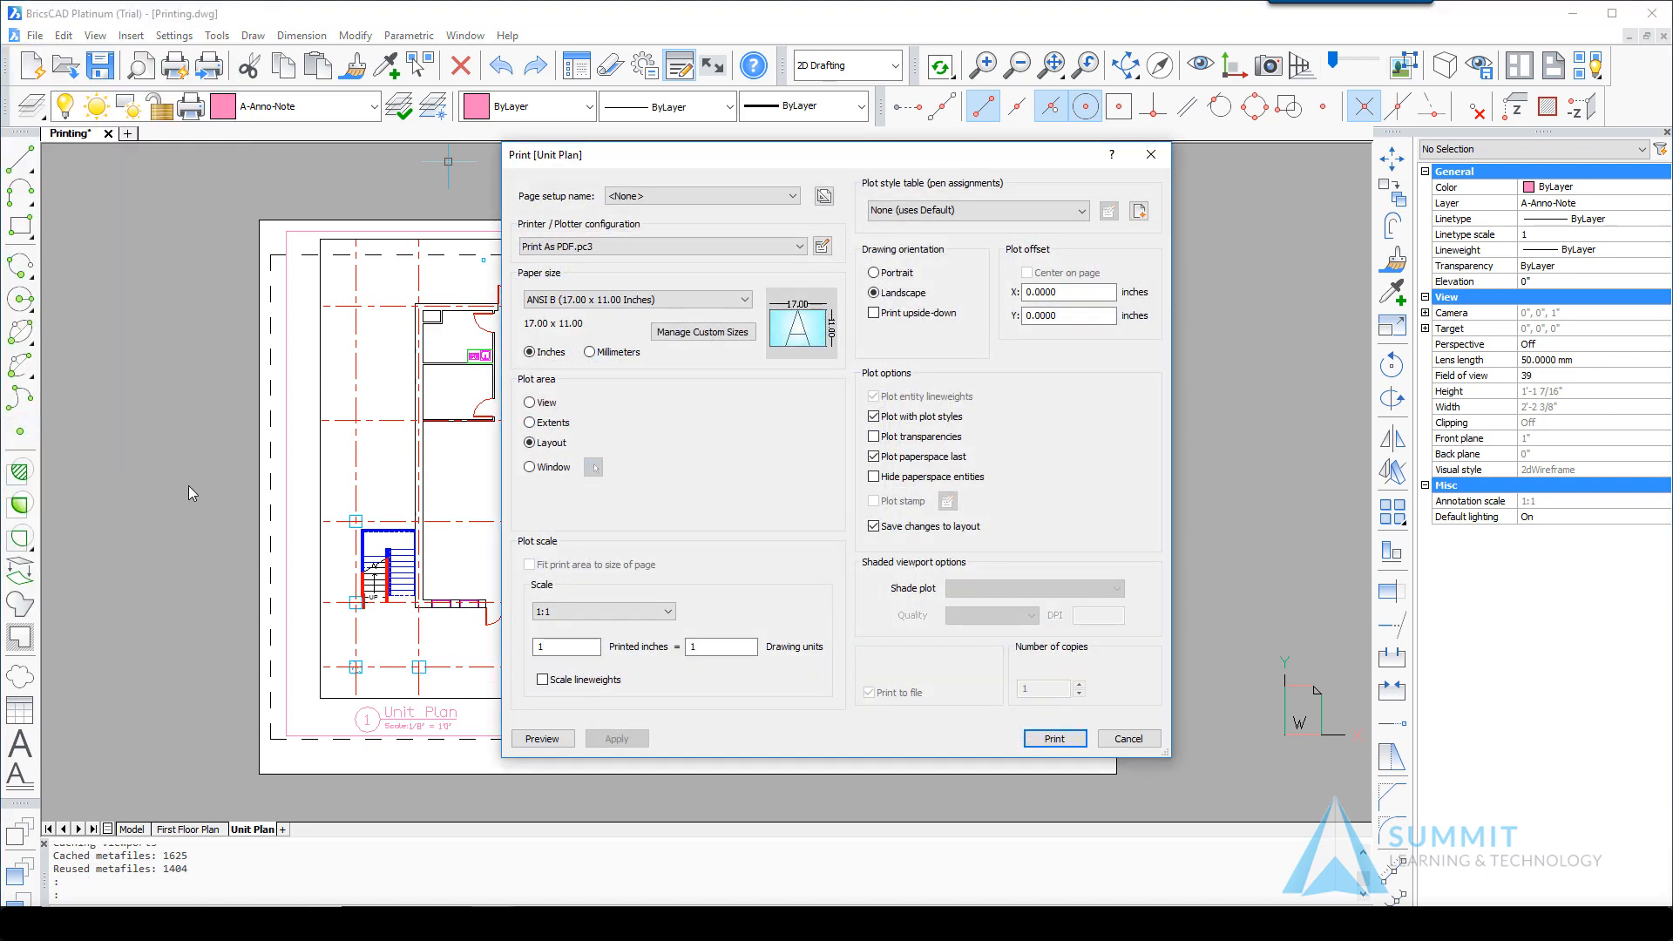
pyautogui.moveTo(650, 262)
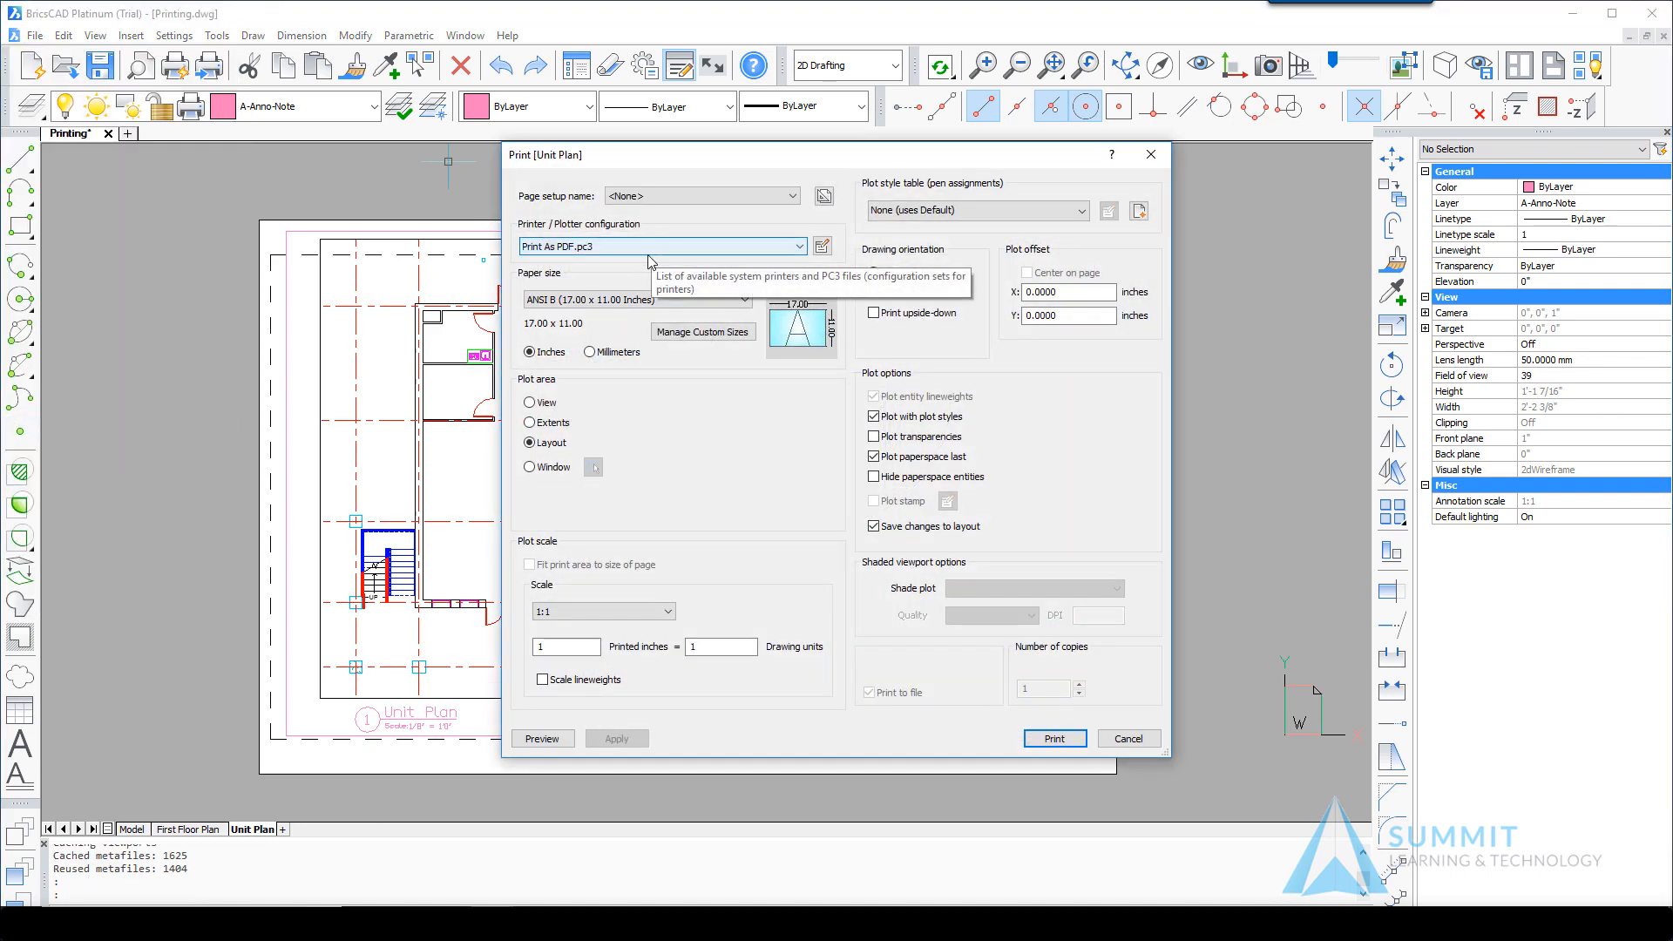
pyautogui.moveTo(678, 265)
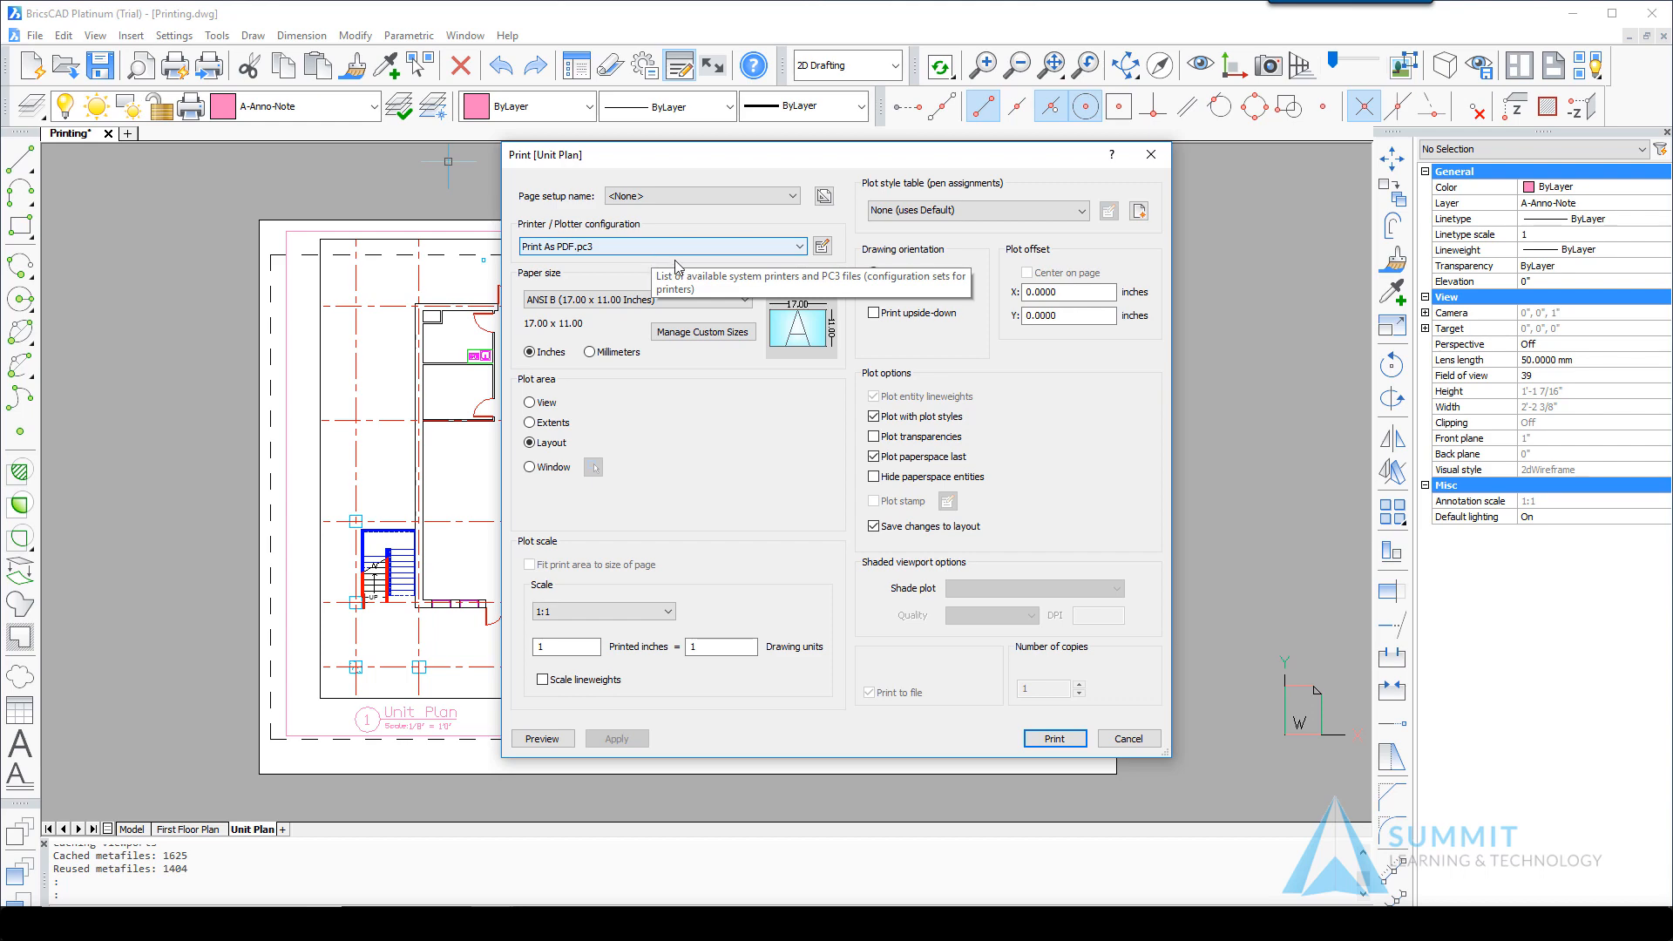
pyautogui.click(736, 299)
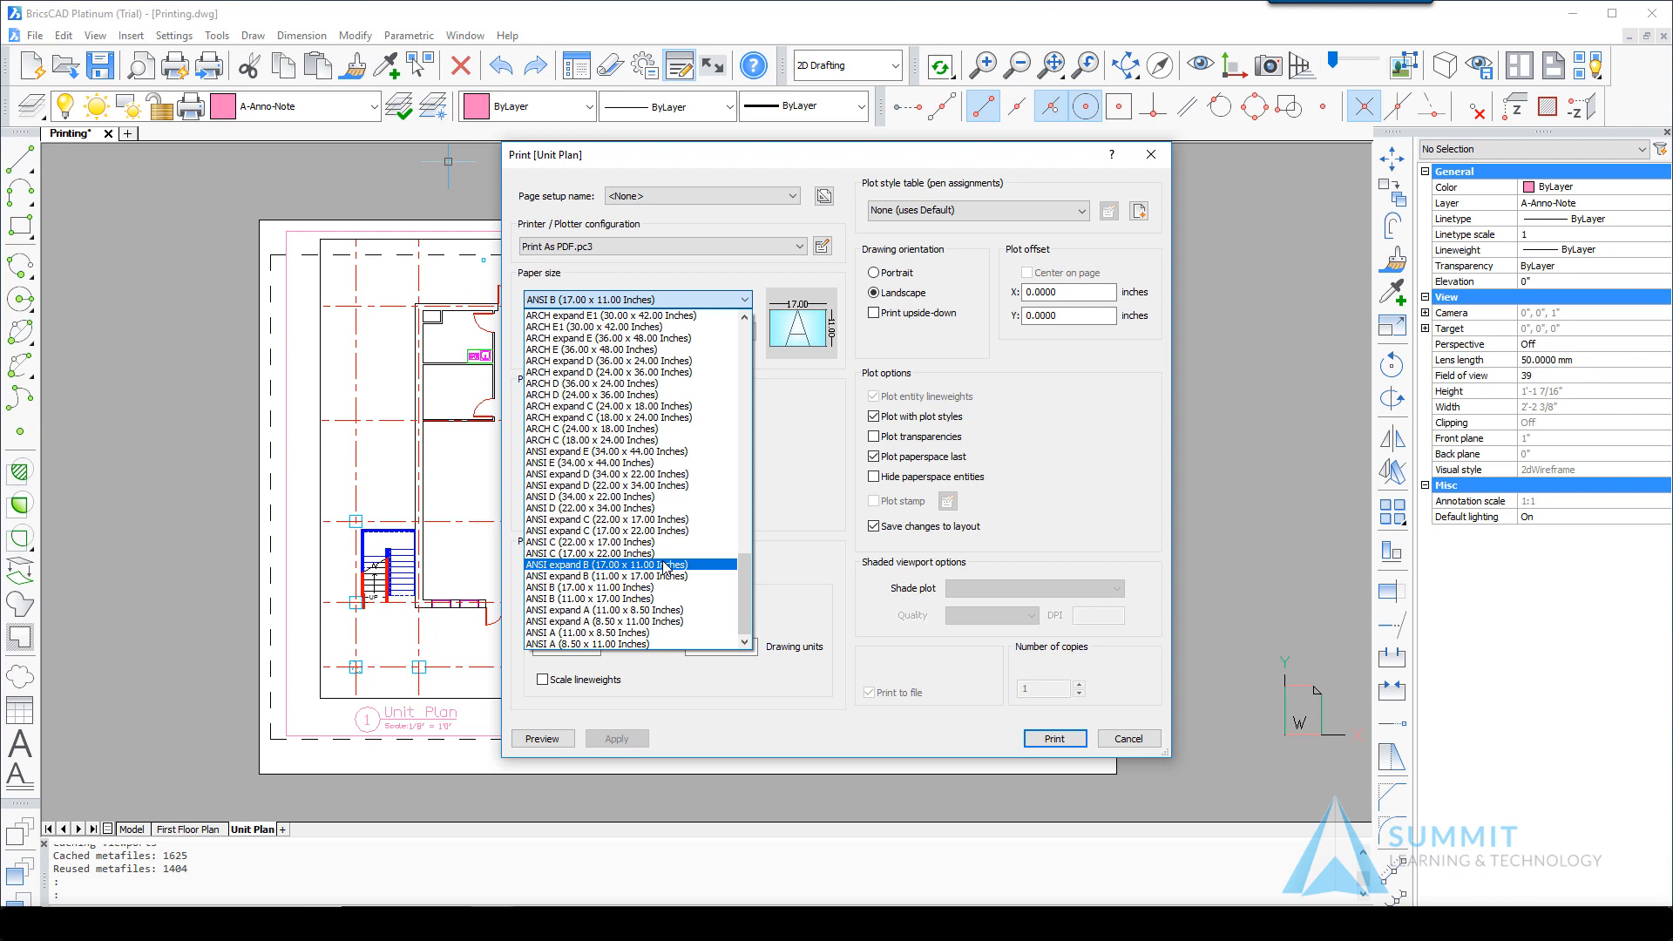
pyautogui.click(630, 565)
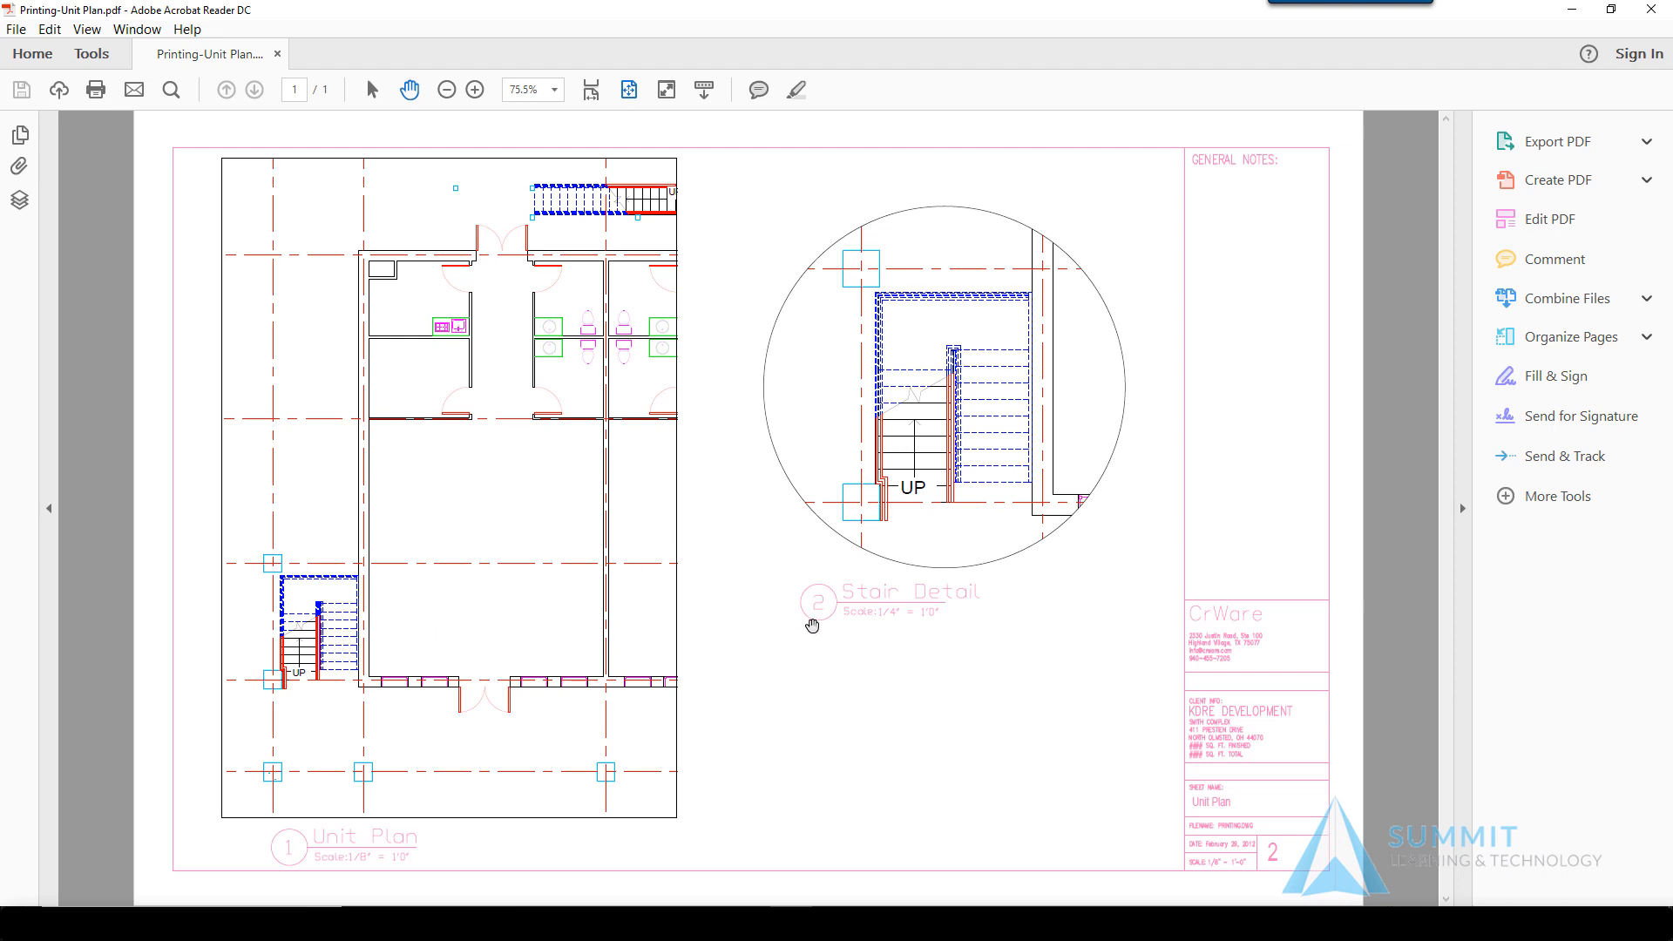
# Return from Acrobat to BricsCAD's Print [Unit Plan] dialog.
pyautogui.click(1555, 141)
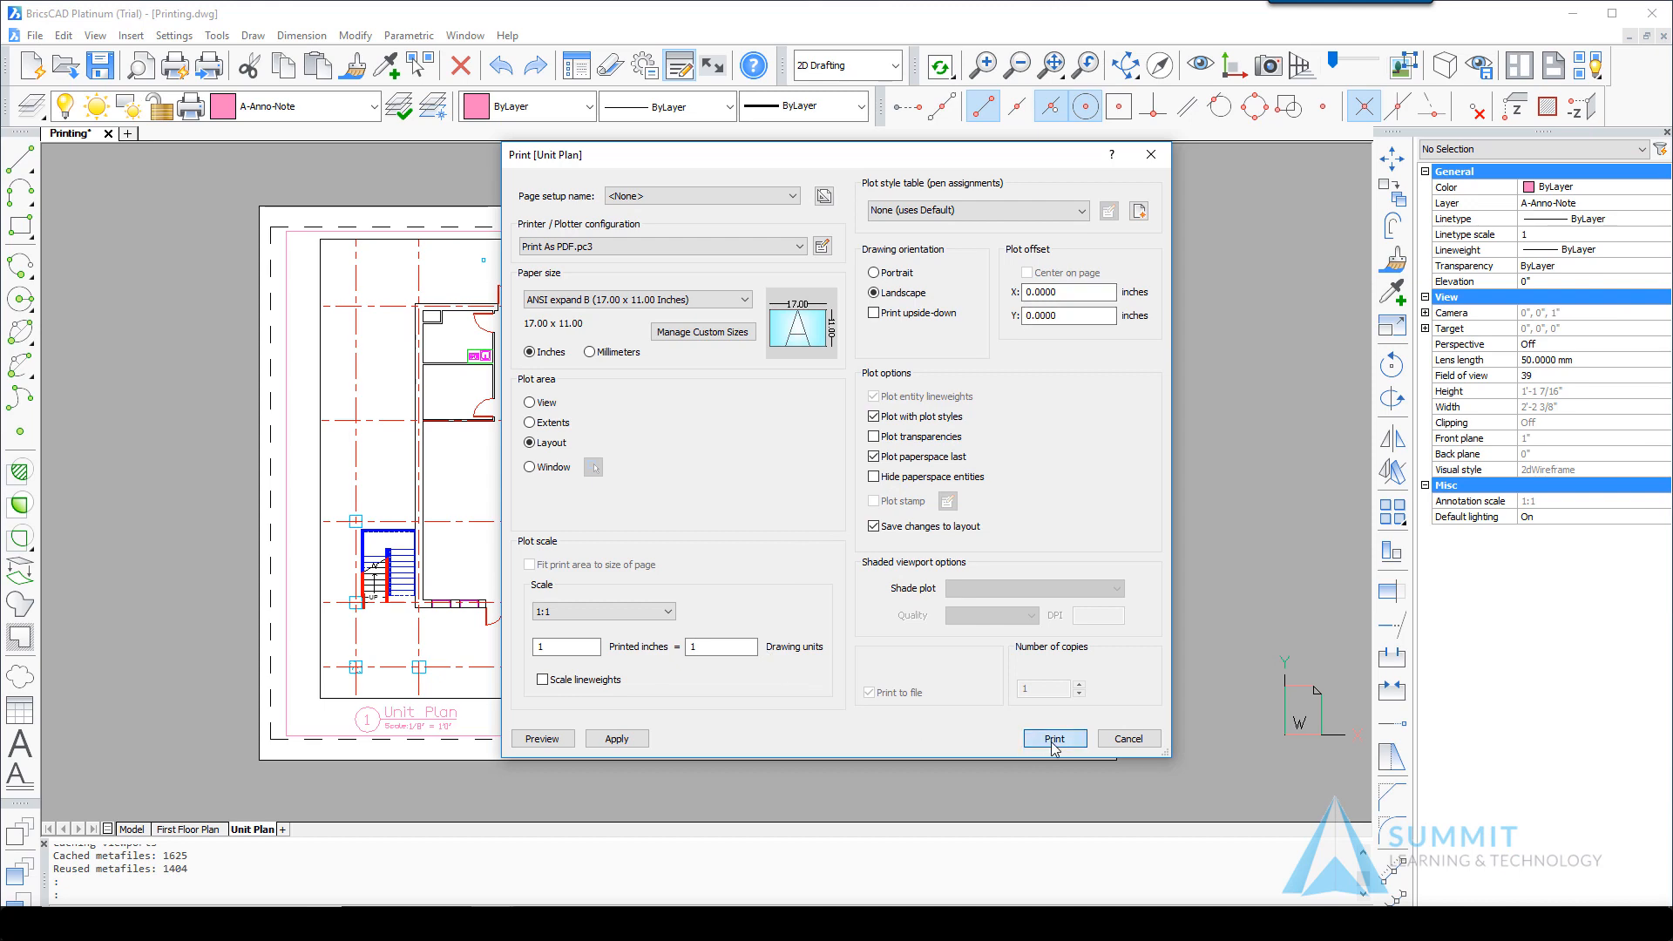
# Print to PDF and save as Printing-Unit Plan in Documents.
pyautogui.click(1054, 738)
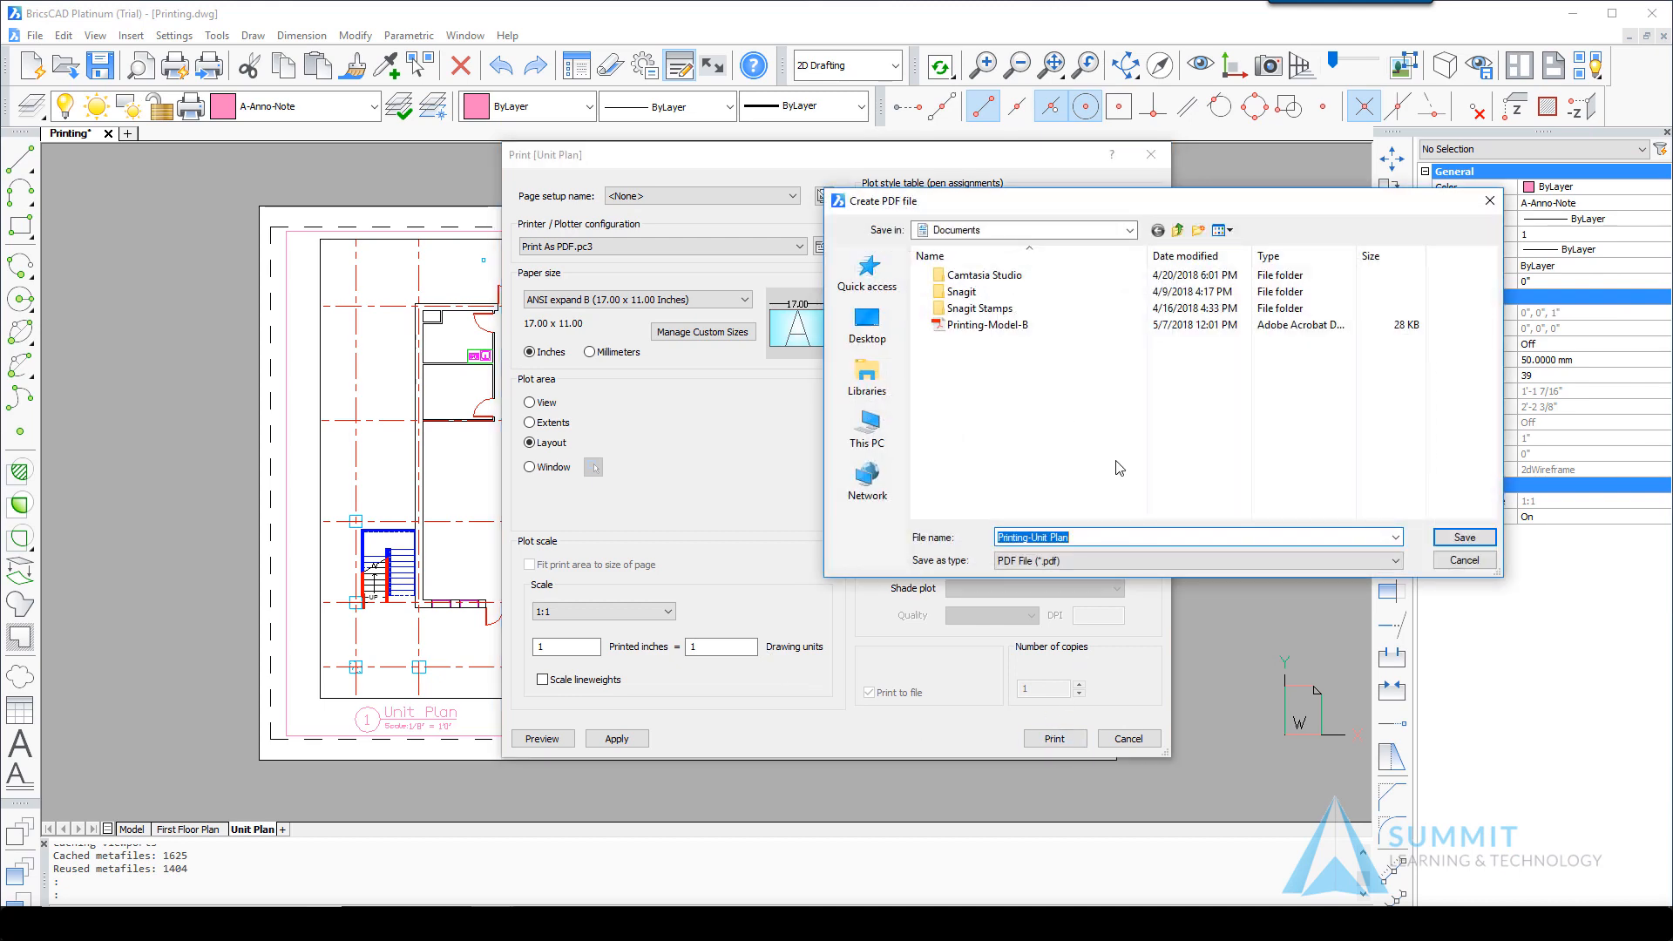
pyautogui.moveTo(1122, 448)
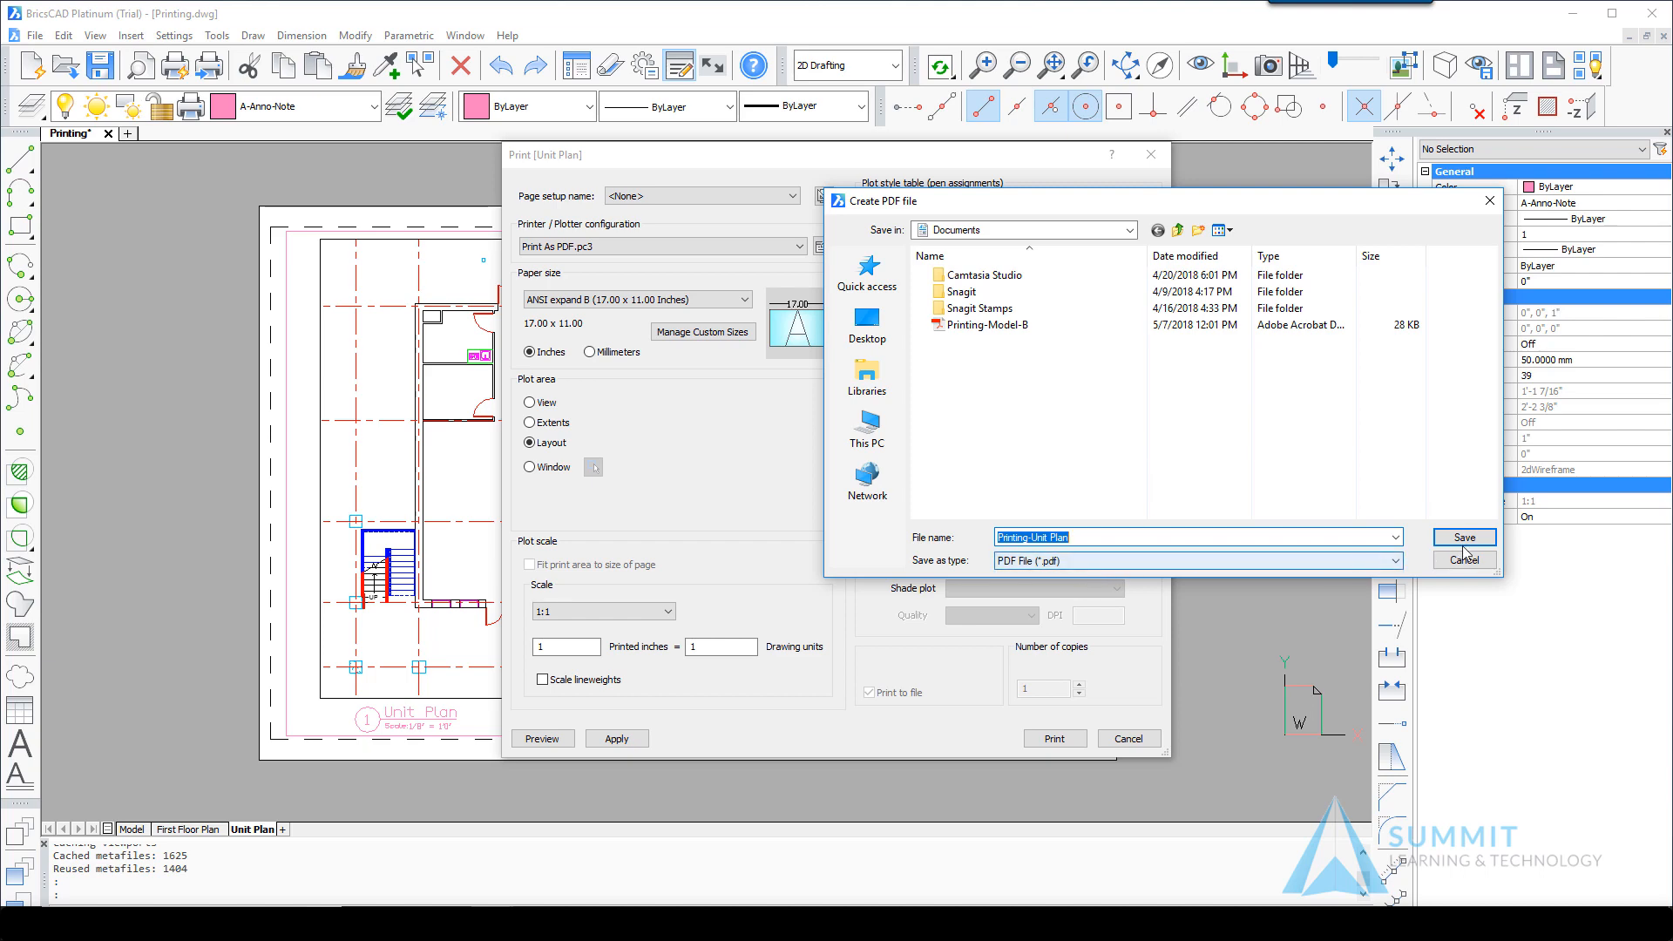
pyautogui.click(1464, 537)
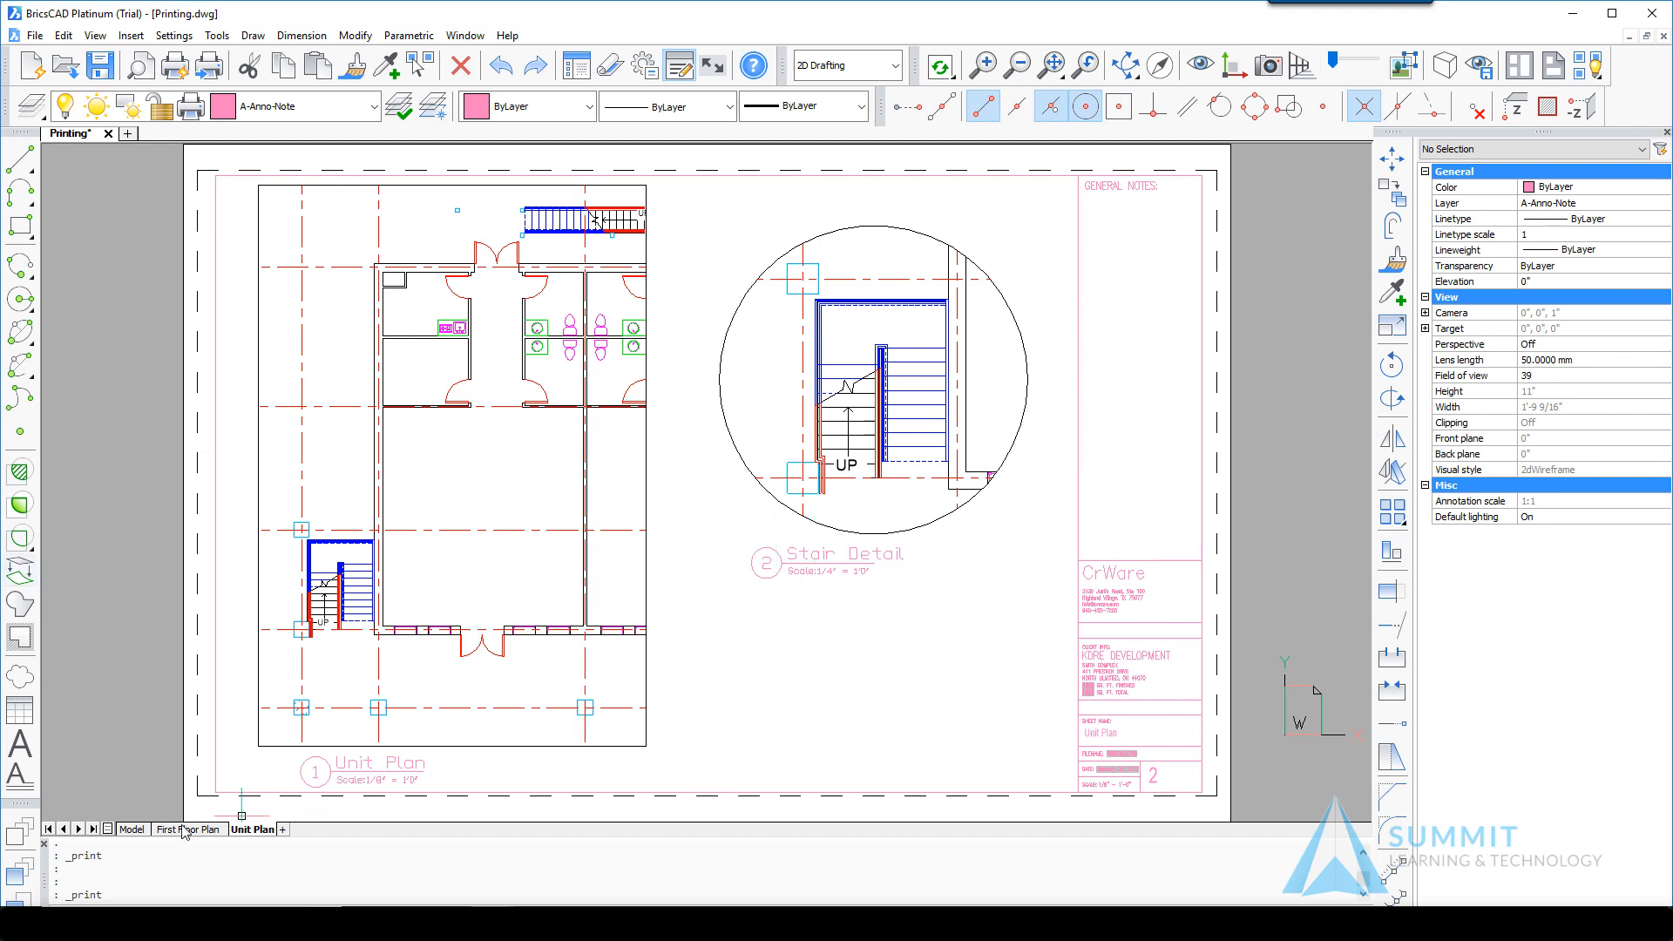
# Print the First Floor Plan layout on ARCH expand D (36 x 24 inches) paper.
pyautogui.click(187, 829)
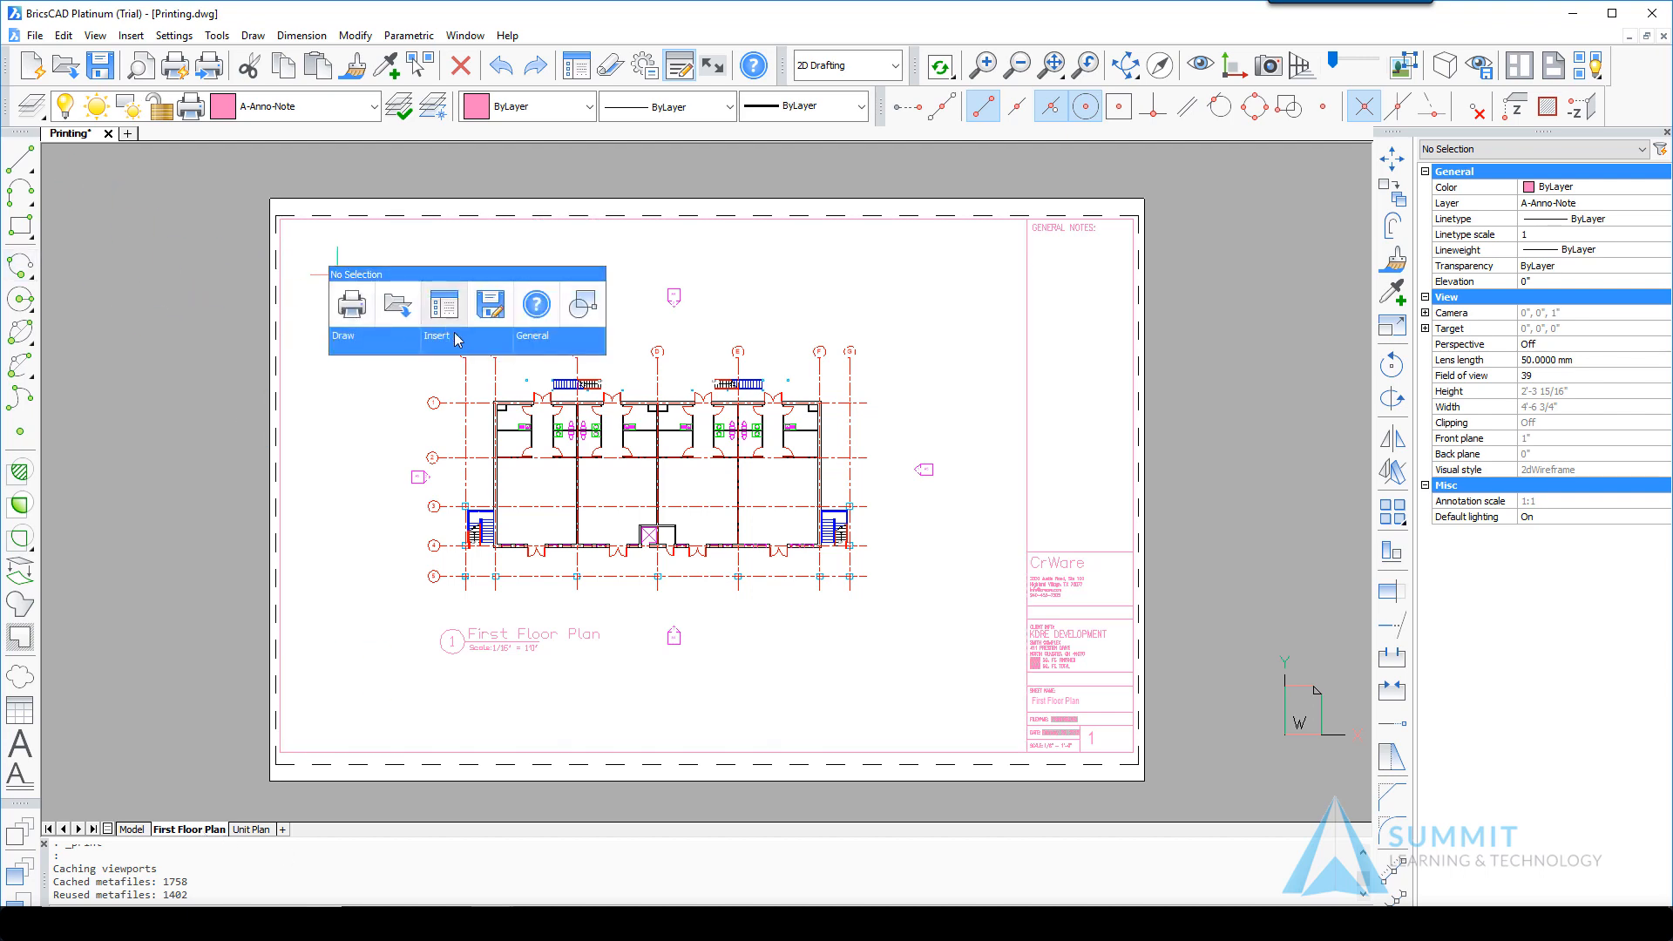
pyautogui.click(351, 303)
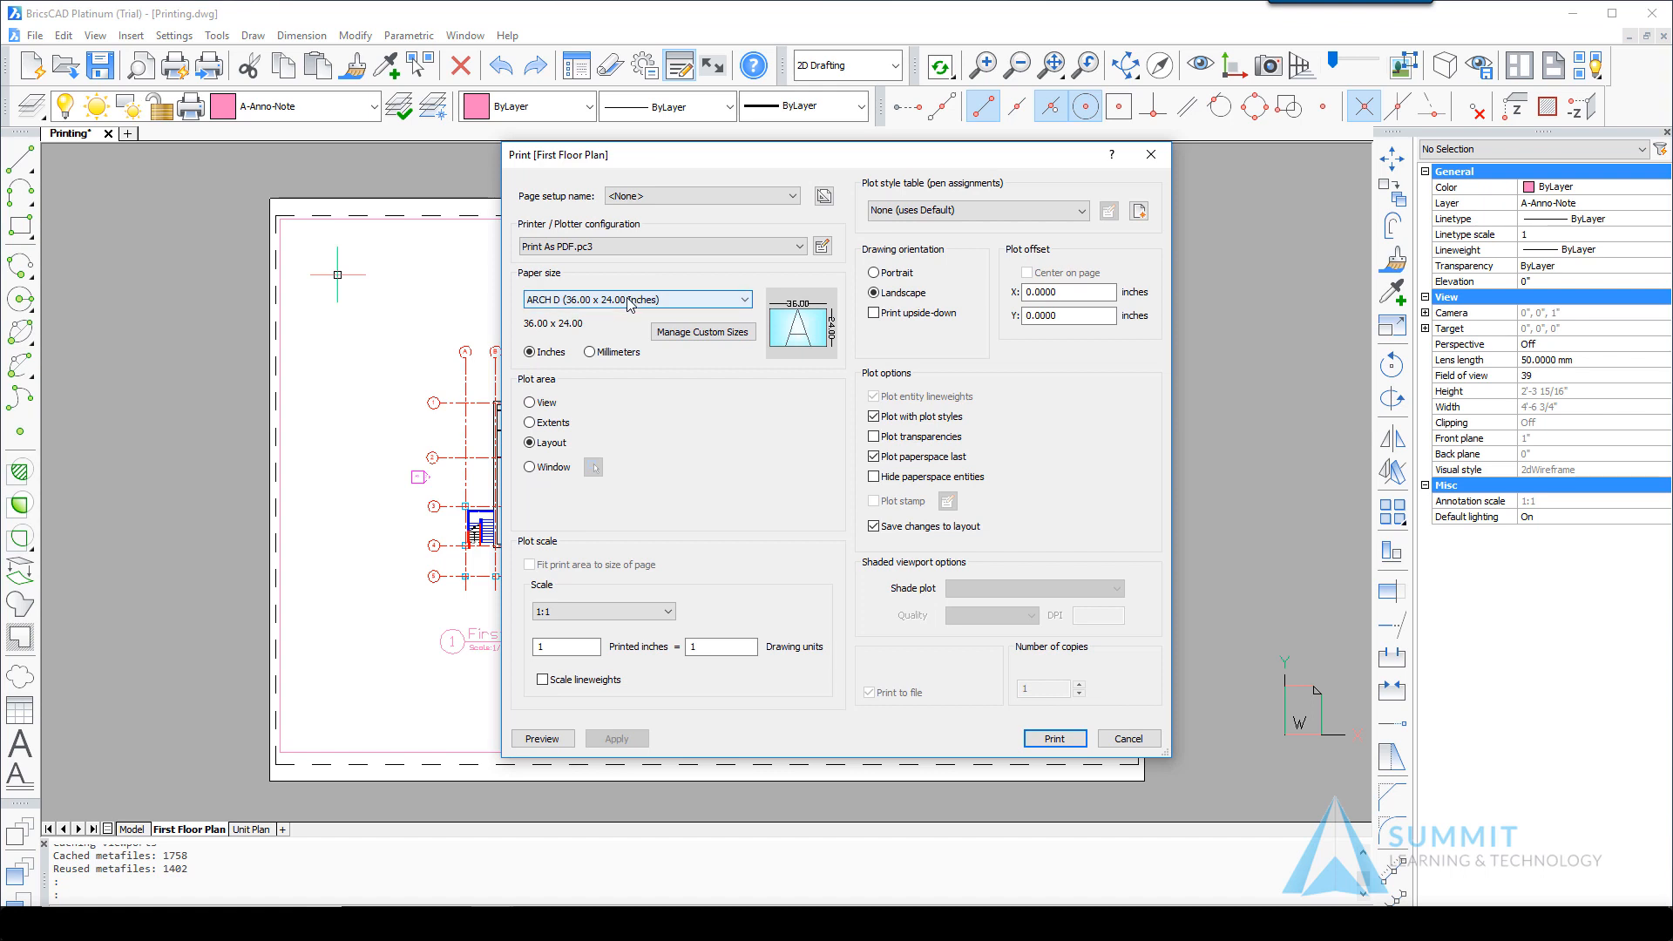
pyautogui.click(752, 298)
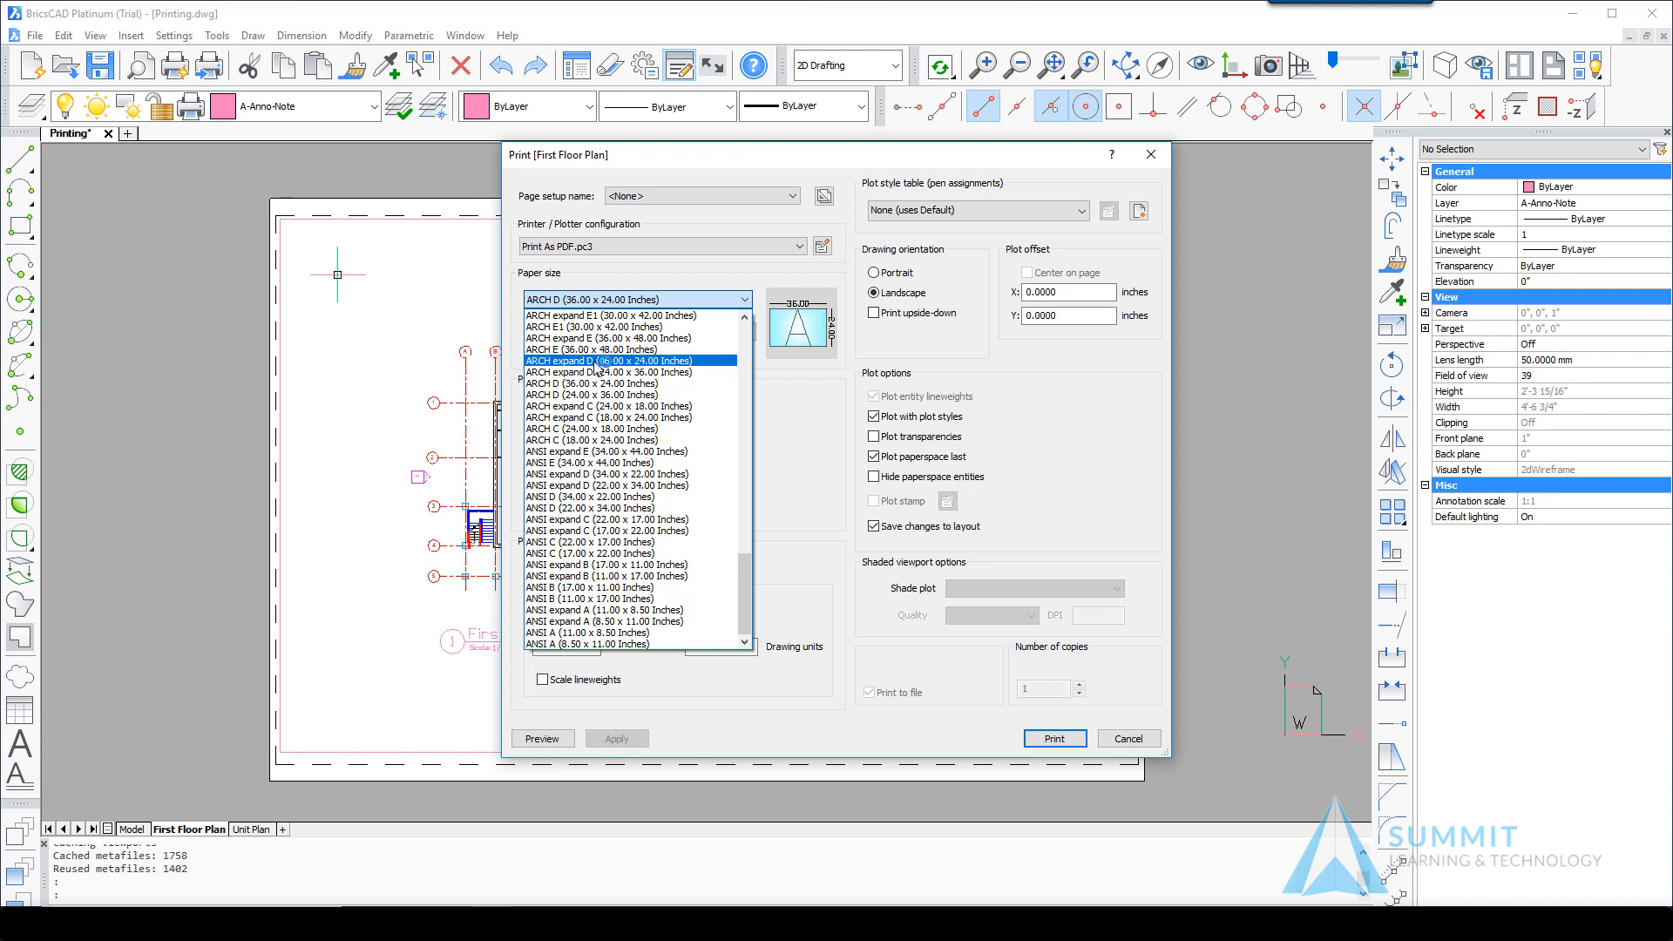
pyautogui.click(609, 359)
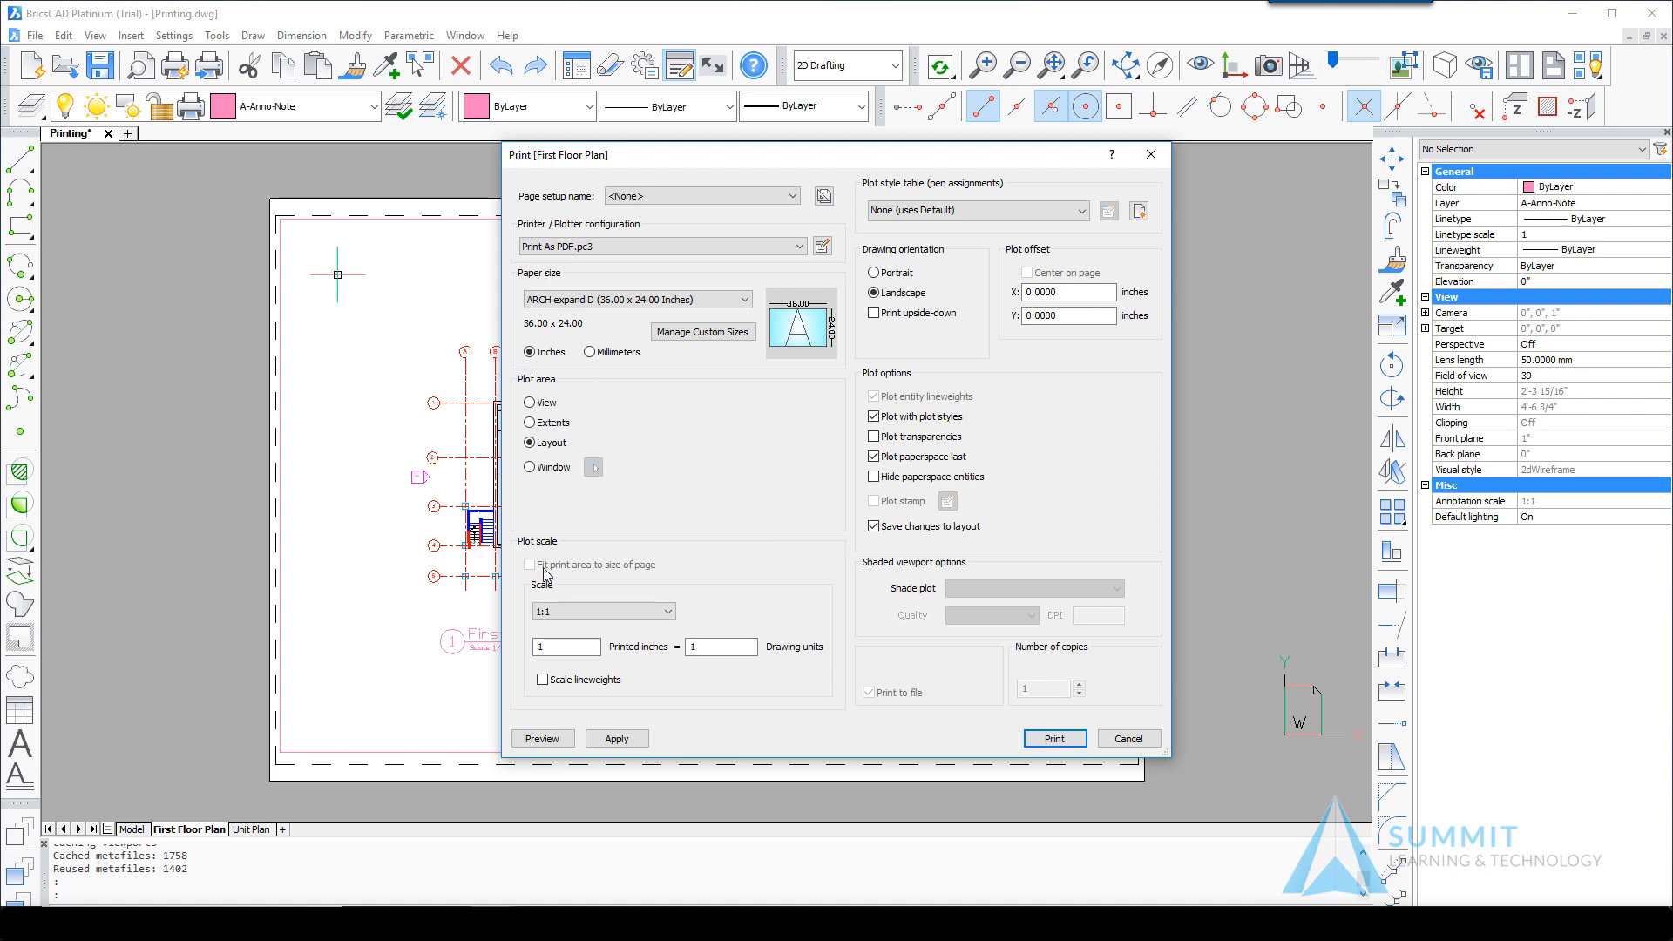
pyautogui.moveTo(525, 513)
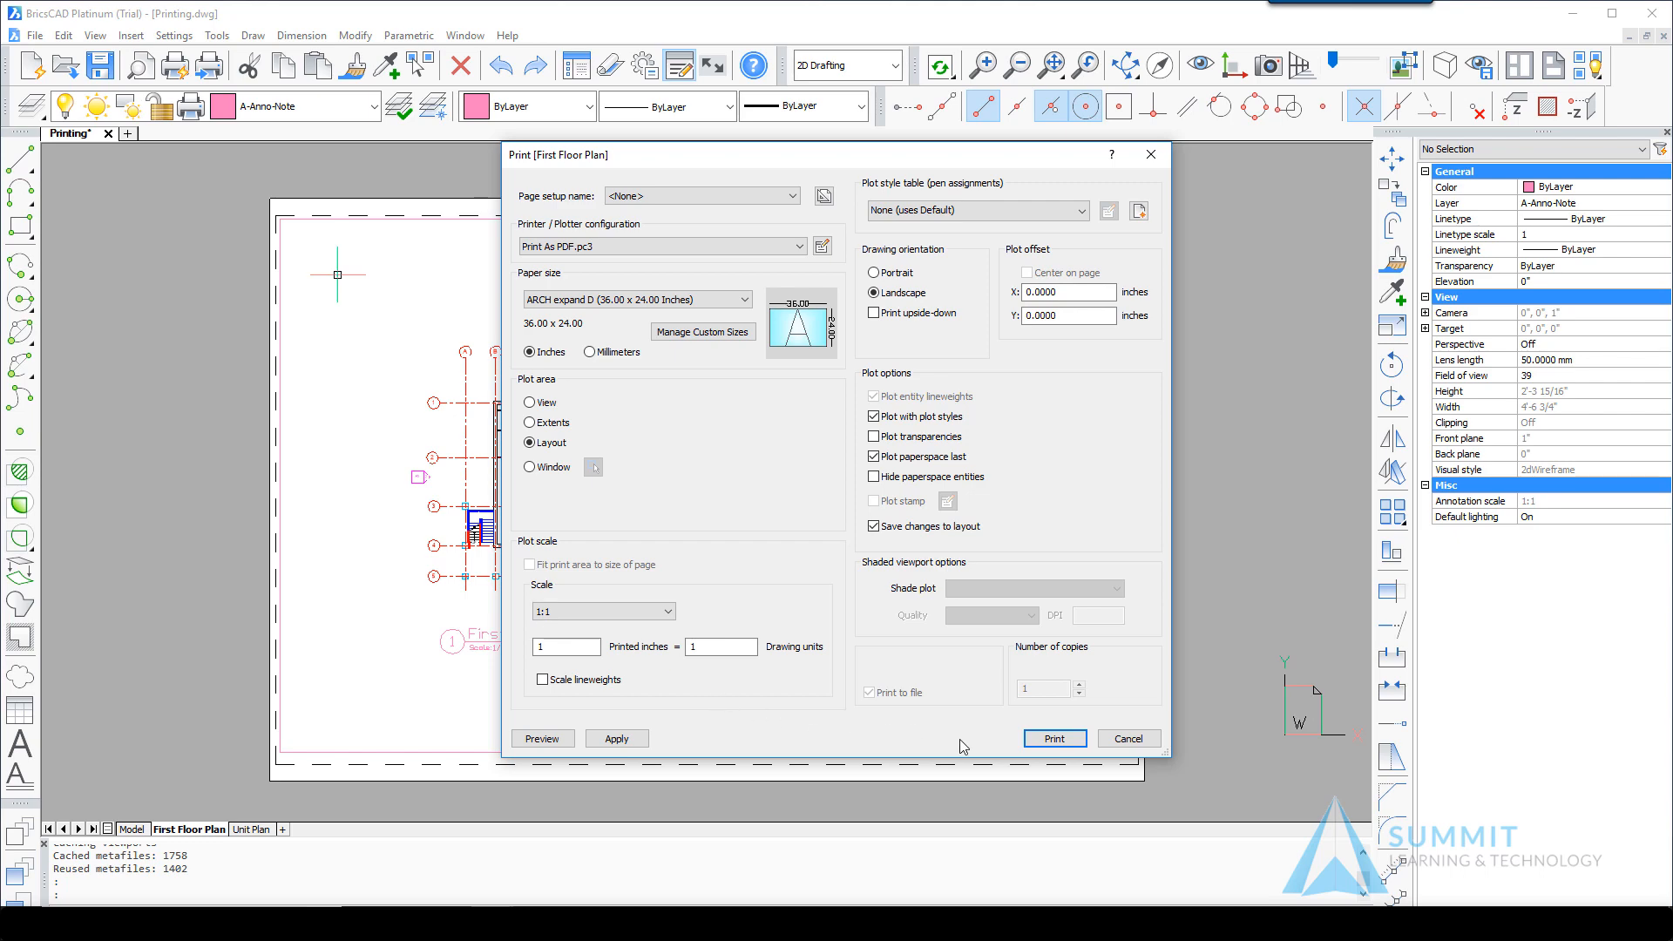
pyautogui.click(1055, 737)
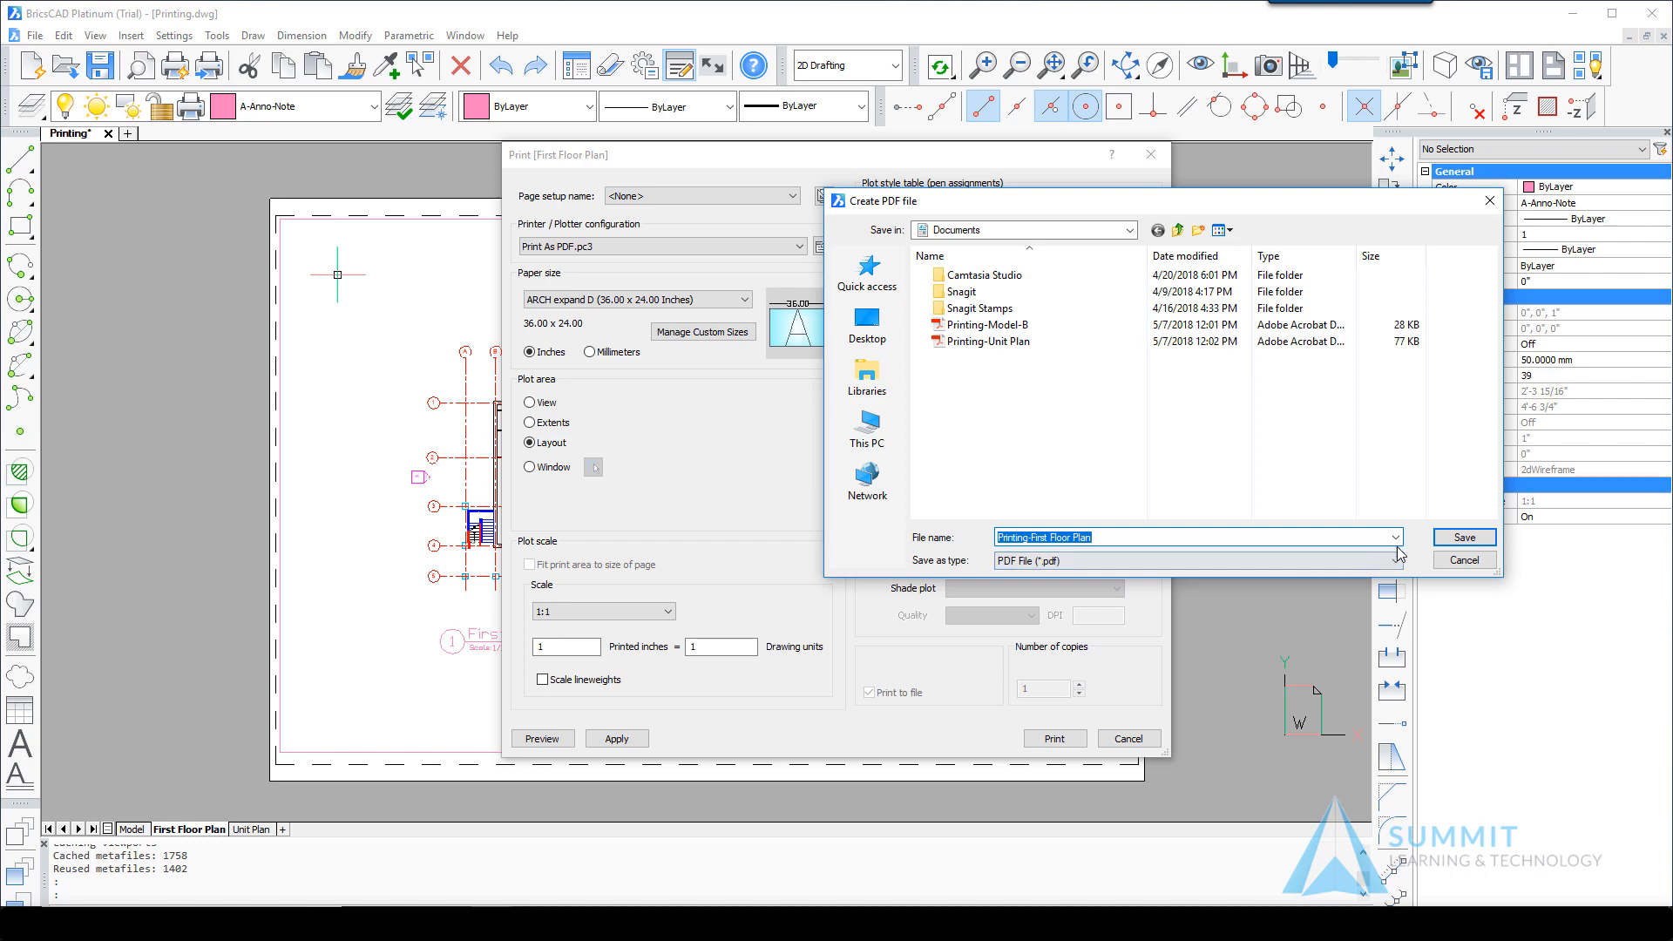
# Save the PDF as Printing-First Floor Plan in Documents.
pyautogui.click(1463, 536)
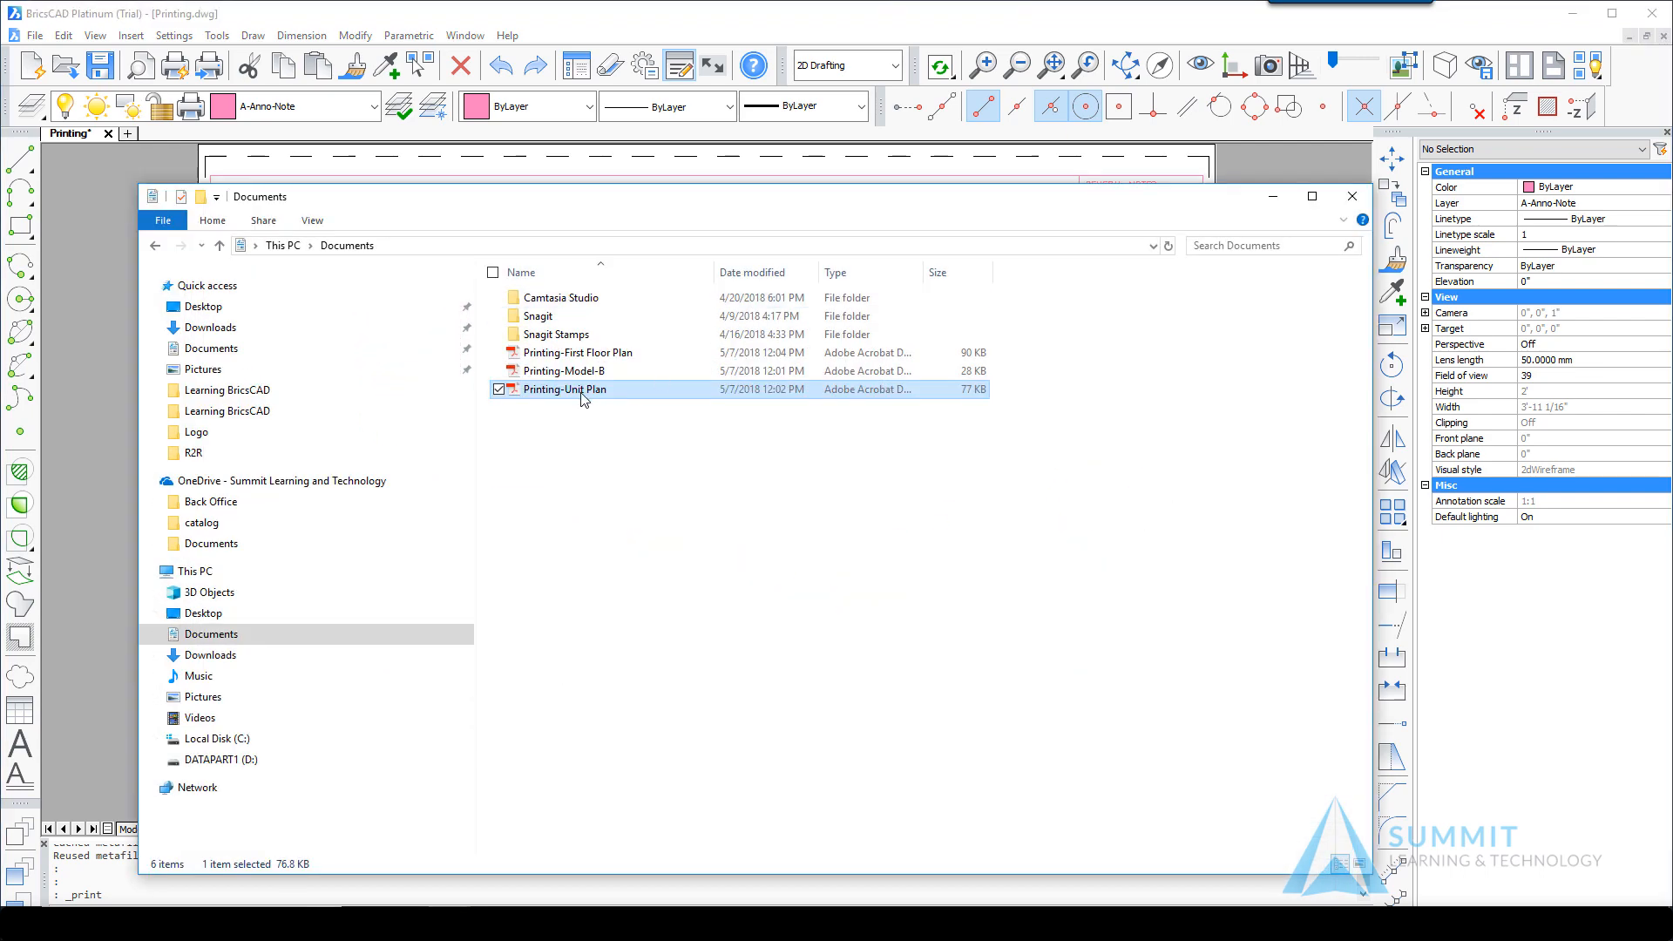
# Open Printing-First Floor Plan.pdf from File Explorer in Acrobat Reader.
pyautogui.doubleClick(577, 352)
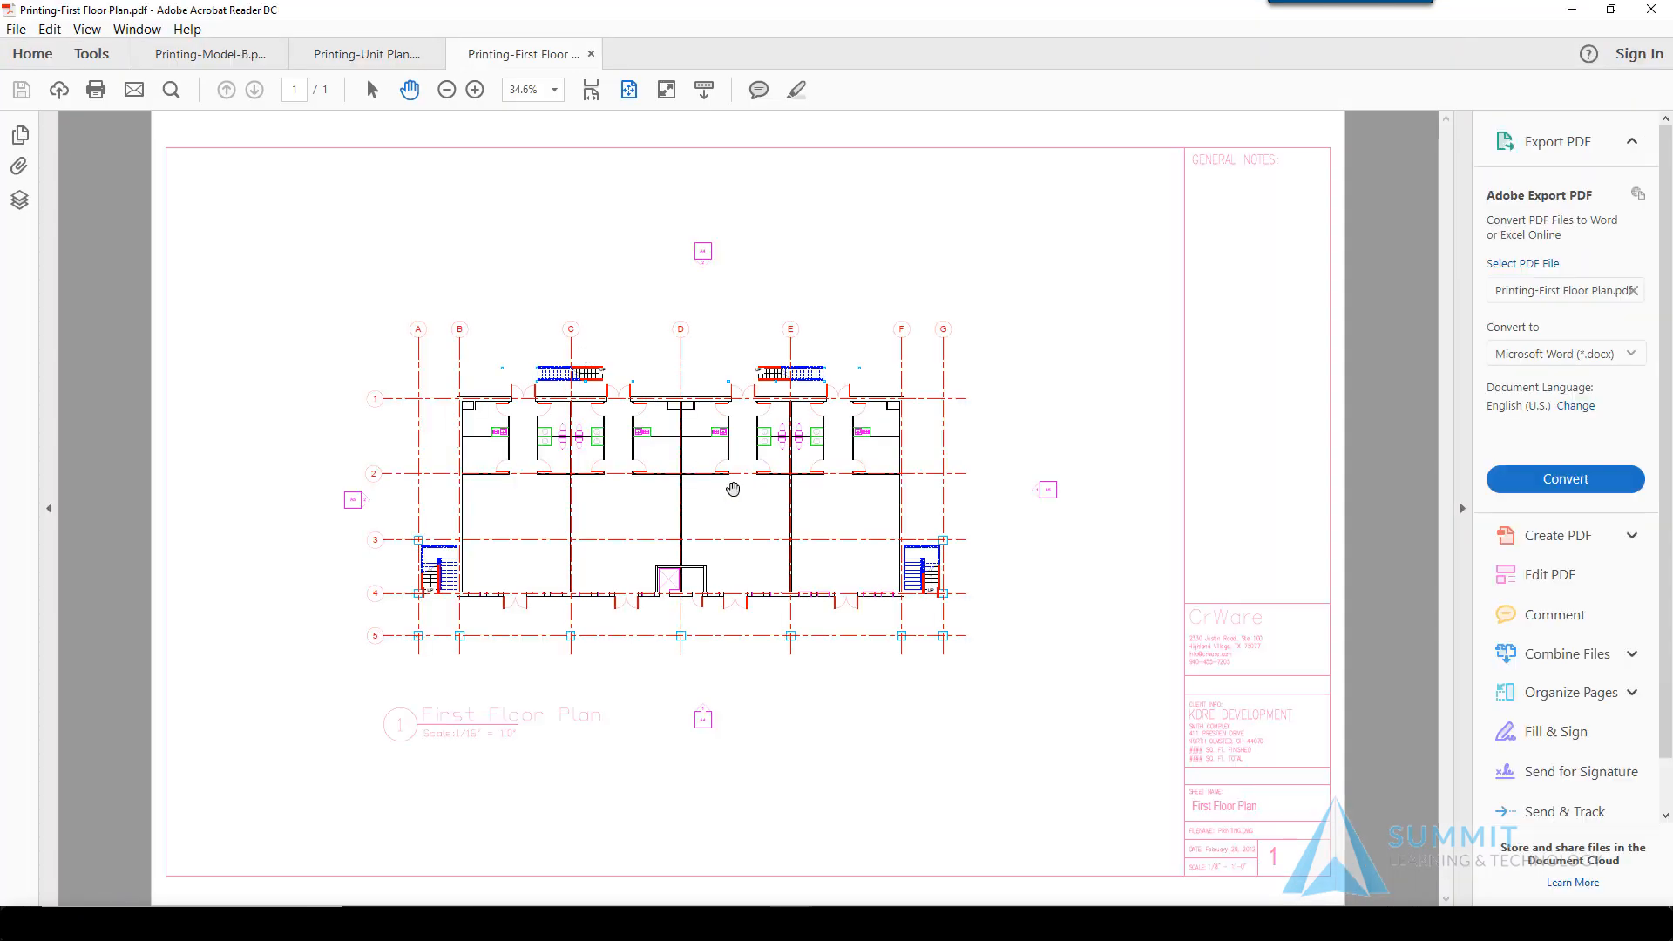
pyautogui.moveTo(953, 725)
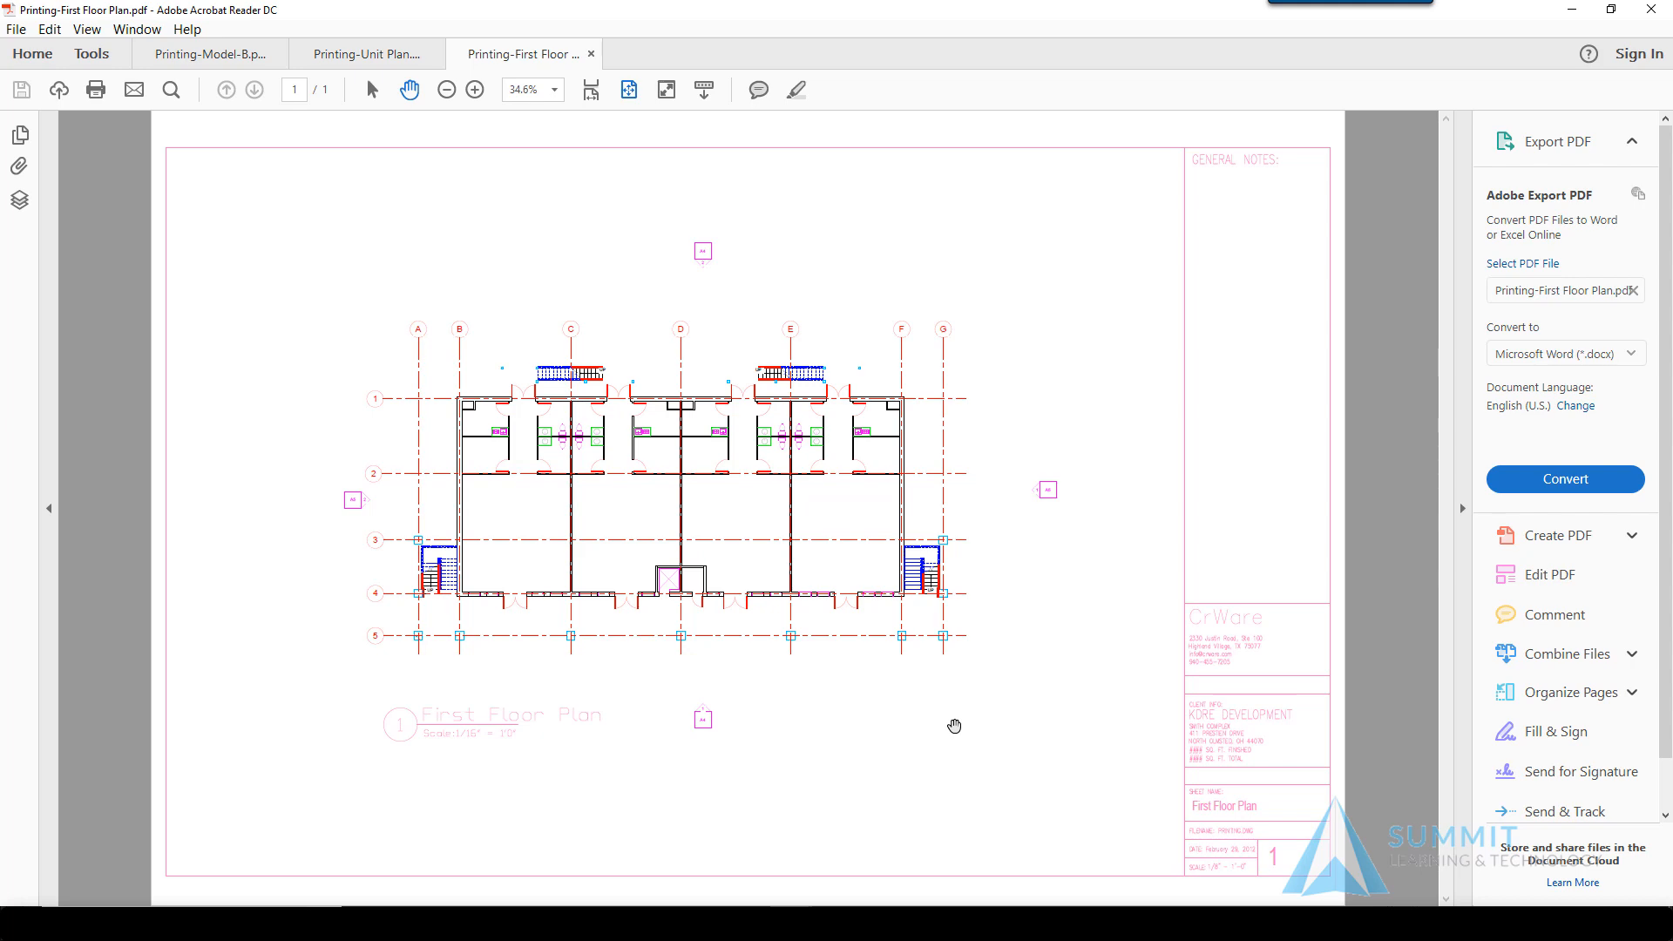
pyautogui.moveTo(1365, 85)
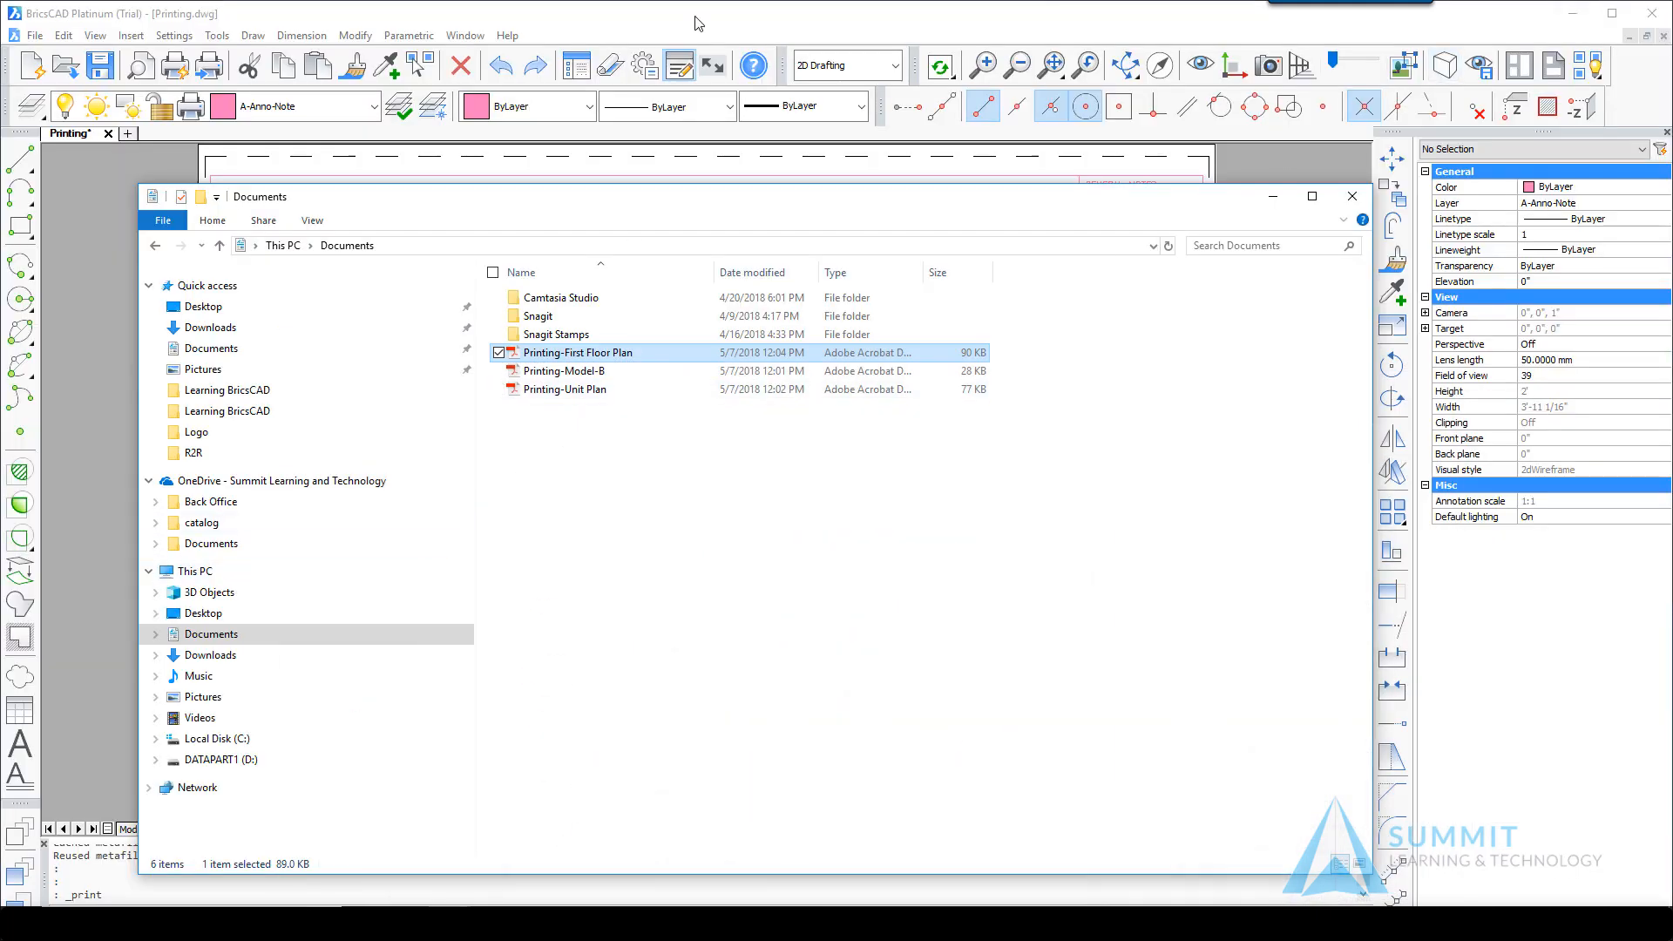
# Open Print for the First Floor Plan from the File menu.
pyautogui.click(35, 35)
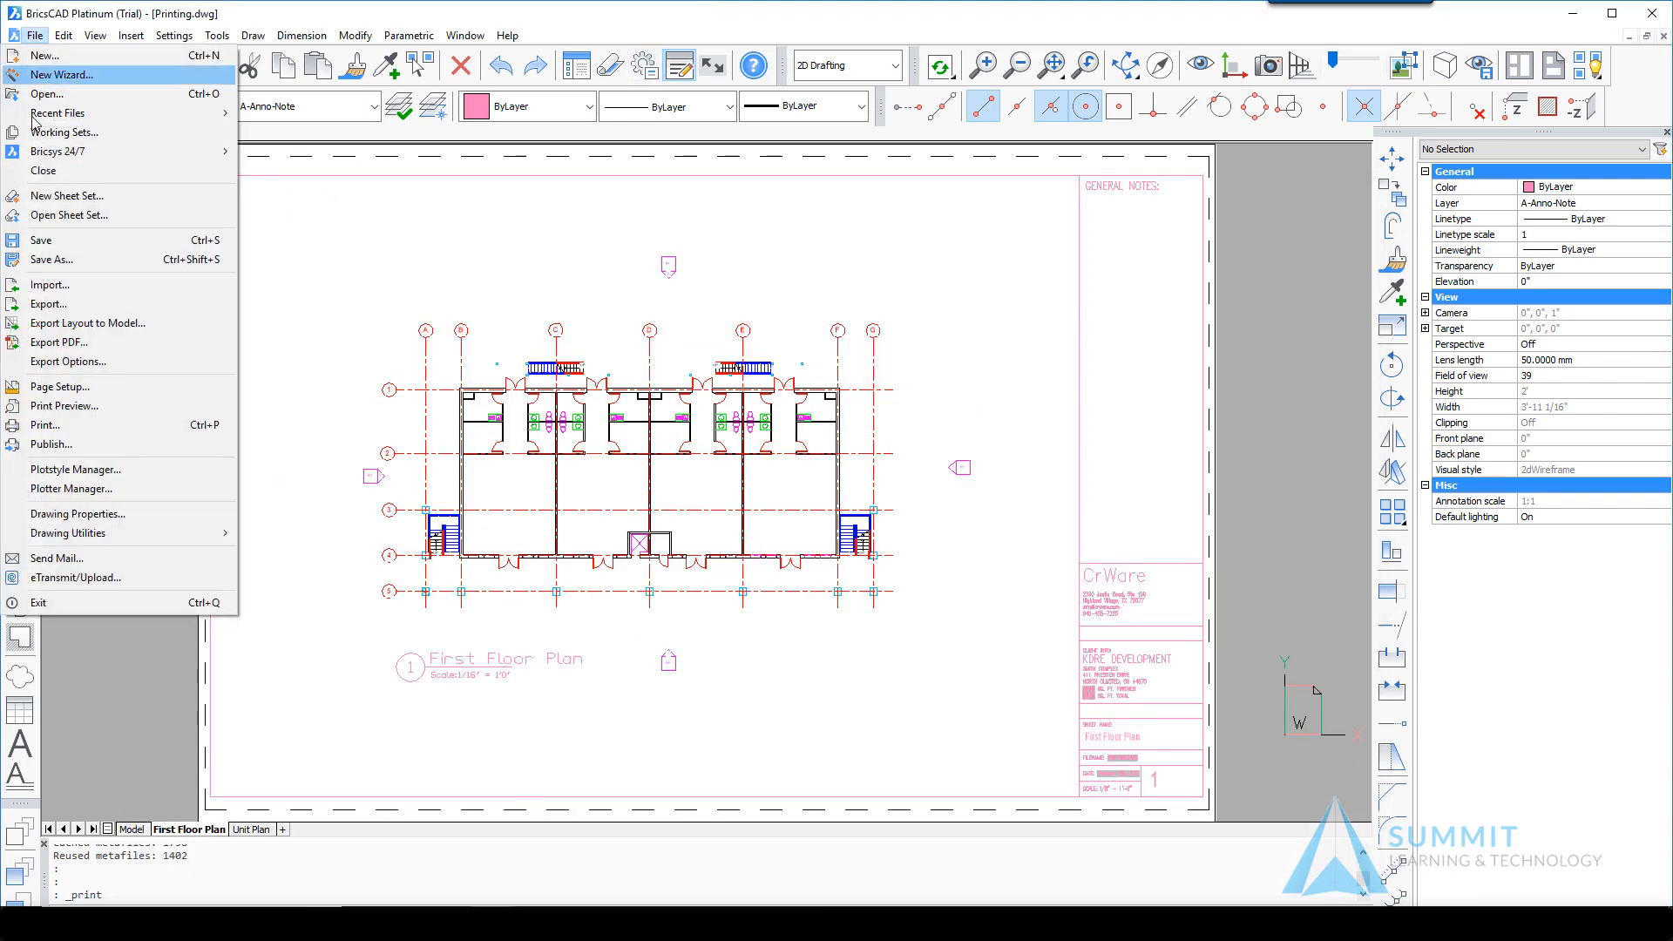
pyautogui.click(45, 424)
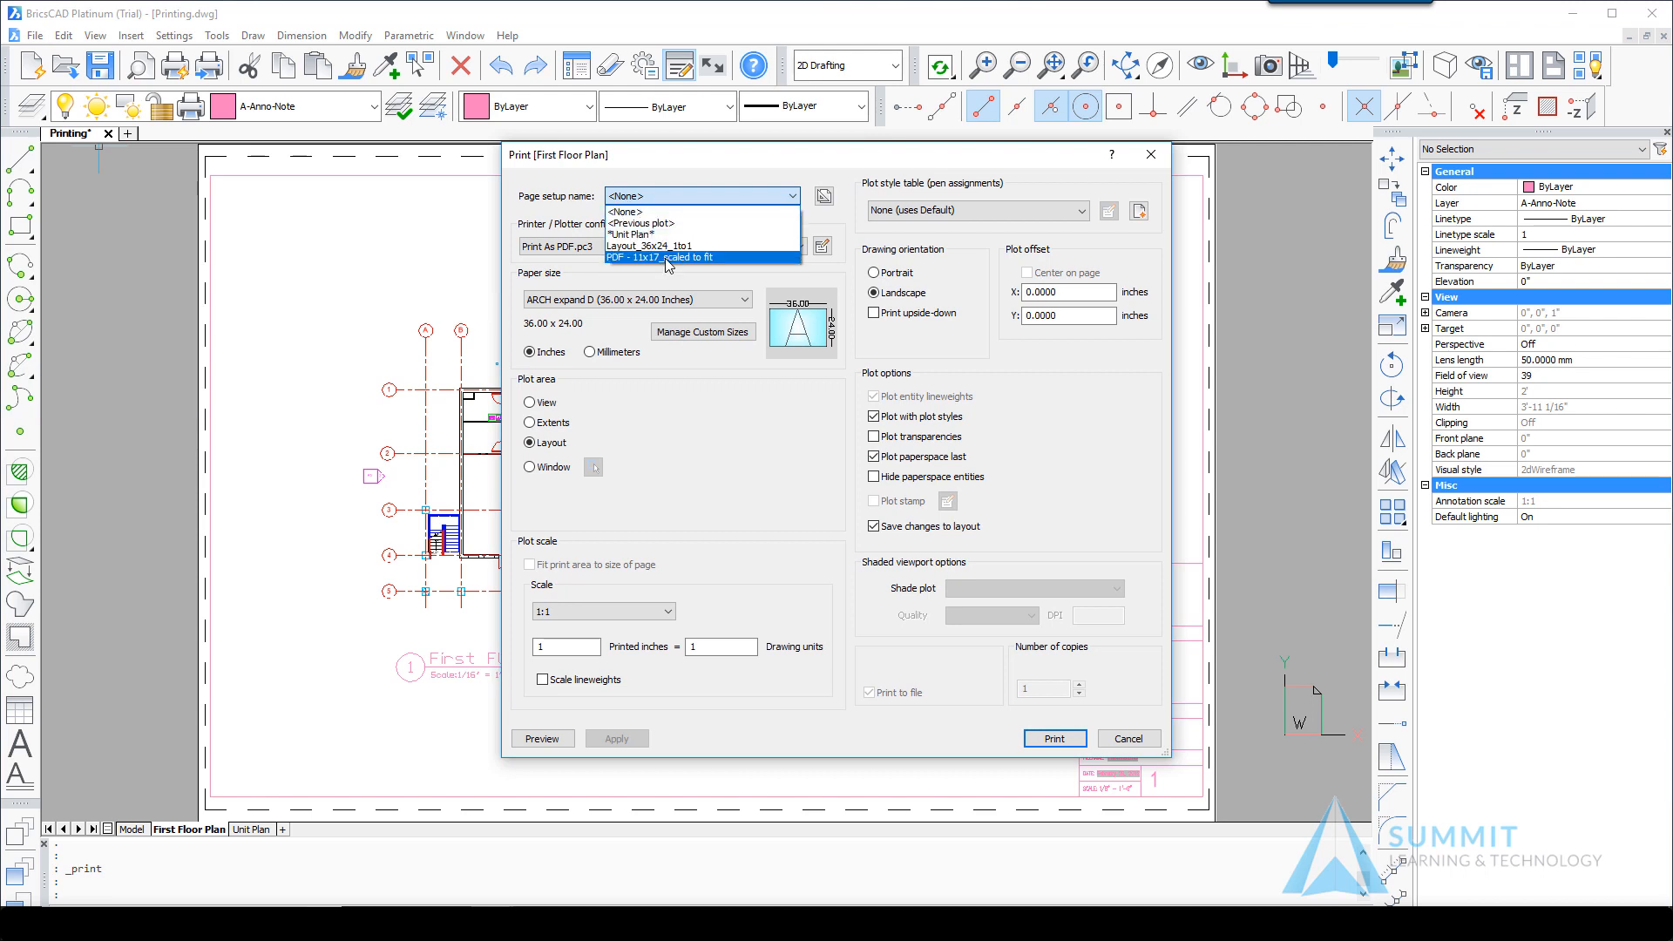
pyautogui.moveTo(688, 263)
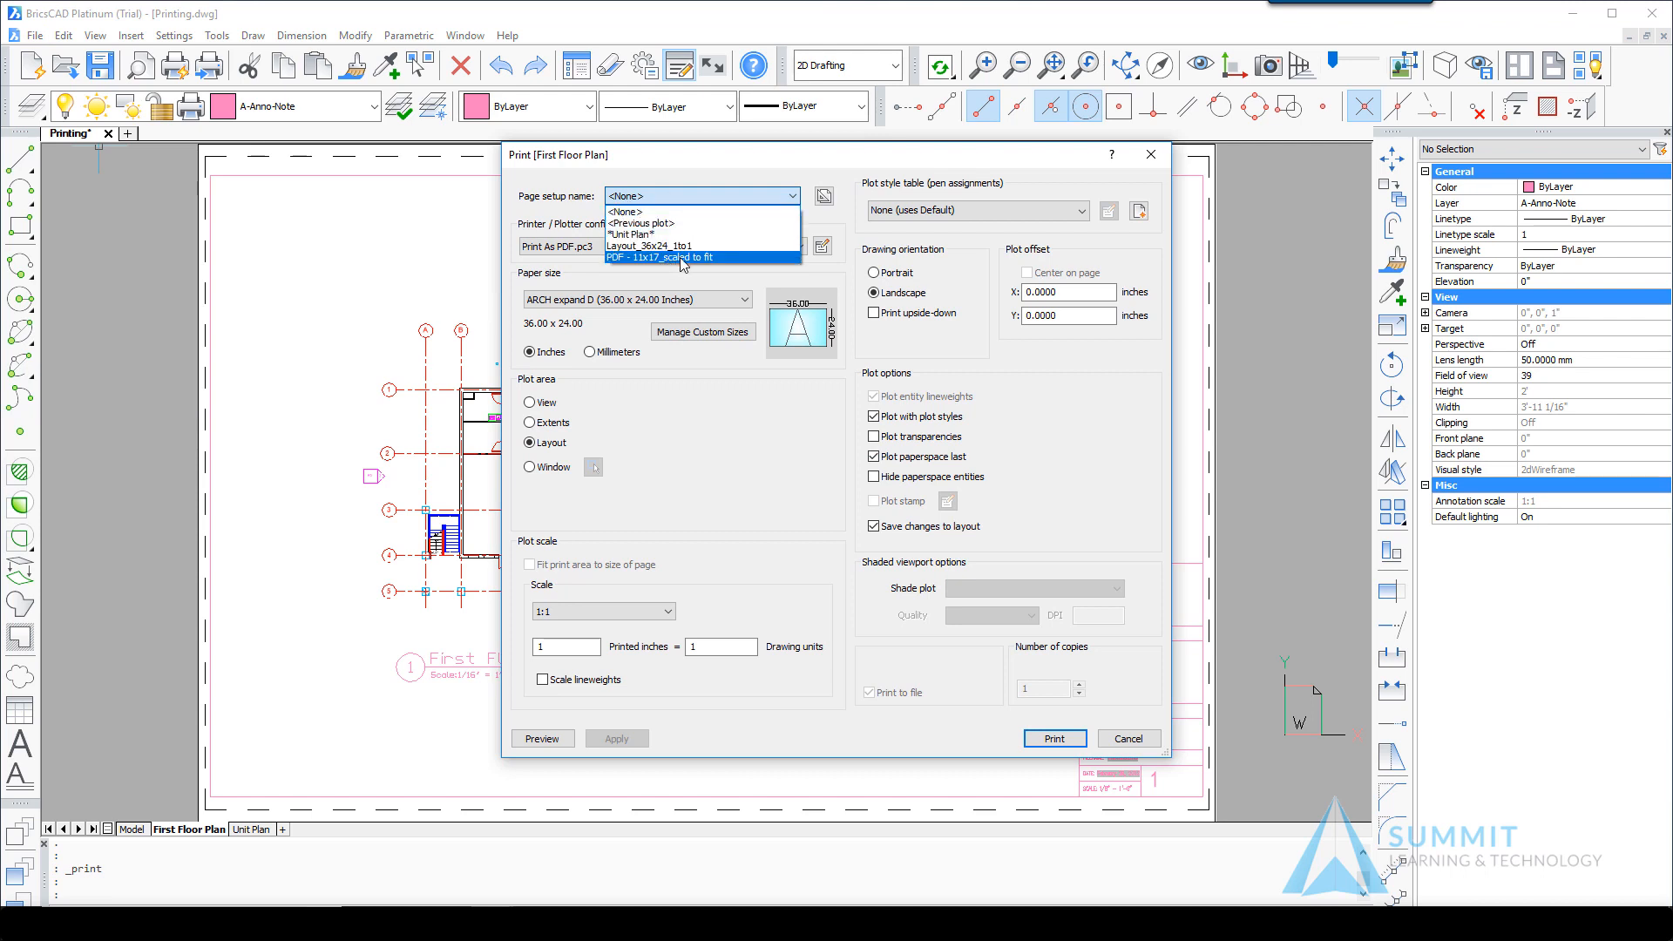
# Print the First Floor Plan using the PDF - 11x17_scaled to fit page setup.
pyautogui.click(679, 257)
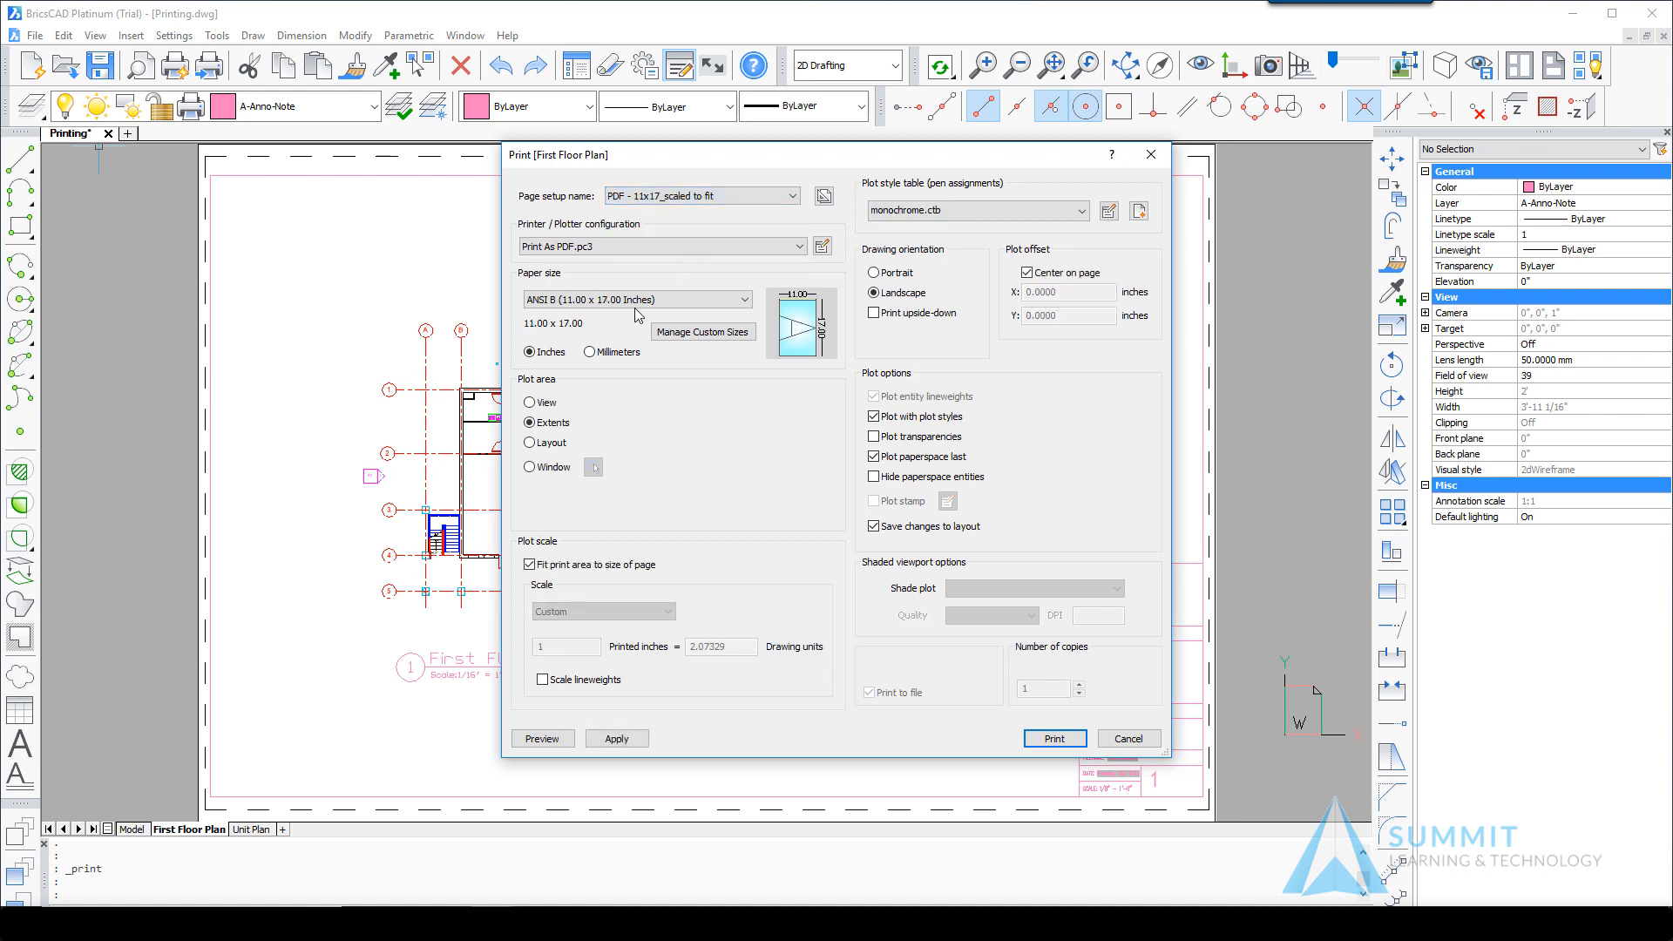
pyautogui.moveTo(516, 308)
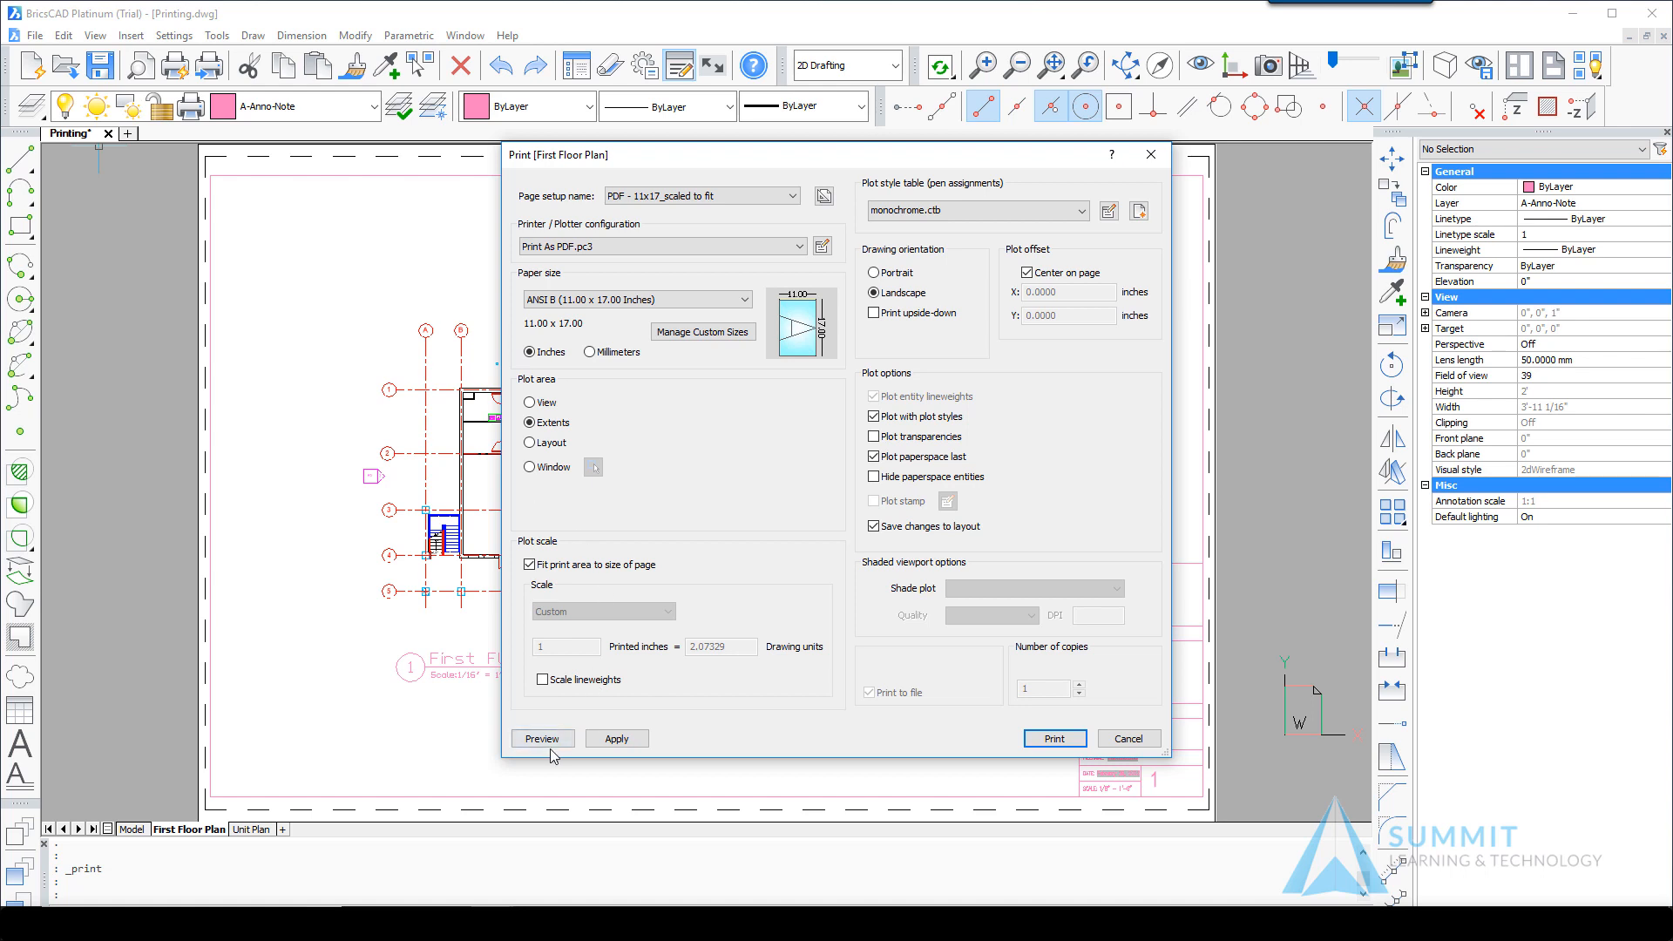
pyautogui.moveTo(588, 622)
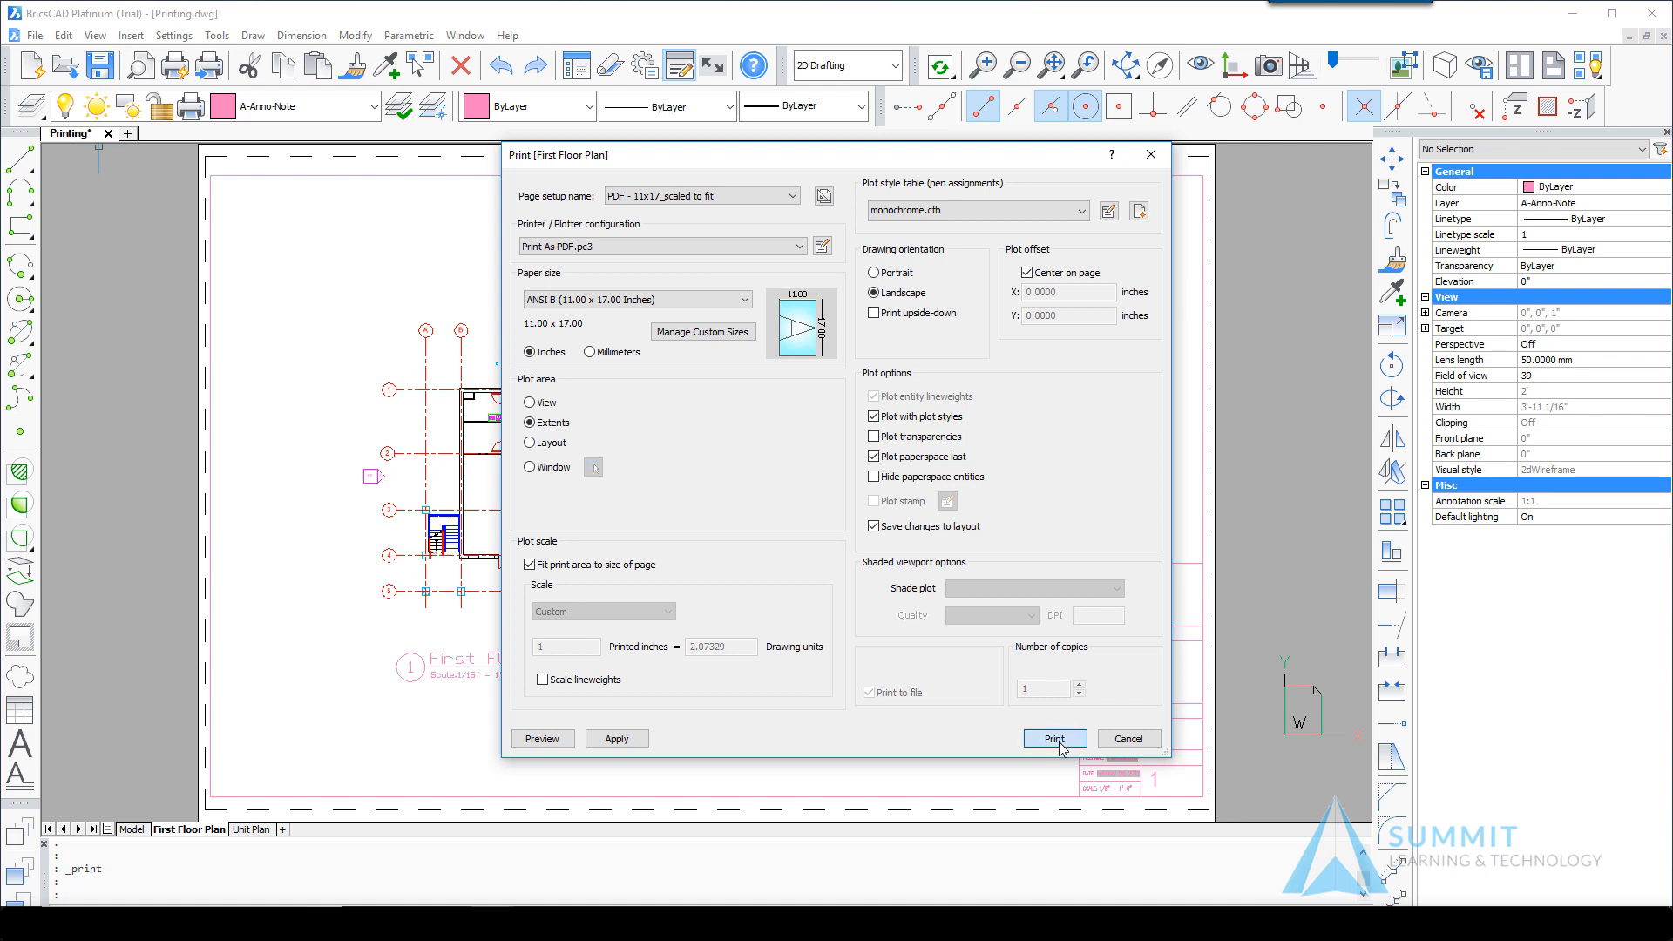
pyautogui.click(1054, 738)
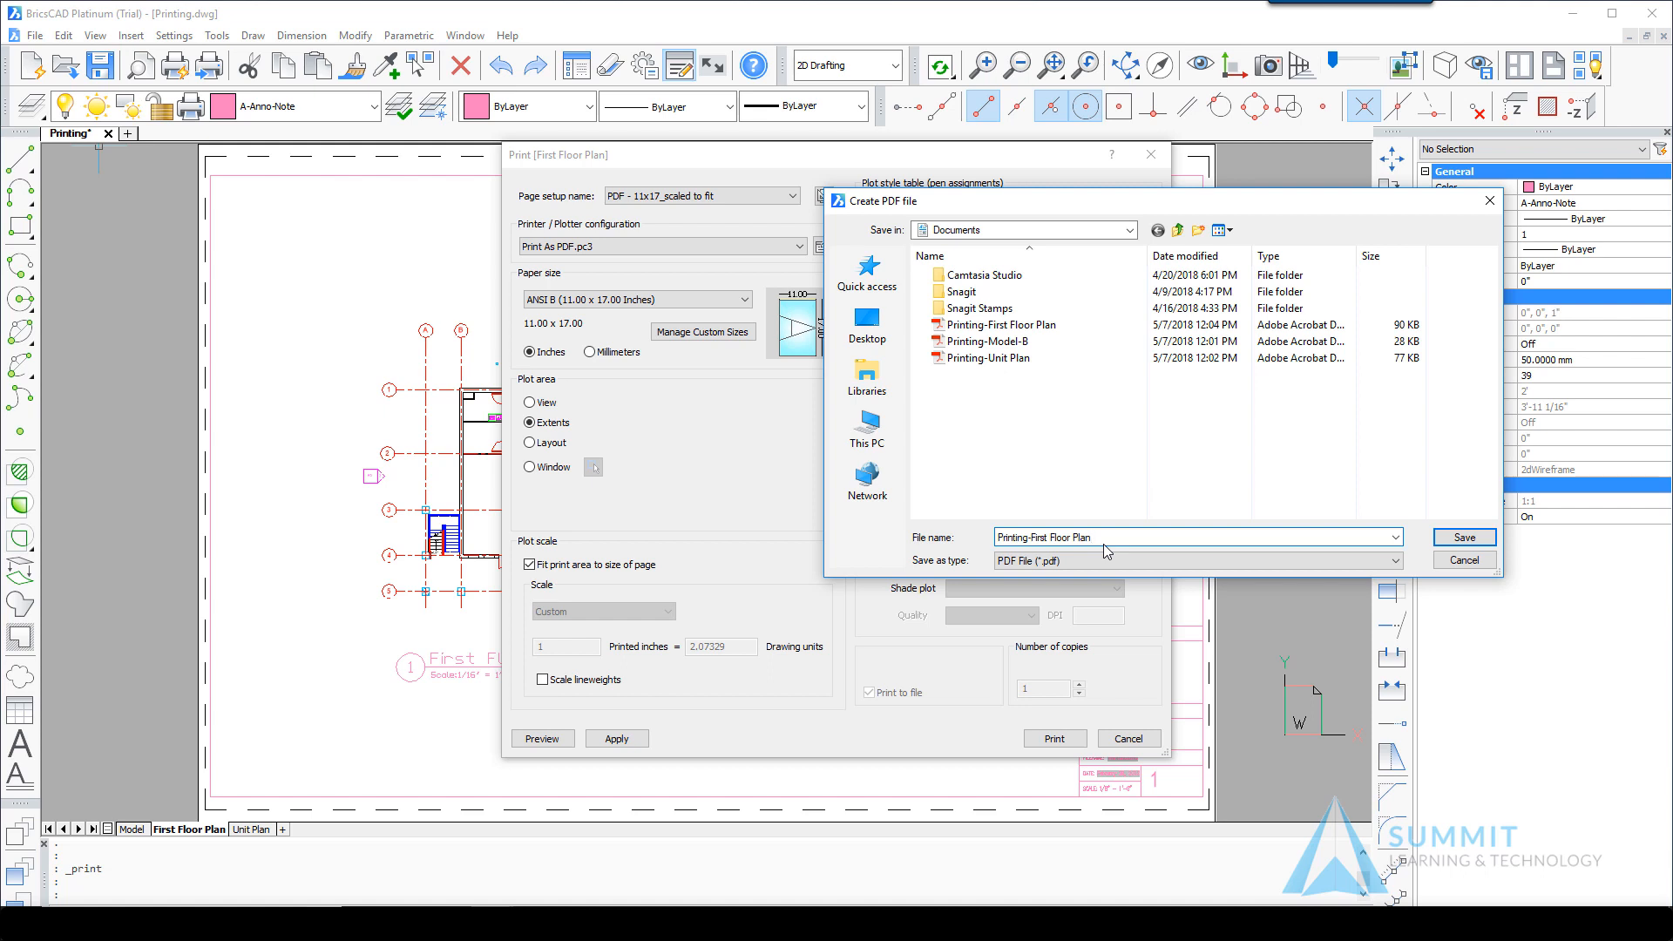
# Edit the PDF file name to Printing-First Floor Plan11x17-BW.
pyautogui.write('11x')
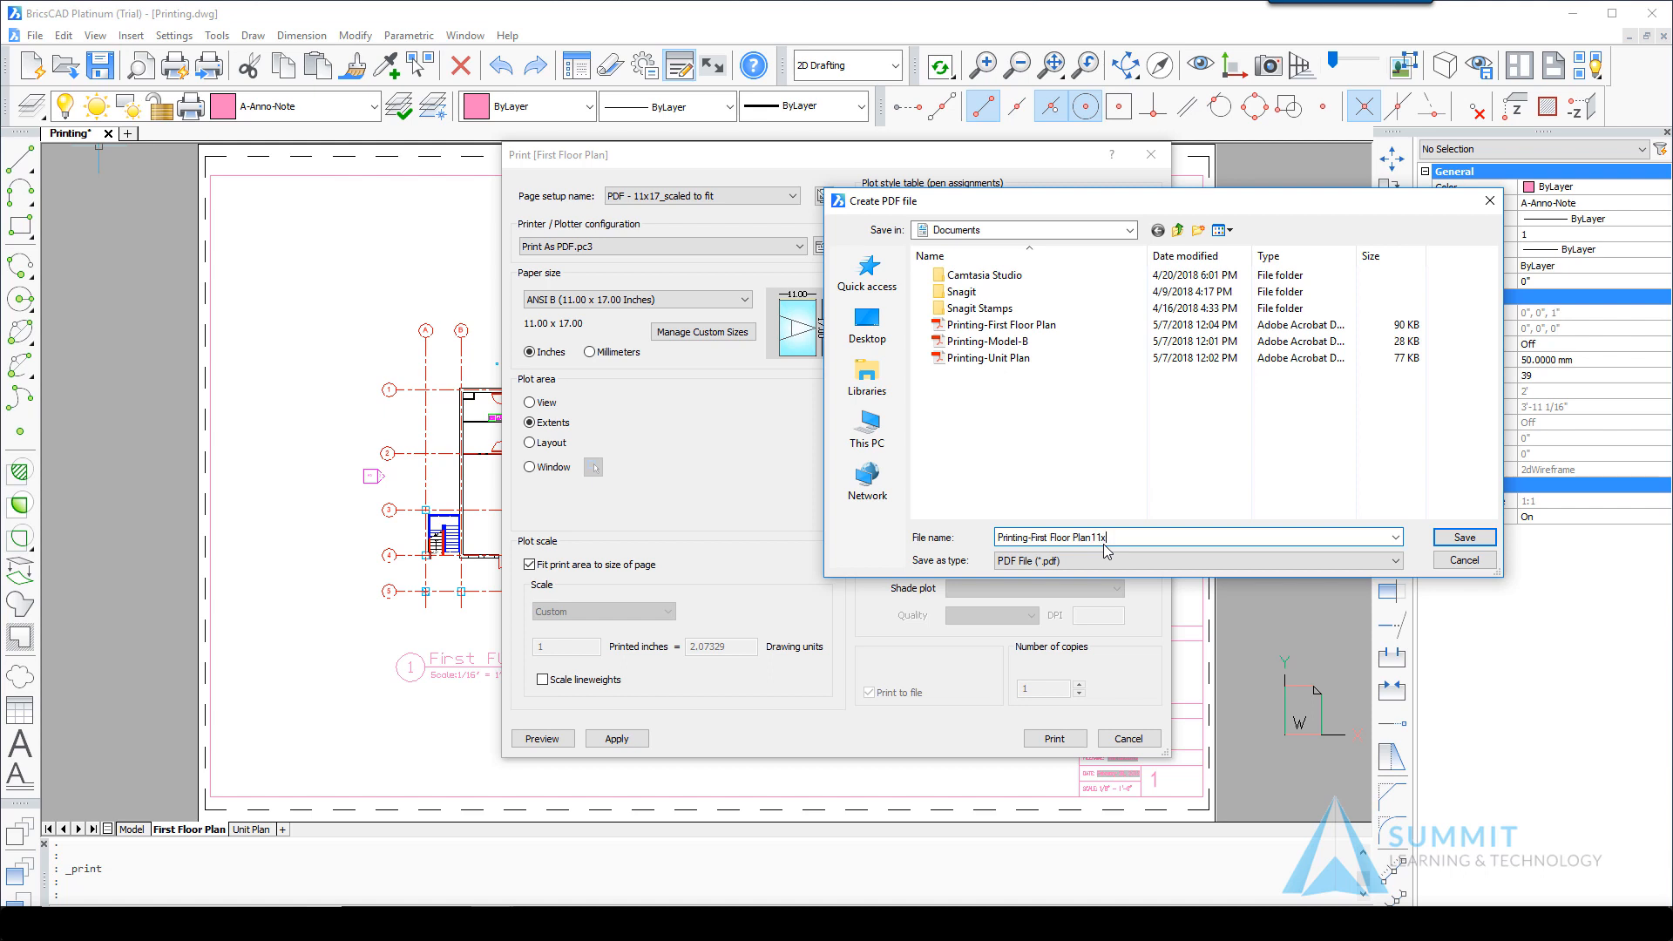
pyautogui.write('17')
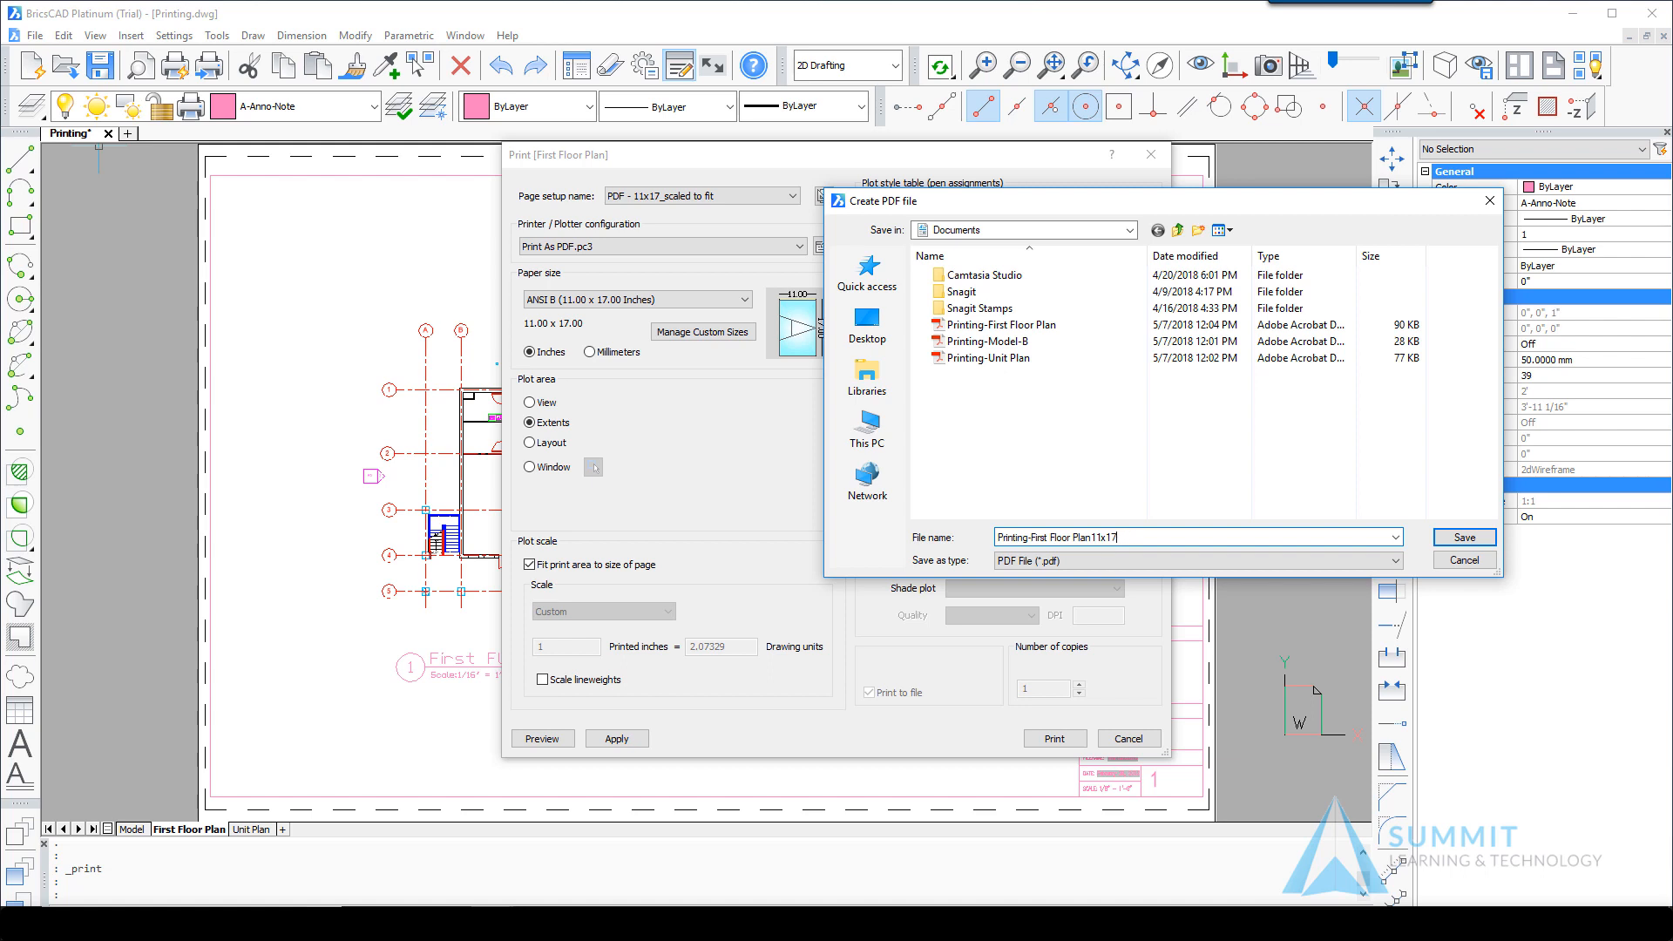
pyautogui.write('-BW')
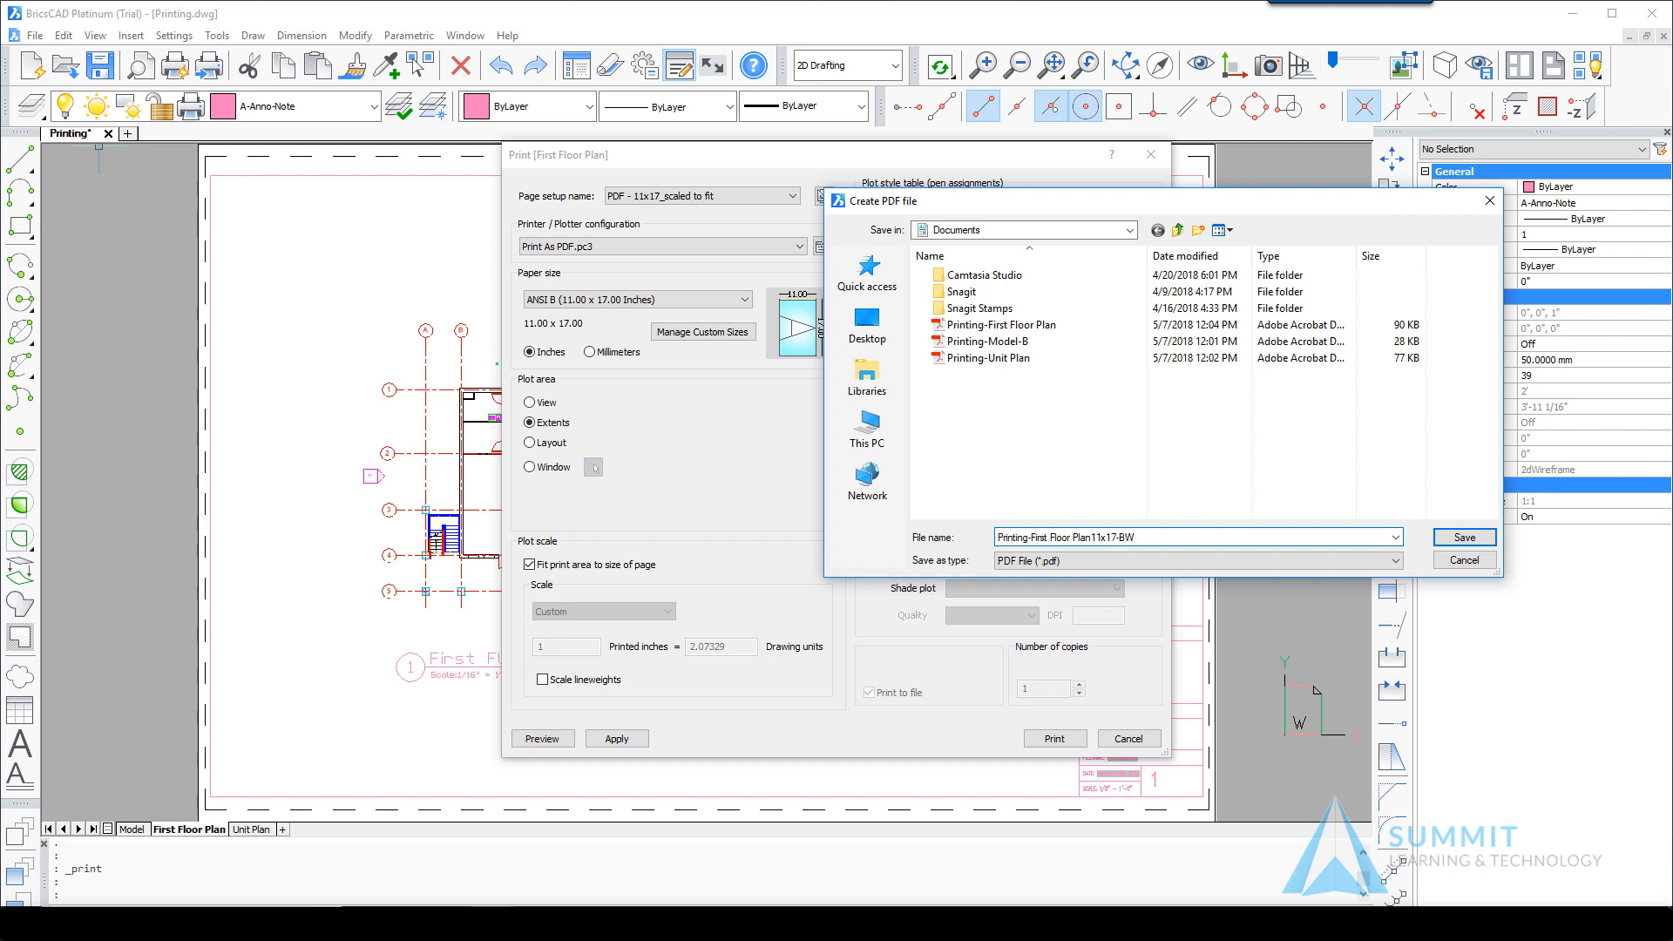
pyautogui.moveTo(1106, 552)
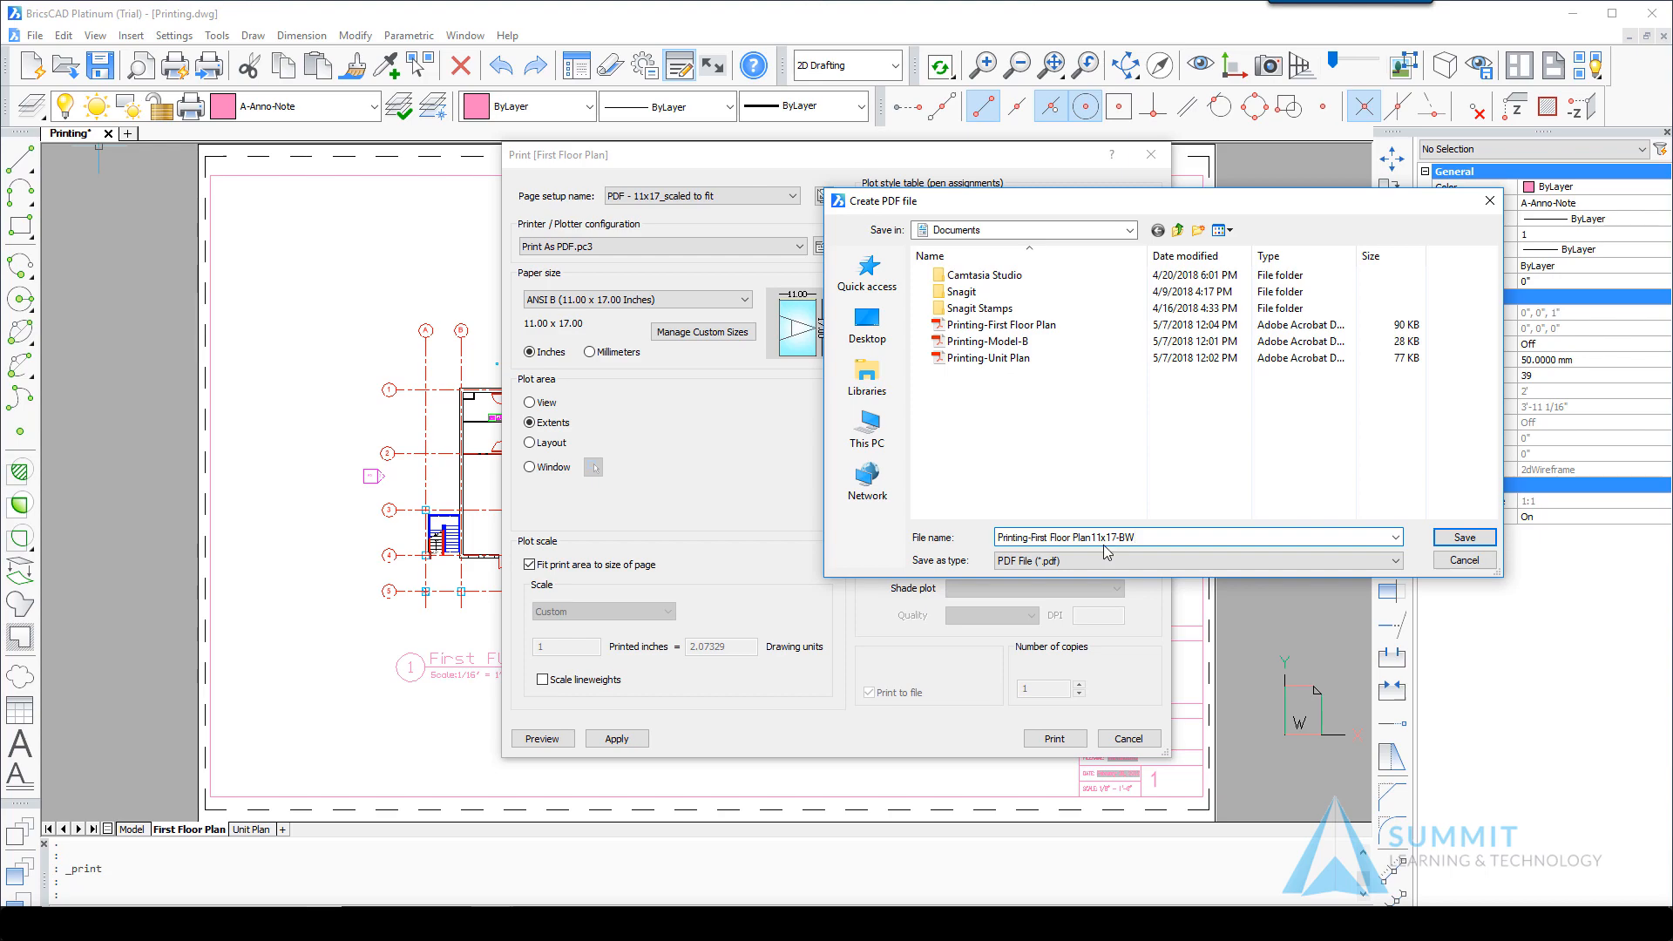